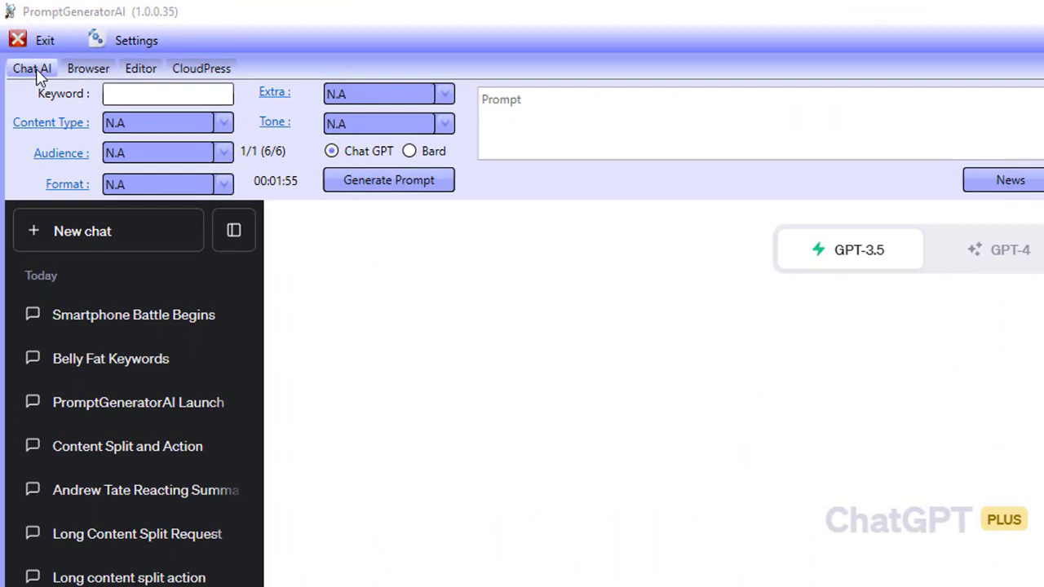
- Browse the Browser, Spin/Translate editor and WordPress panels, then return to Chat AI
click(88, 68)
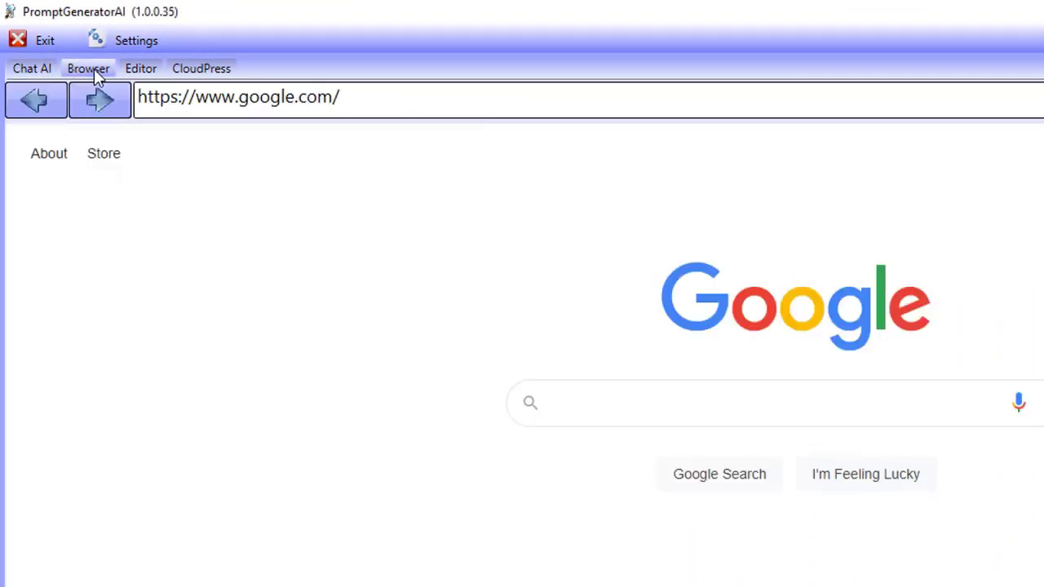
click(140, 68)
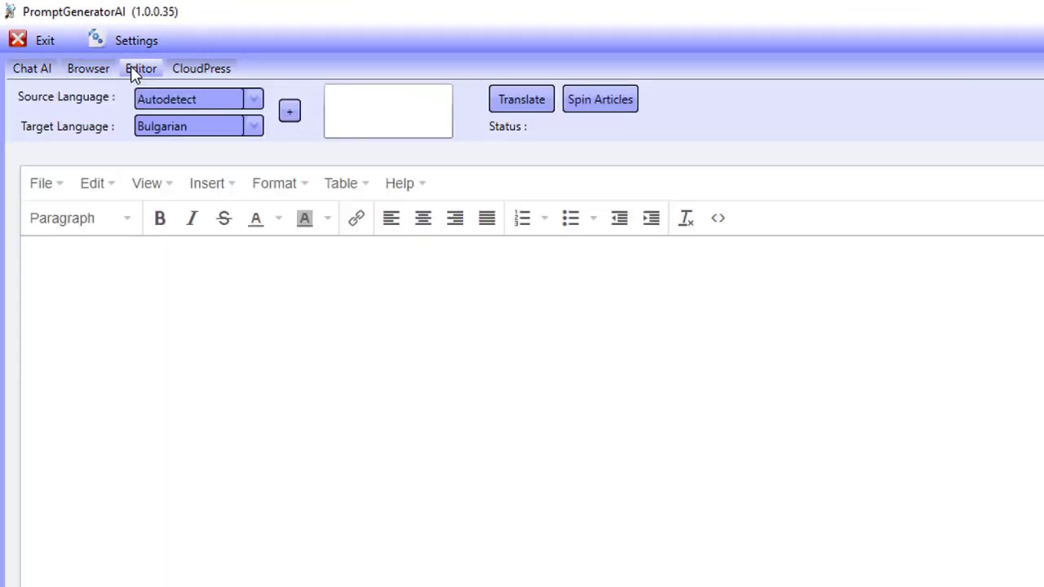
click(201, 68)
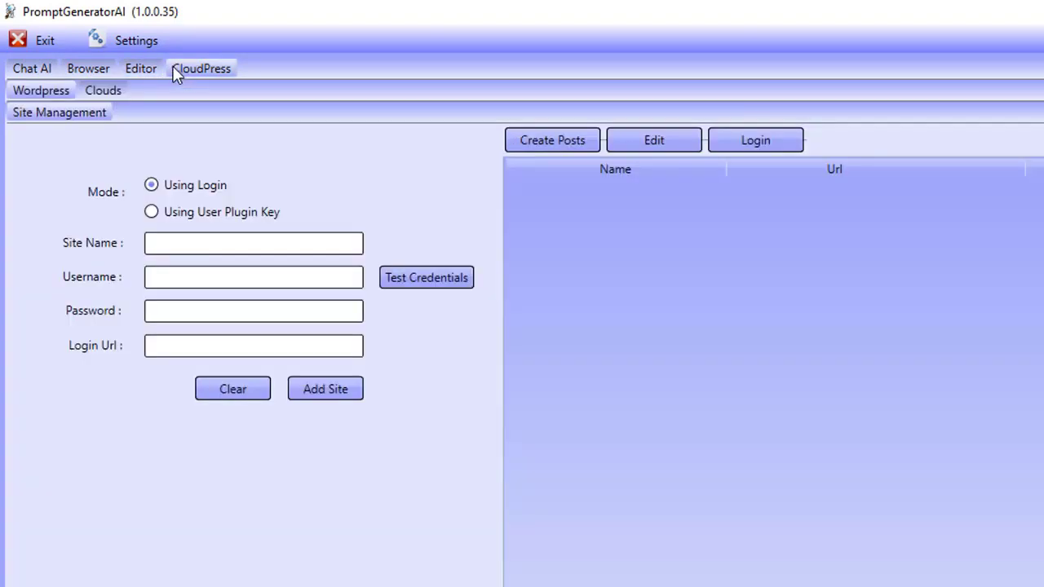
click(31, 68)
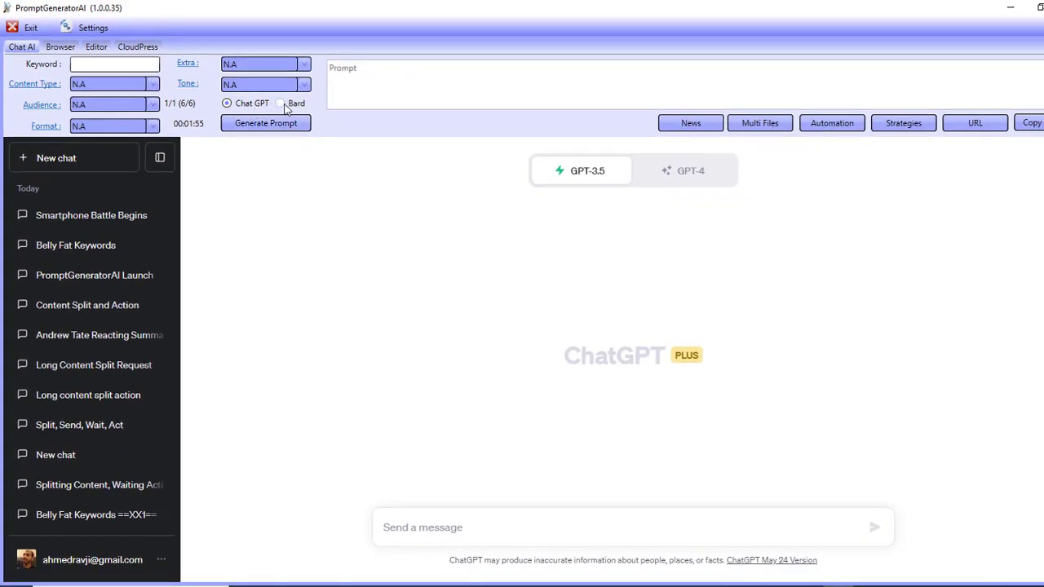
- Try the Bard panel, switch back to ChatGPT (GPT-4) and enter the keyword 'seo'
click(281, 103)
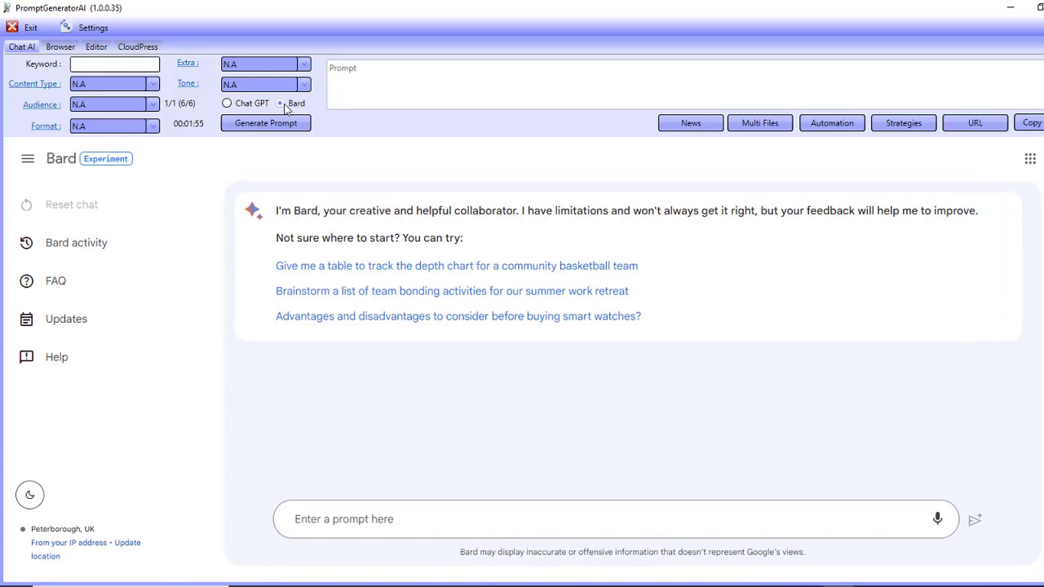
click(227, 103)
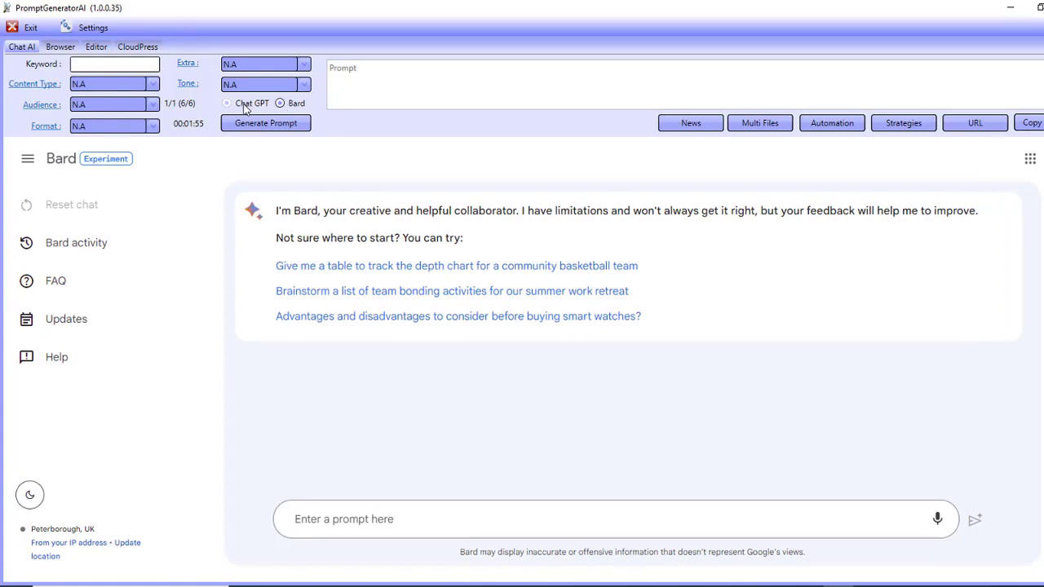
click(227, 102)
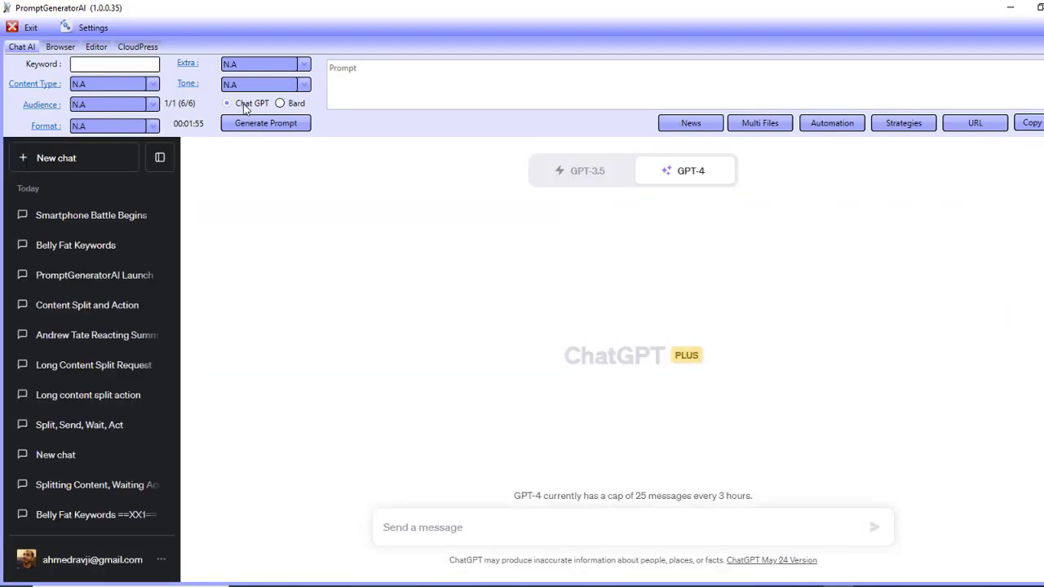
click(226, 103)
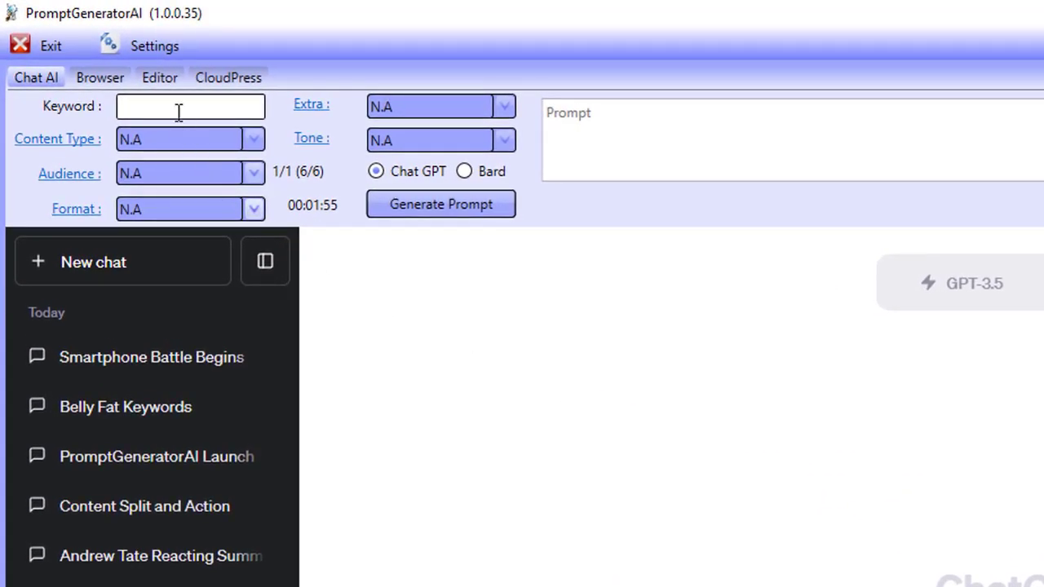
text(seo)
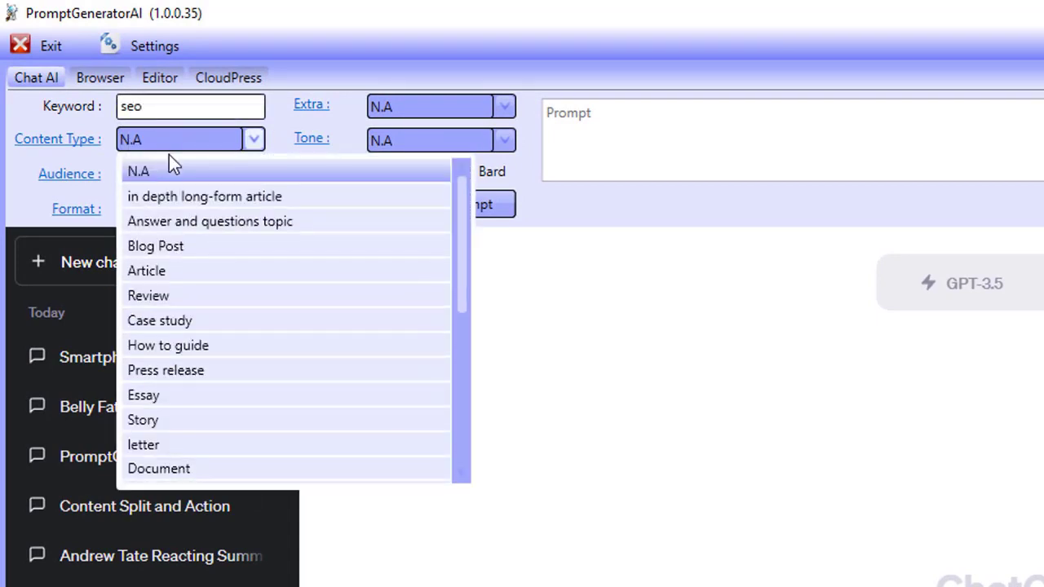
click(205, 195)
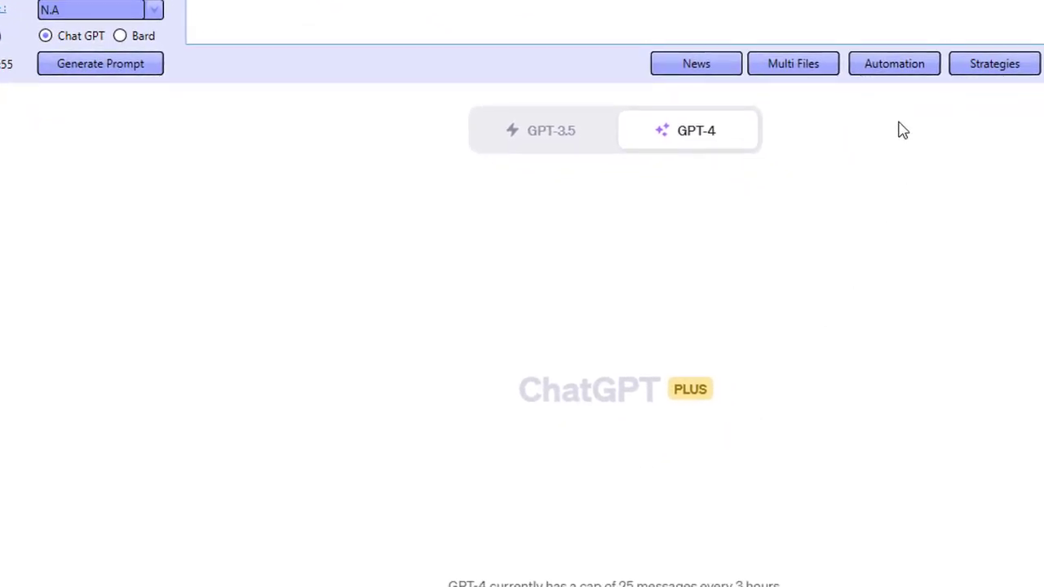
- In Automation, set the category to Abbs and the strategy to Long Tail Article
click(893, 64)
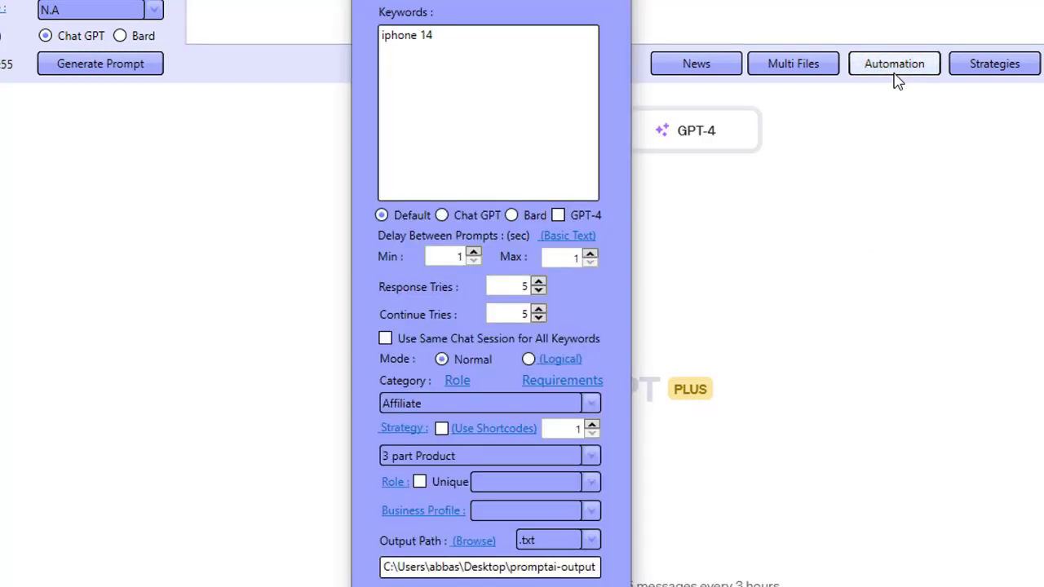
scroll(down, 3)
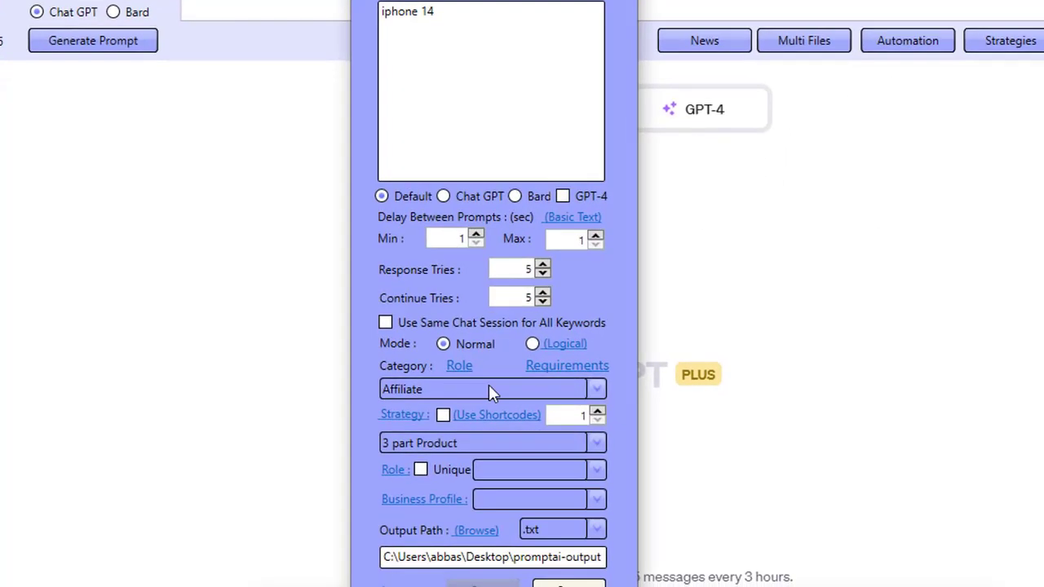
click(491, 388)
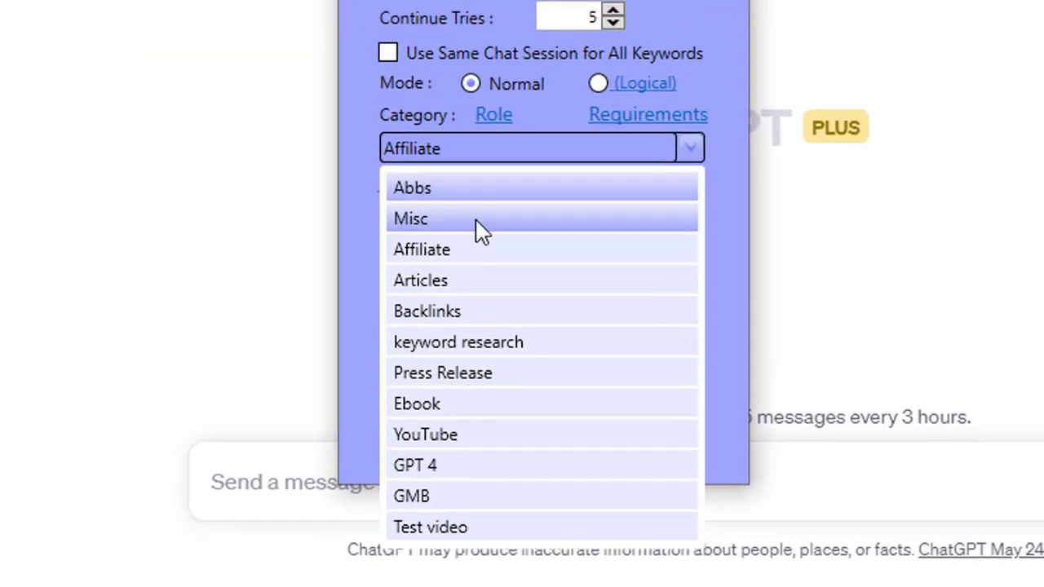
mouse_move(447, 279)
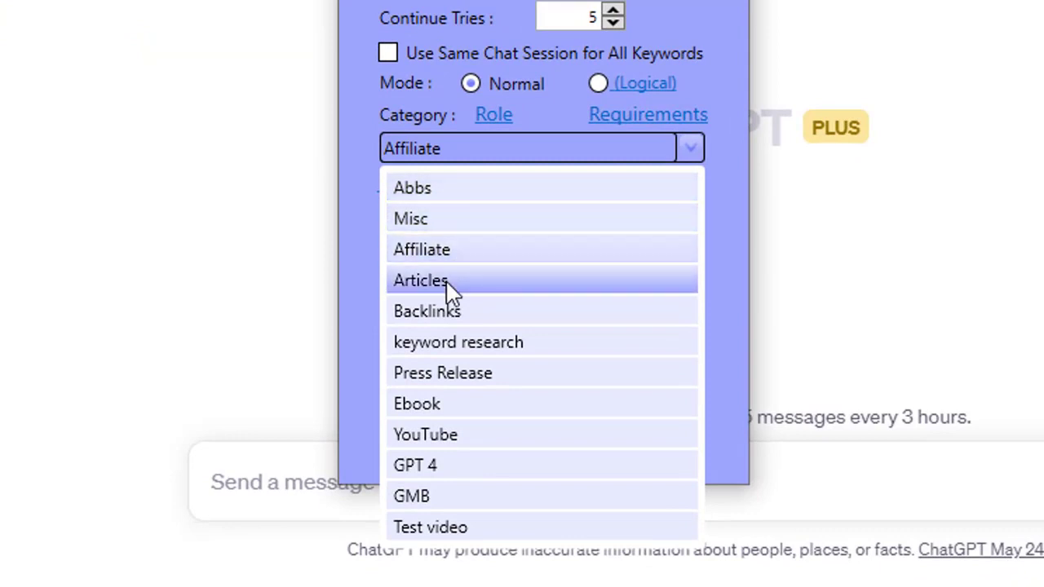
click(421, 280)
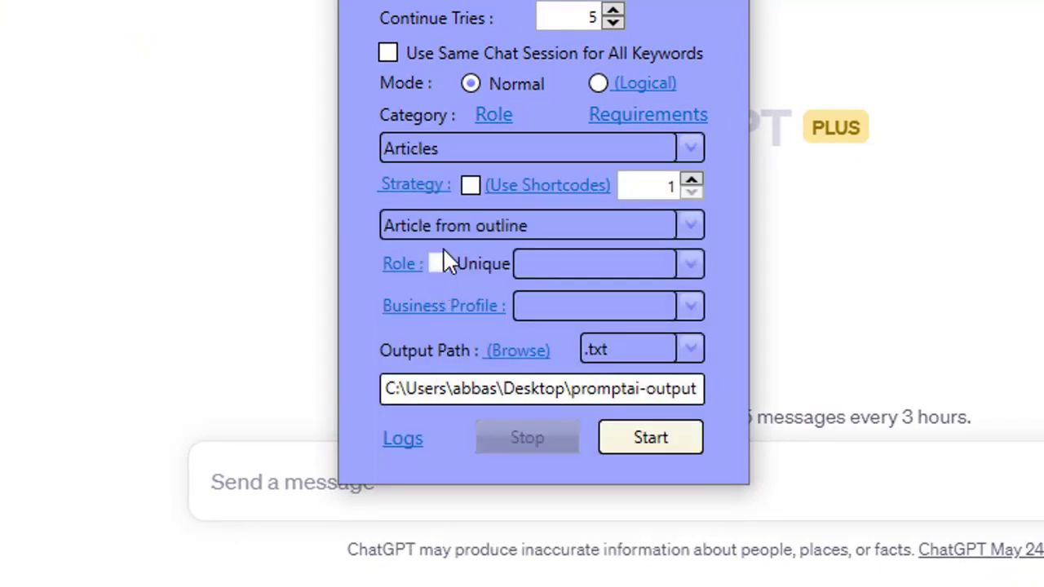
click(689, 226)
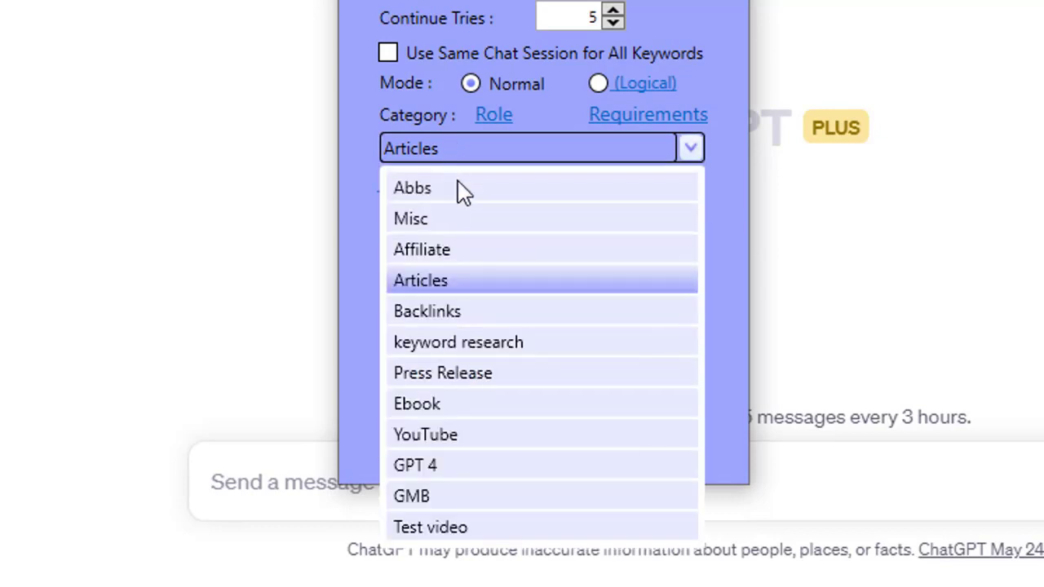
click(412, 188)
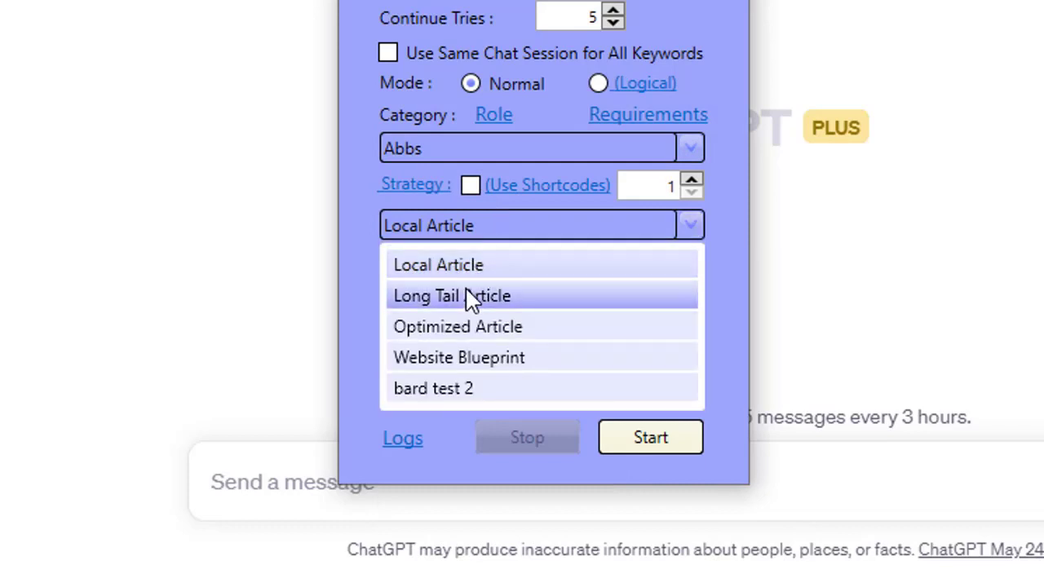
click(451, 295)
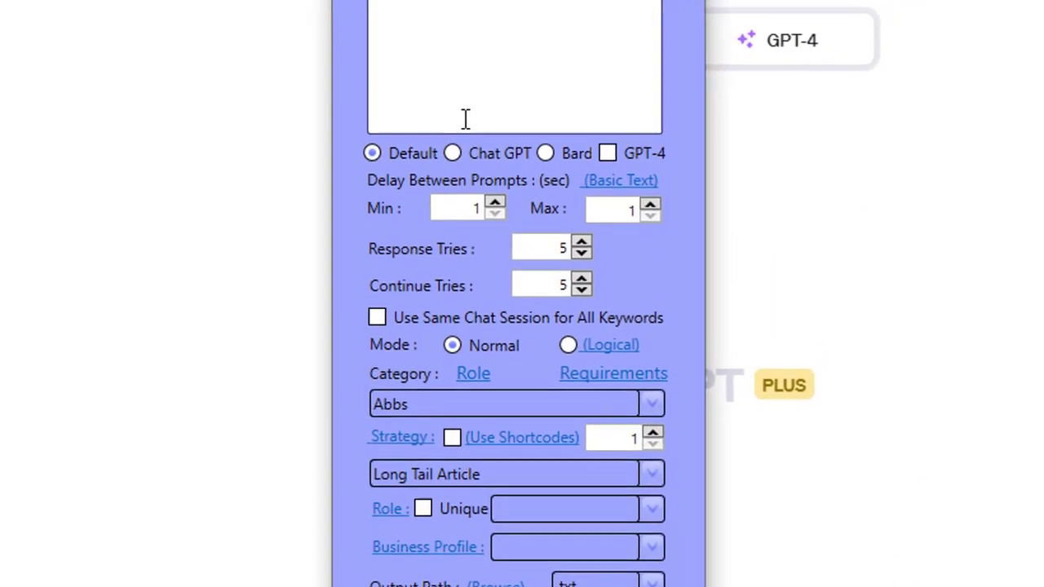
click(400, 435)
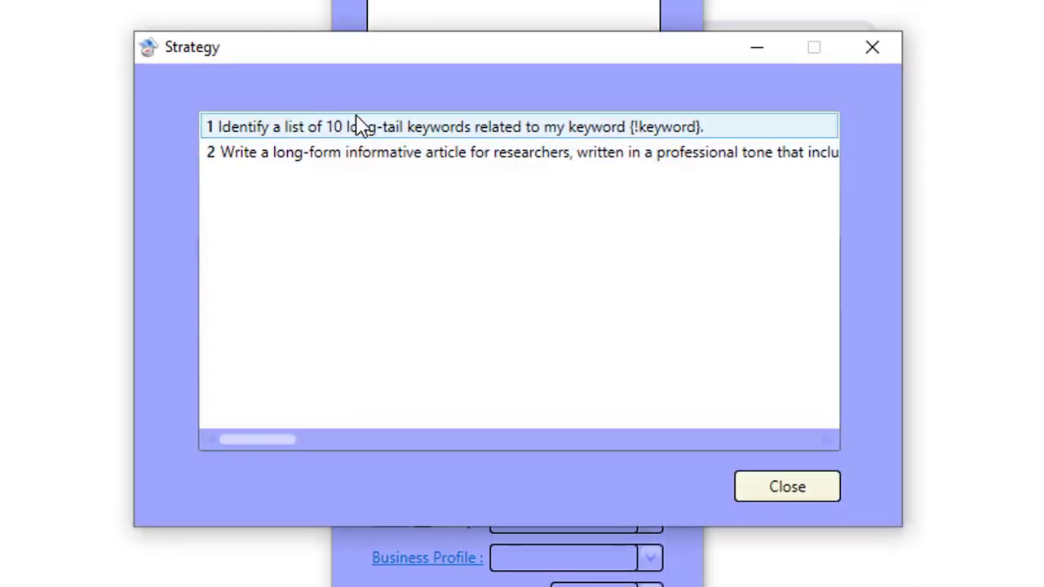
double_click(457, 127)
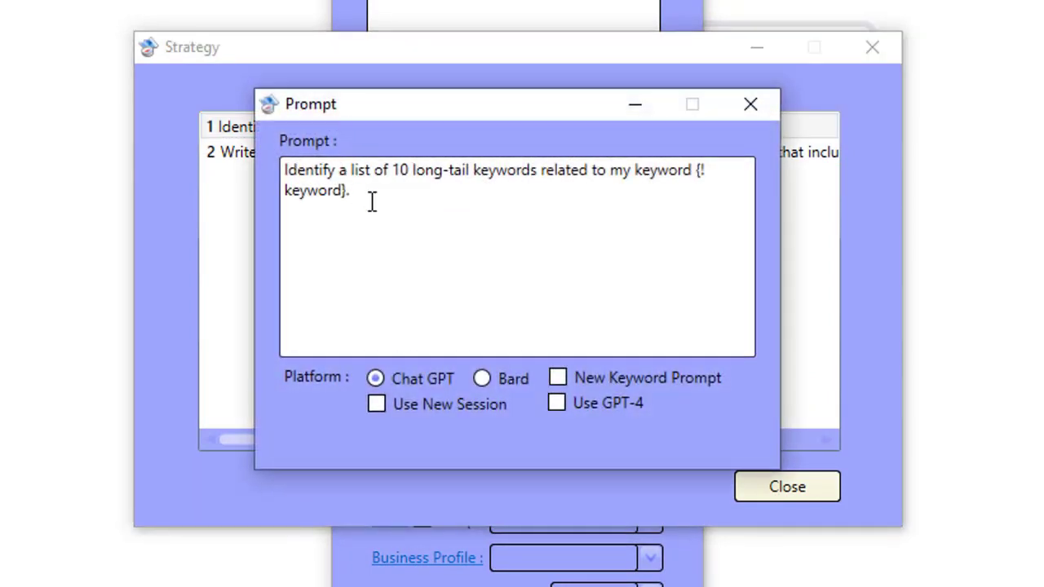
click(749, 104)
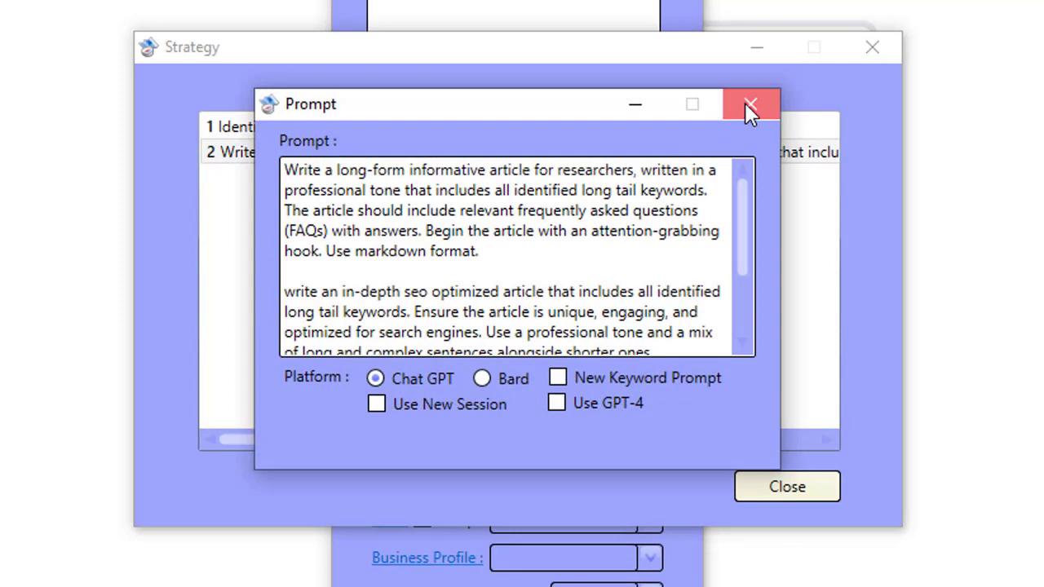
click(749, 107)
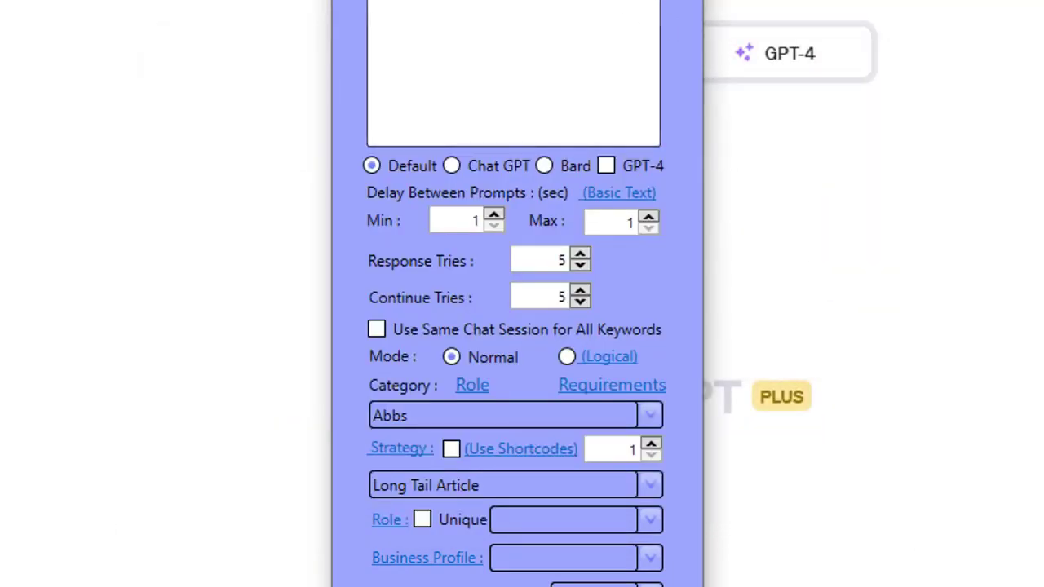
- Enter the keyword 'belly fat' and start the Long Tail Article automation run
text(belly fat)
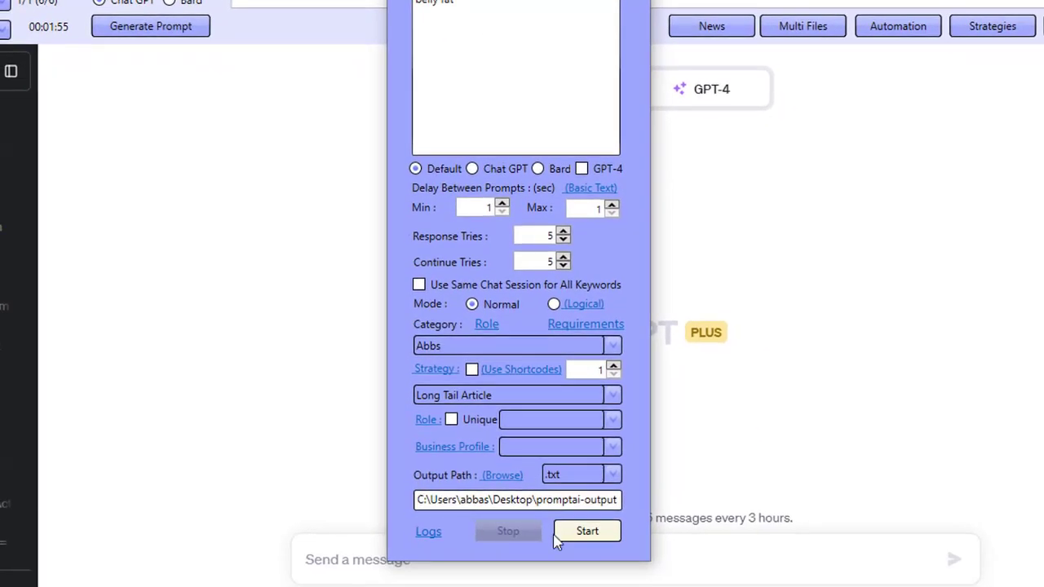
click(586, 530)
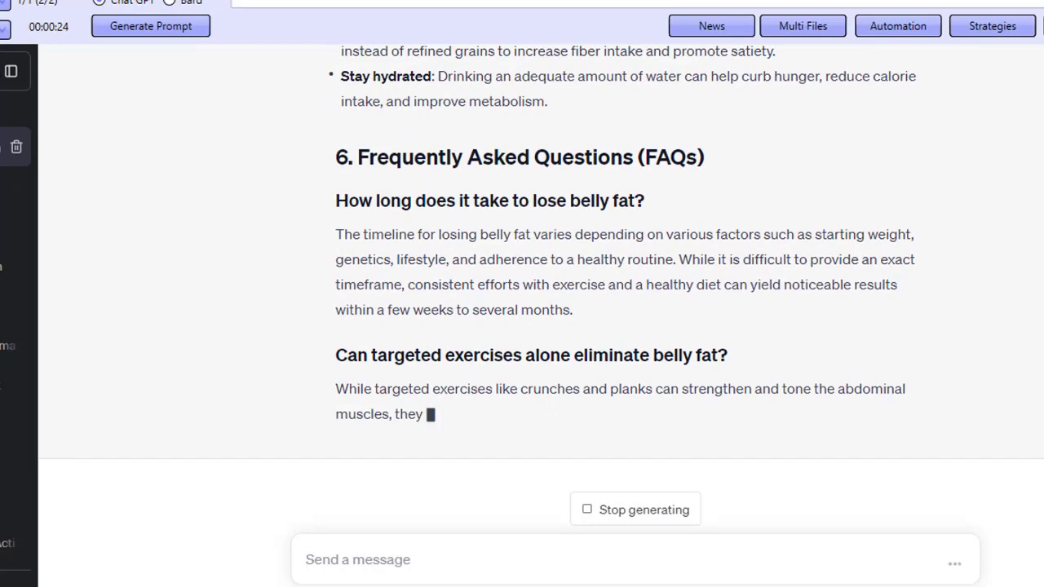
scroll(down, 3)
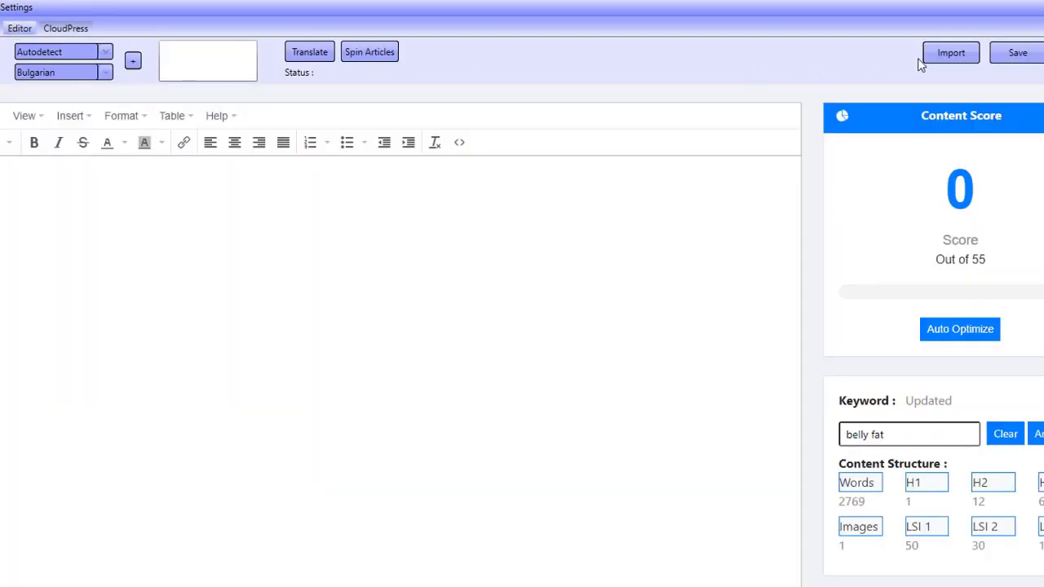
click(950, 52)
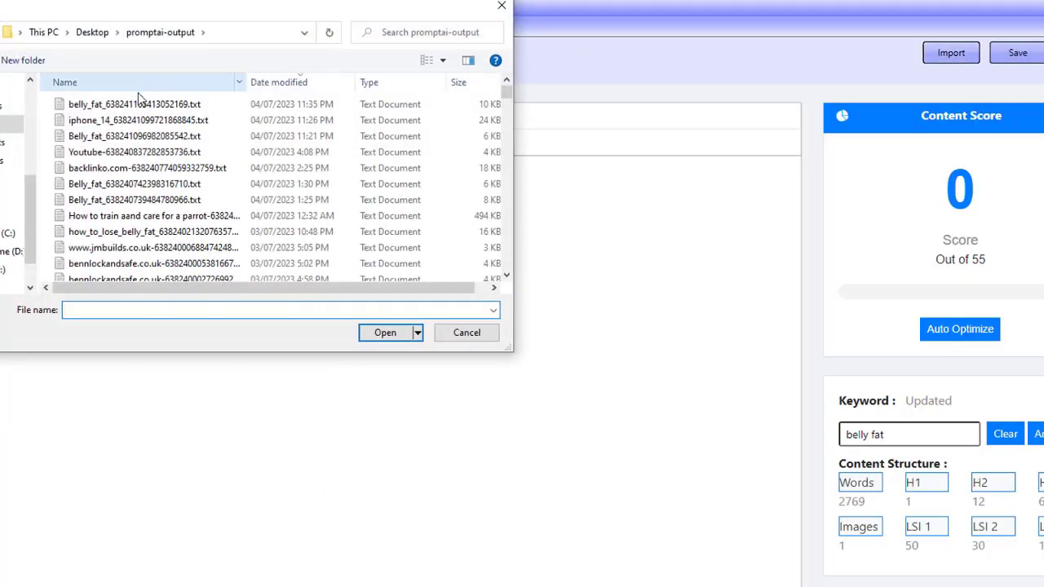
click(465, 332)
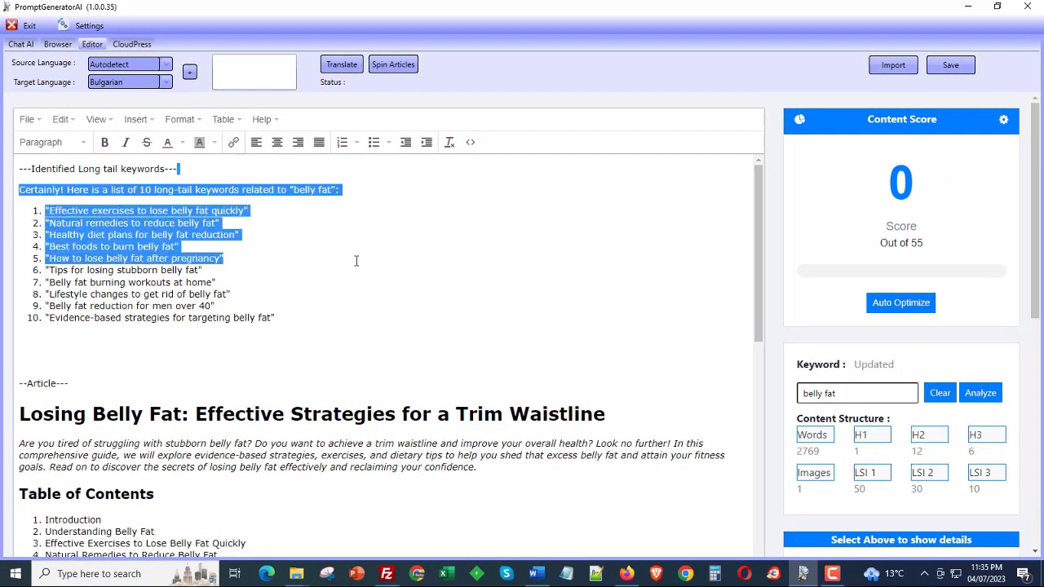
scroll(down, 3)
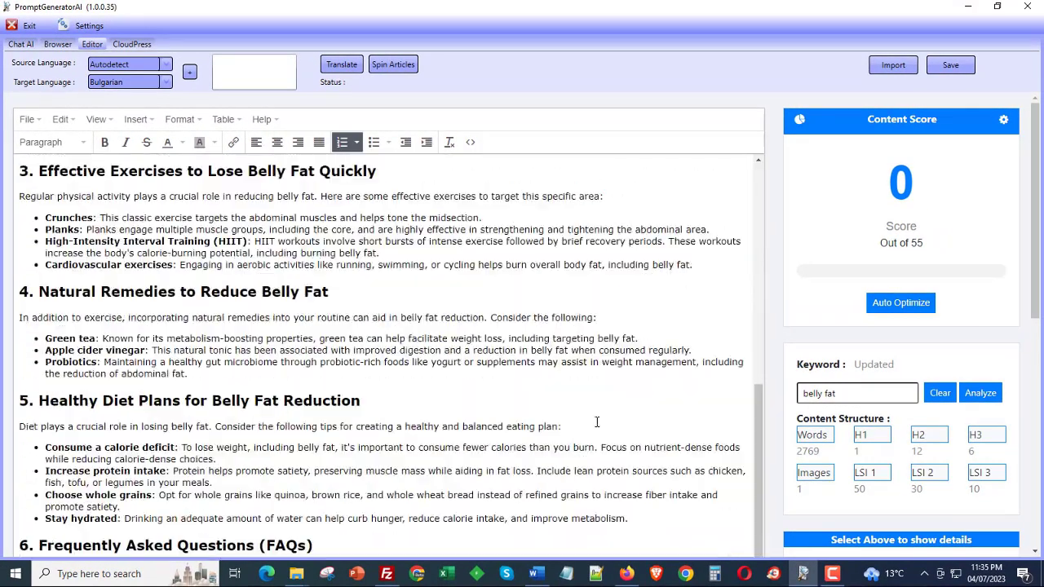
scroll(down, 3)
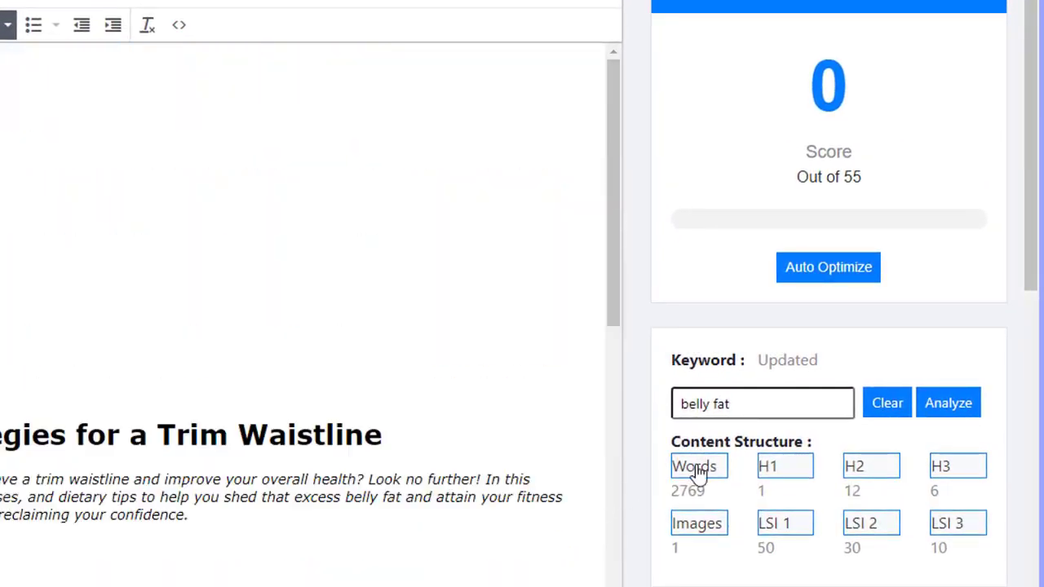
- Analyze the article's content score for 'belly fat', giving 36.18 out of 55
double_click(721, 403)
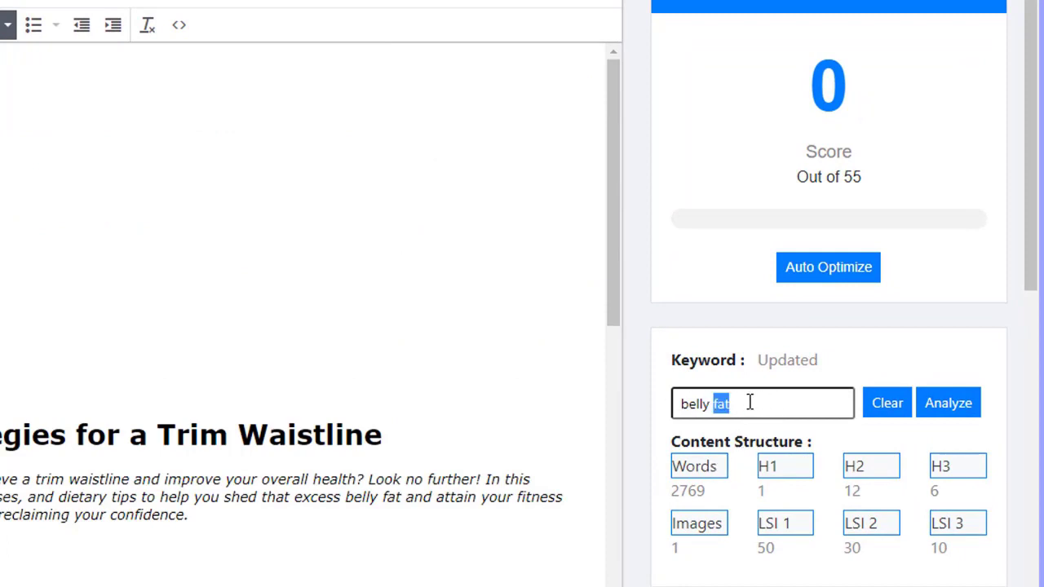
click(947, 401)
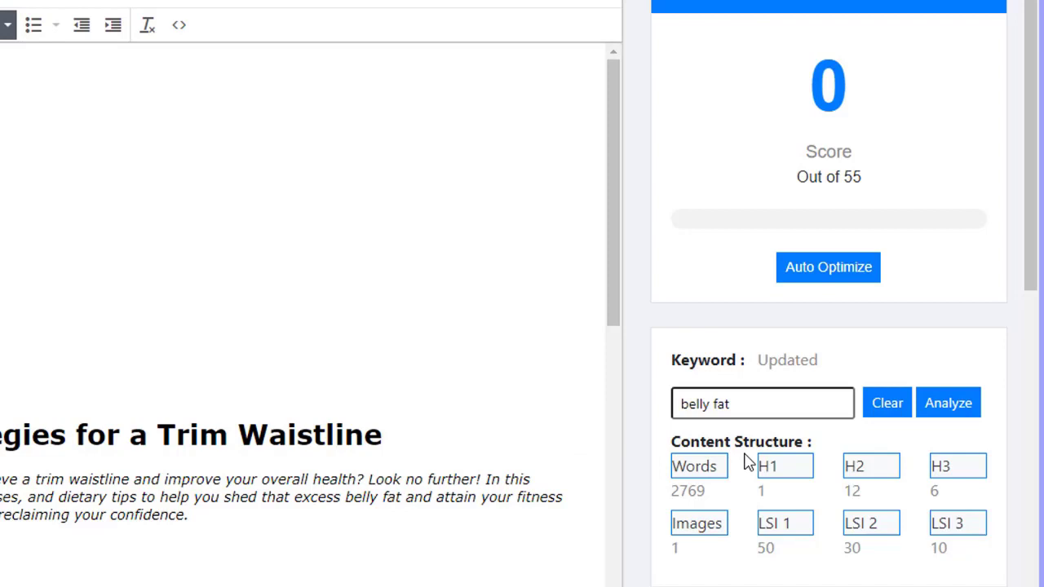
scroll(down, 3)
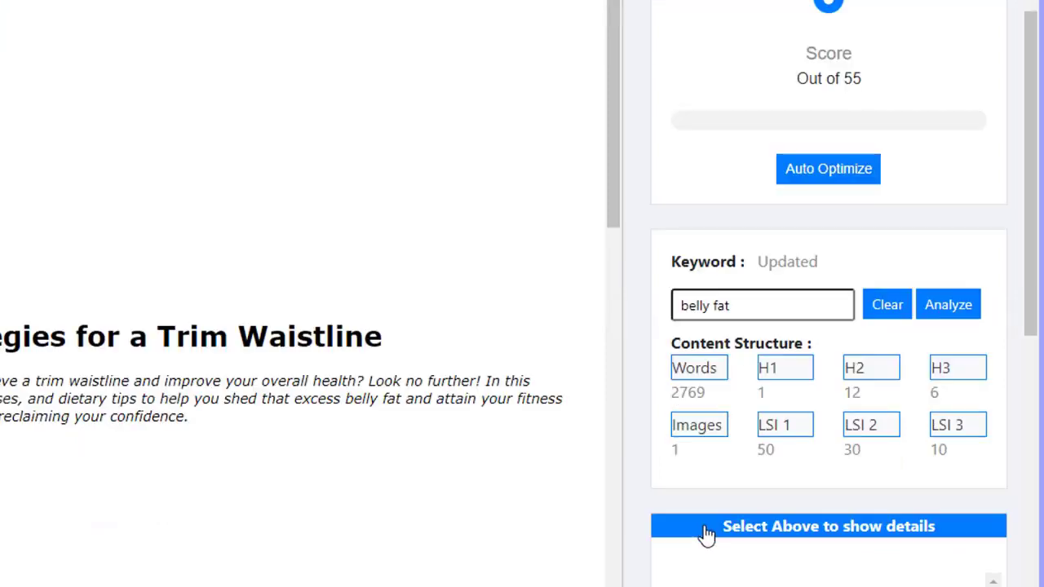
mouse_move(805, 471)
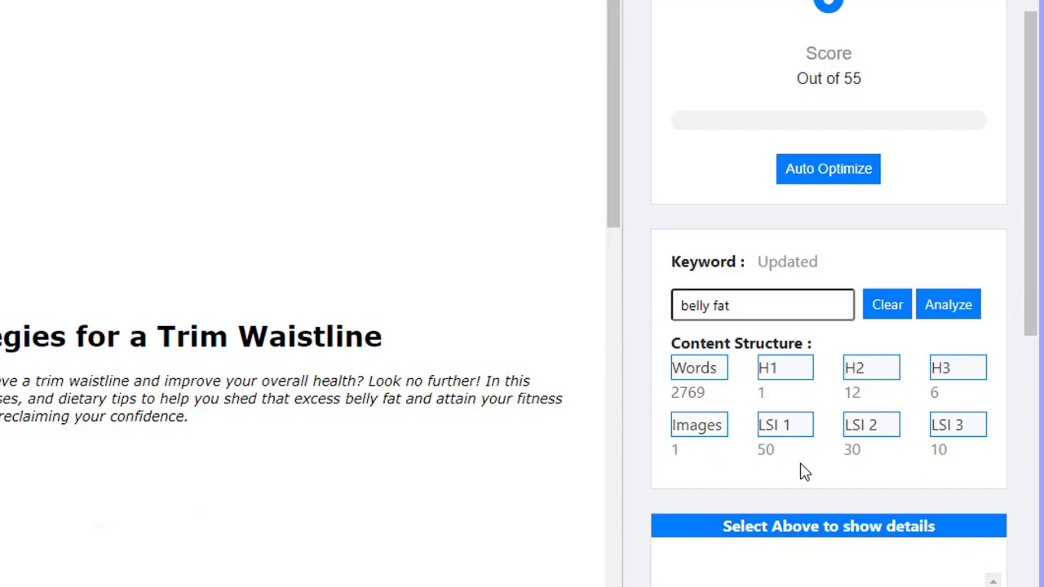
mouse_move(693, 471)
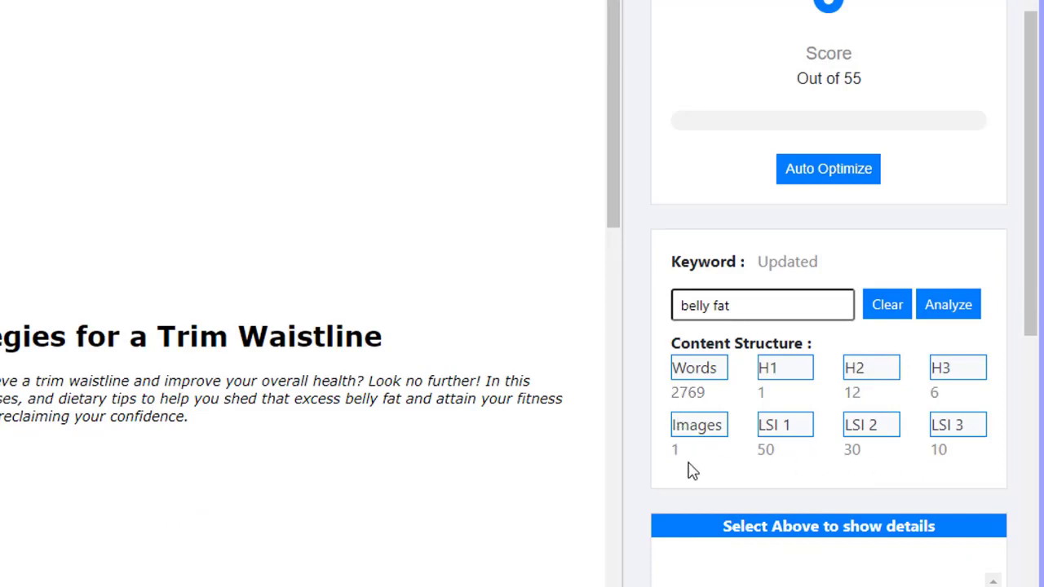
mouse_move(684, 471)
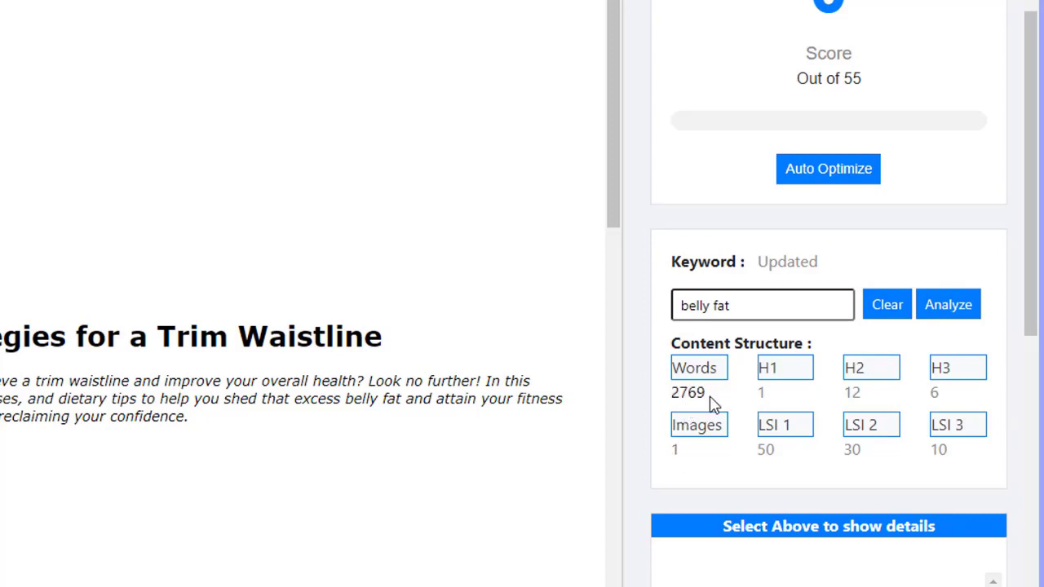
mouse_move(925, 407)
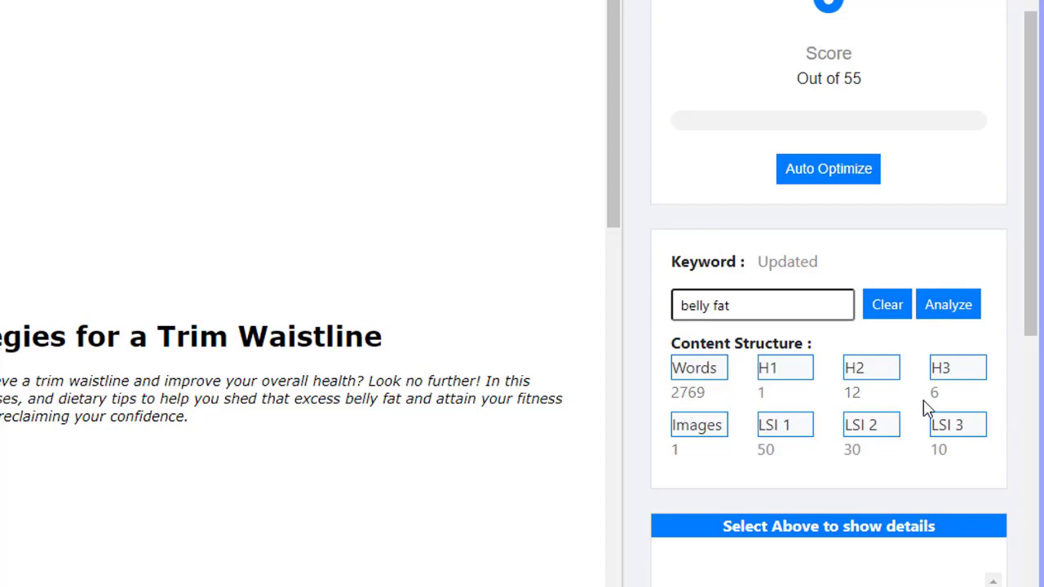
mouse_move(778, 471)
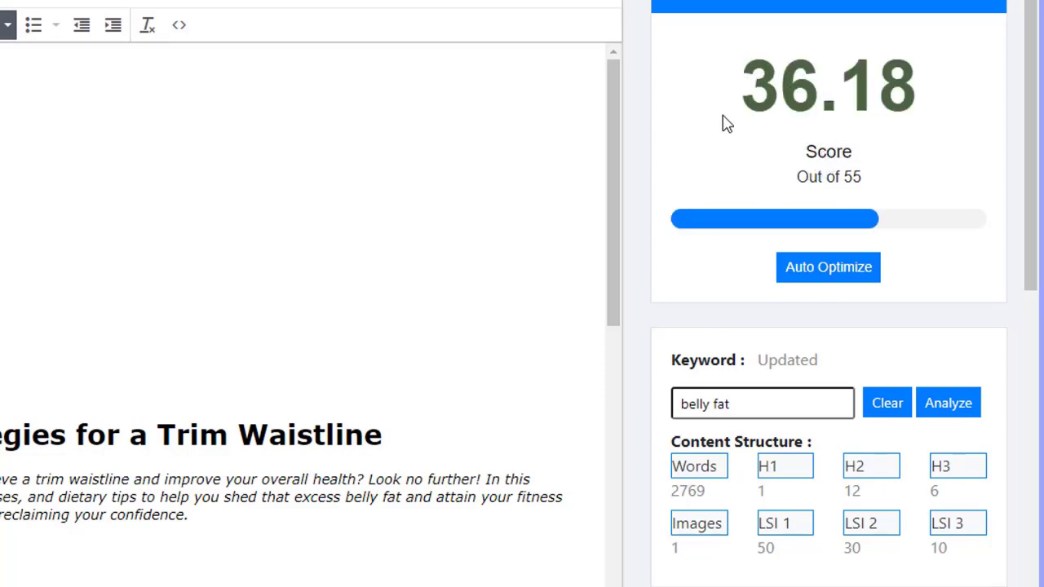
mouse_move(736, 110)
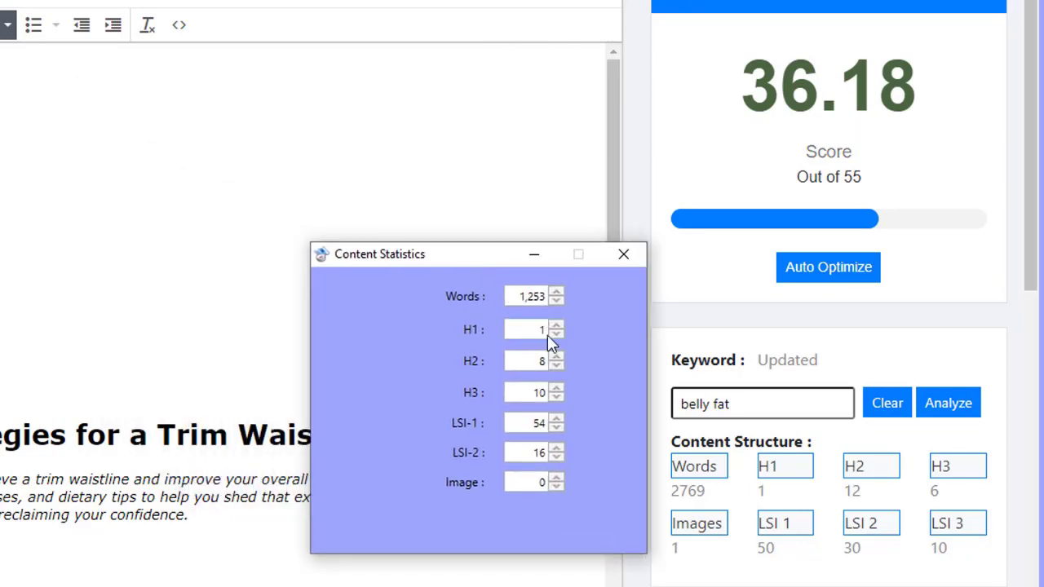
mouse_move(546, 419)
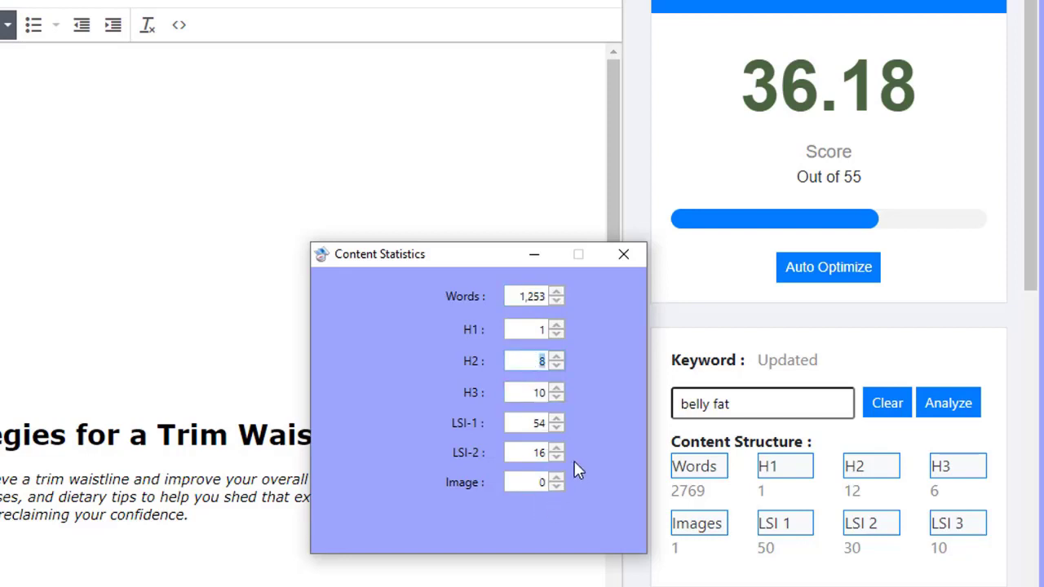
click(533, 453)
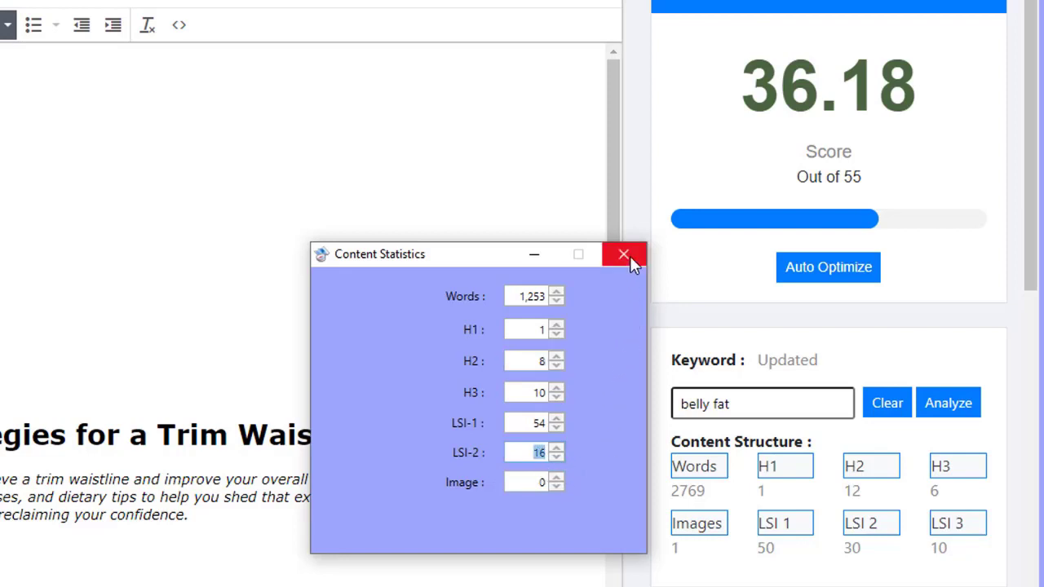
click(623, 254)
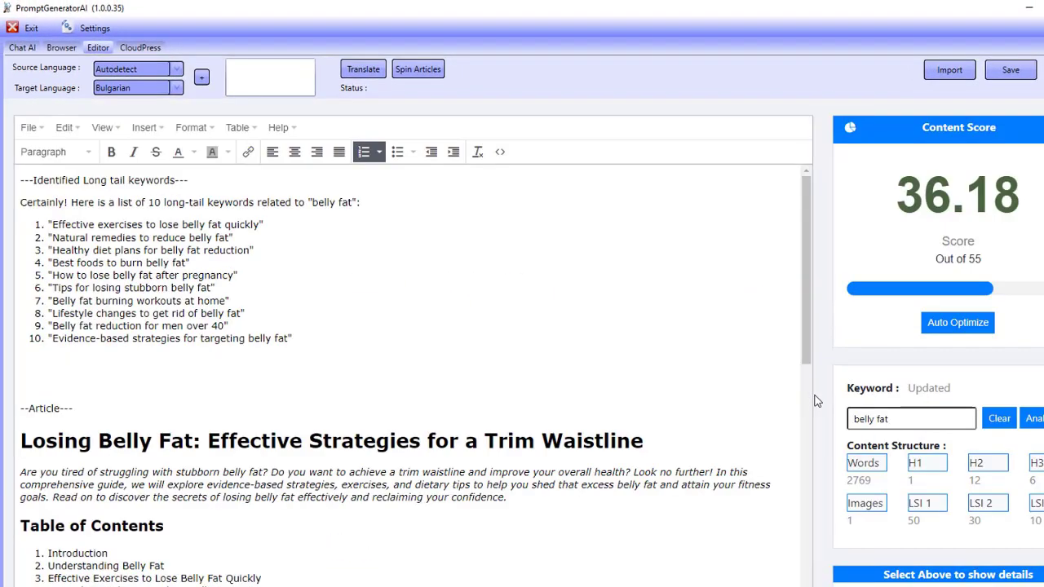
click(22, 47)
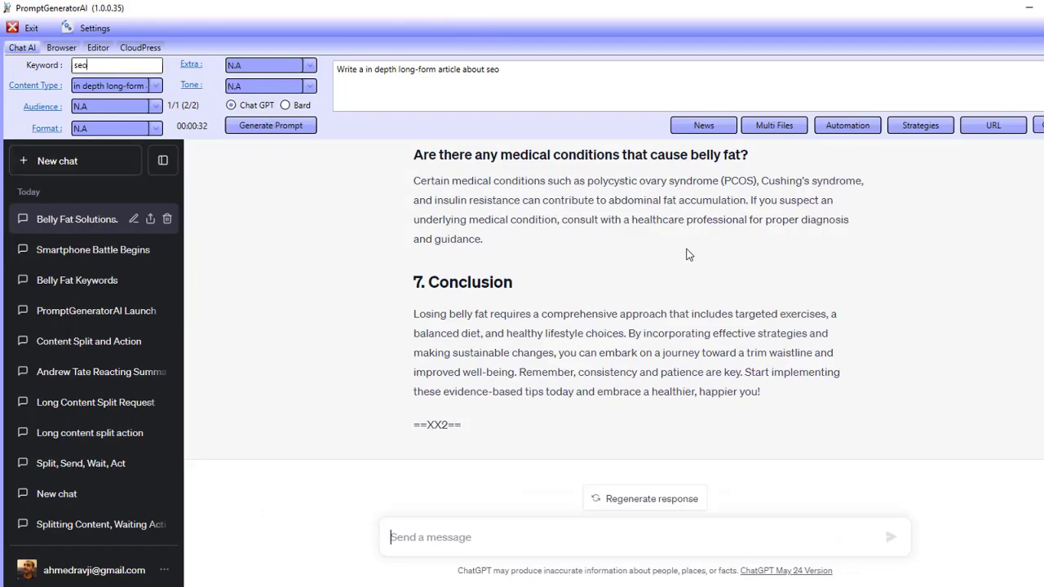
- In the Strategies runner, choose the Affiliate category with the 3 part Product strategy
click(846, 125)
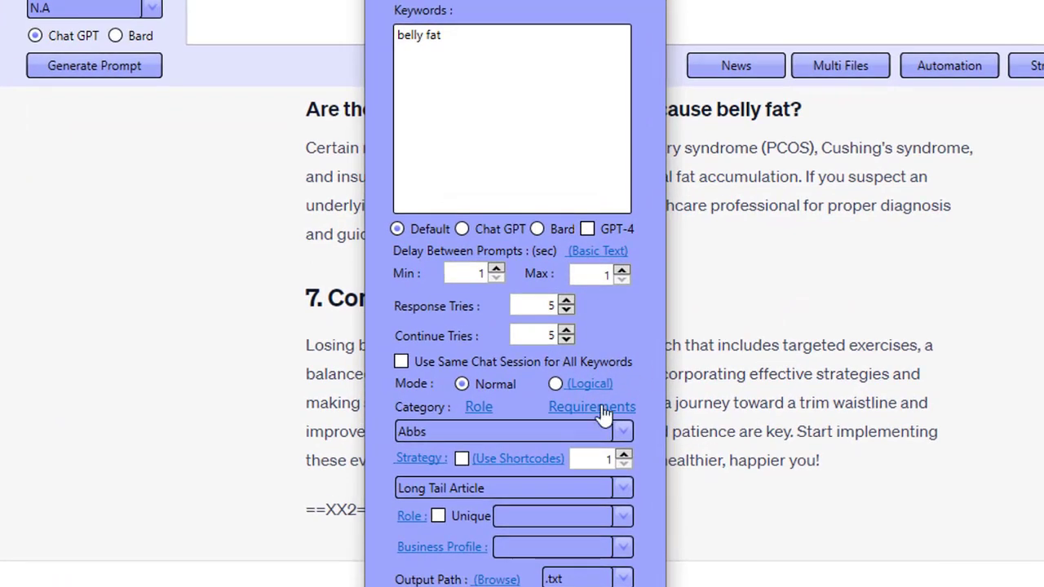
click(621, 431)
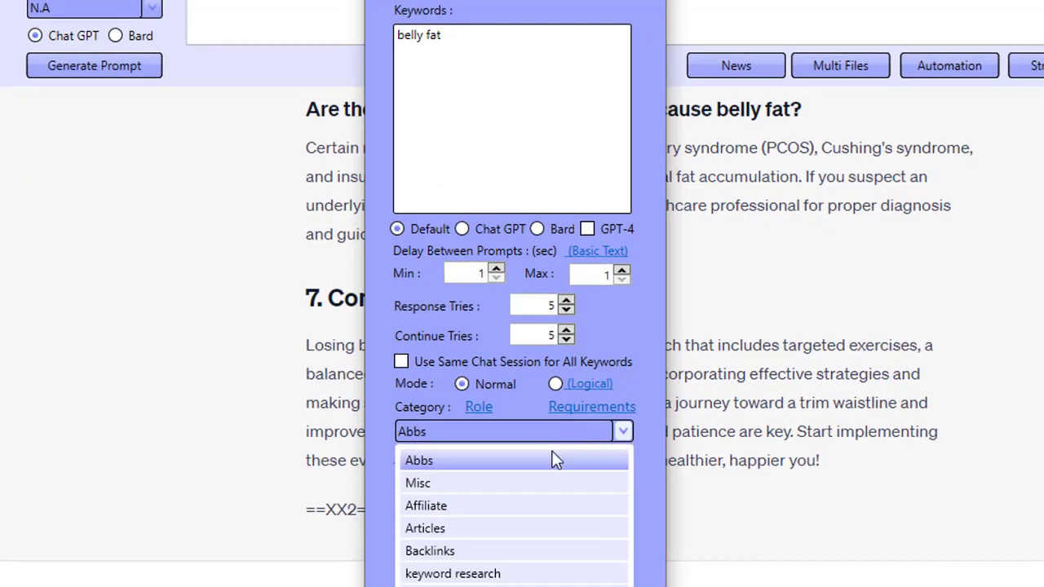
click(425, 504)
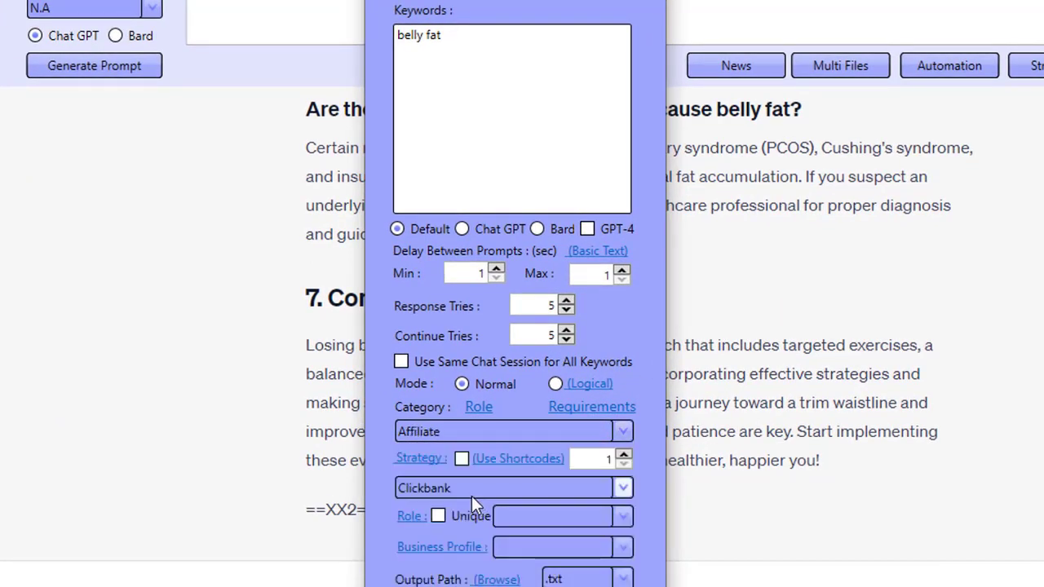
click(513, 487)
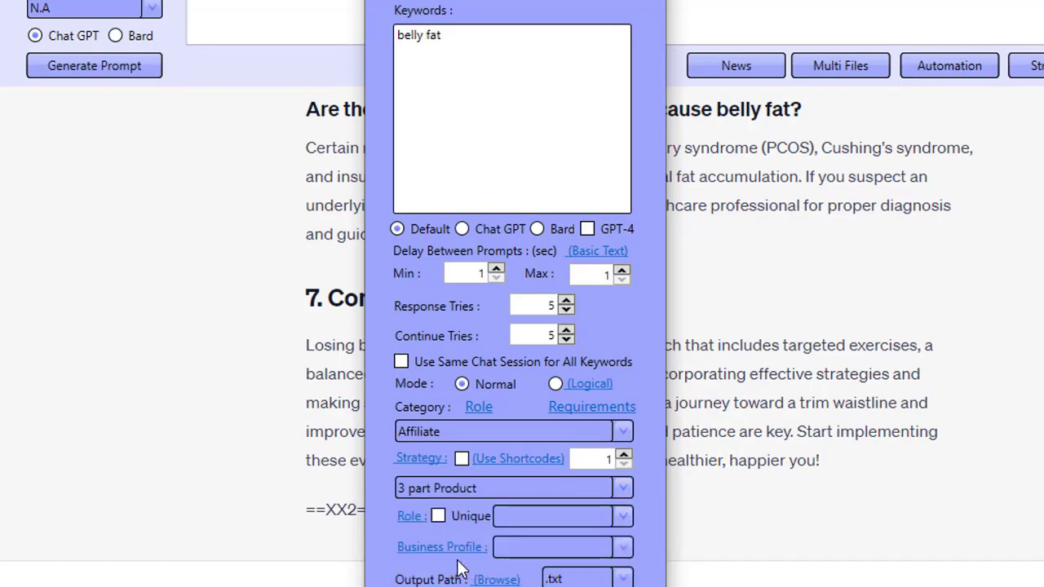
click(420, 458)
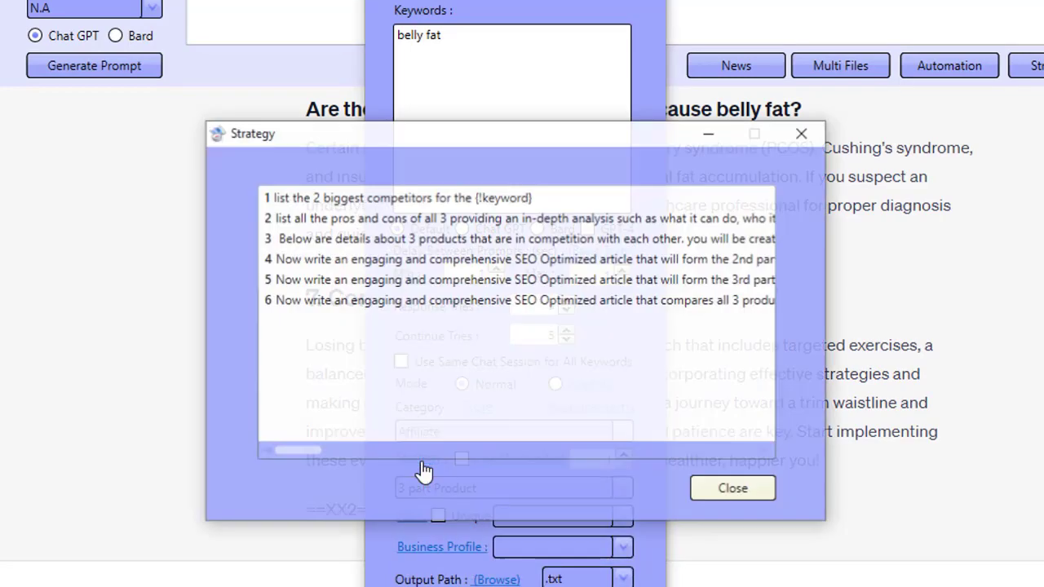
- Review the strategy's steps, viewing the second step's full prompt, then close the list
click(395, 198)
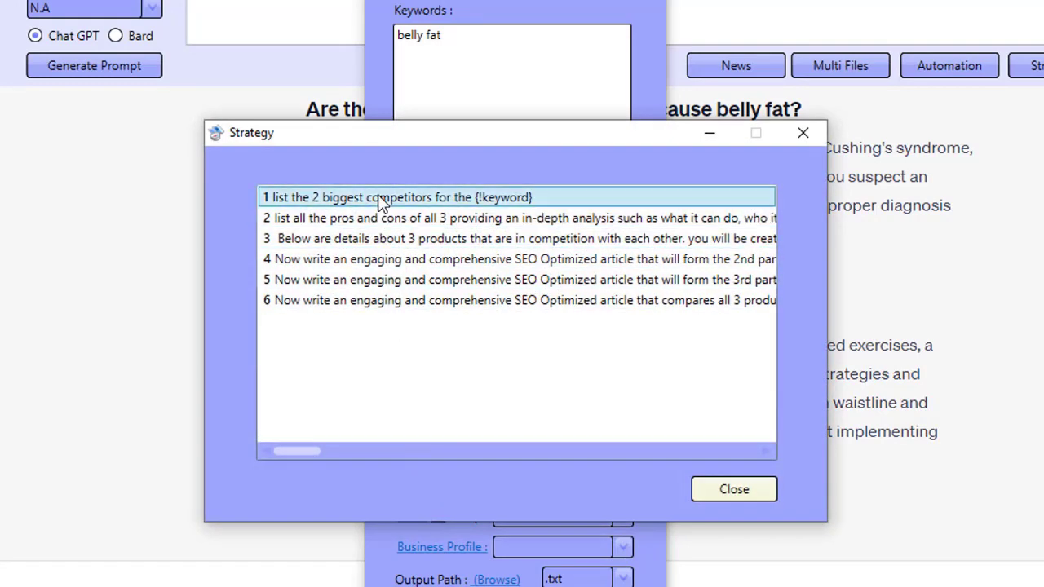
double_click(396, 196)
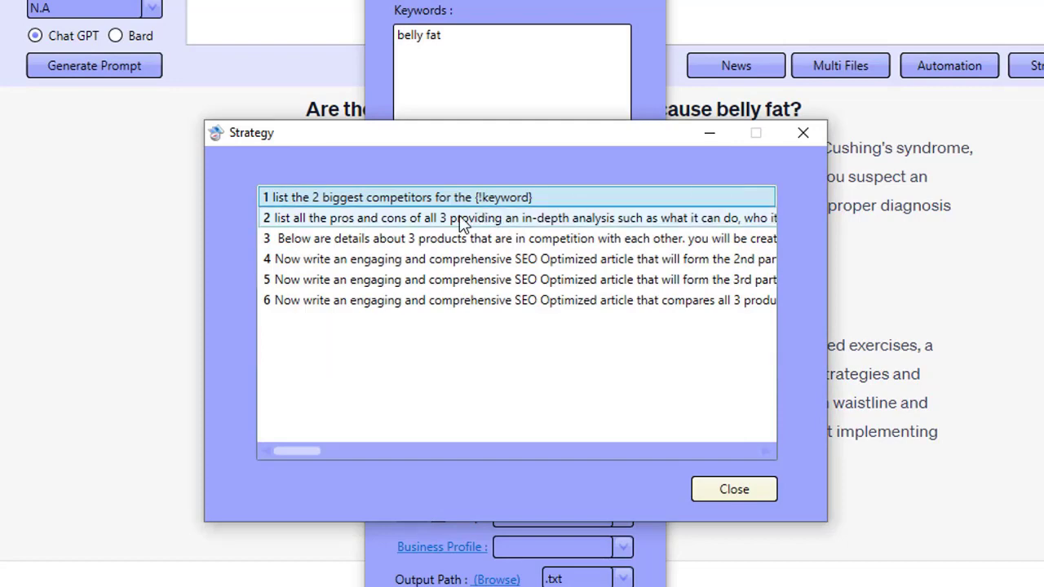
double_click(517, 218)
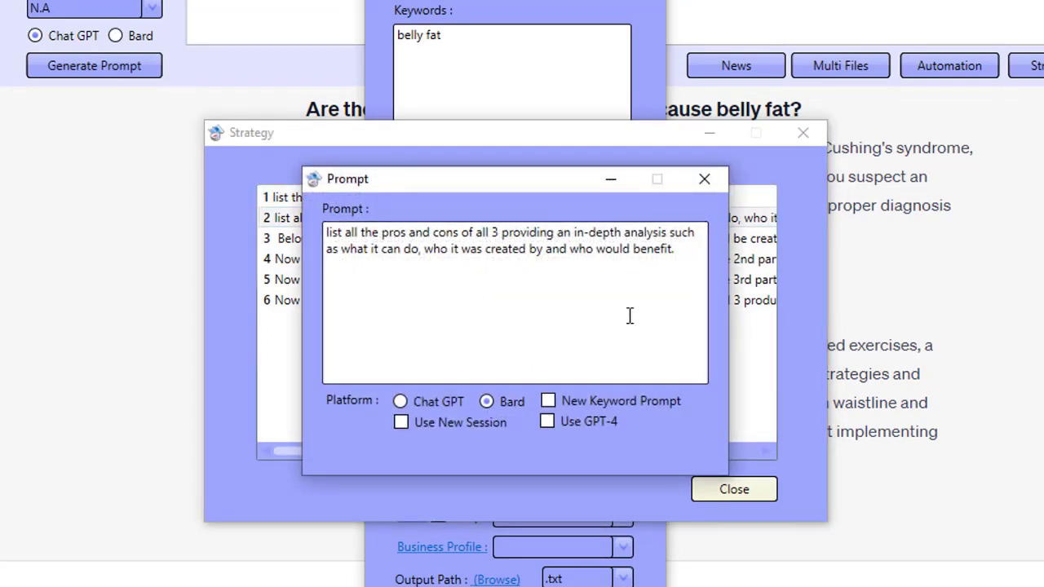
click(704, 179)
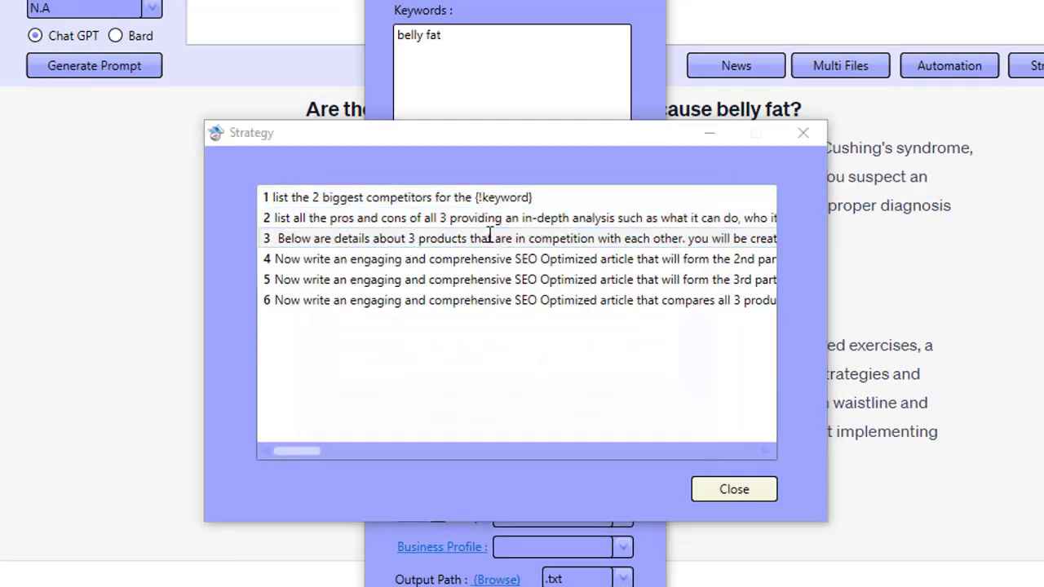
click(518, 238)
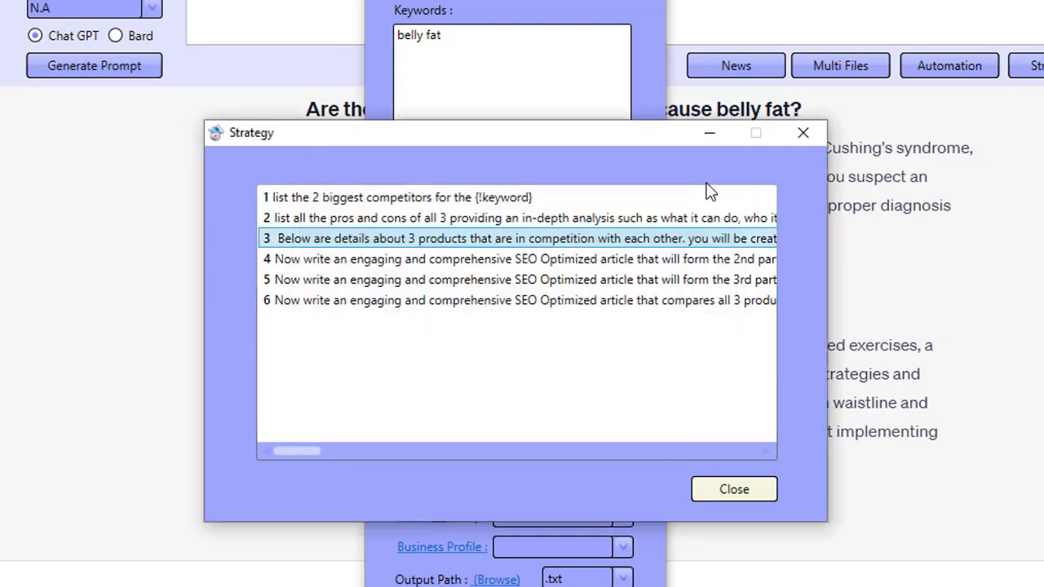
click(733, 488)
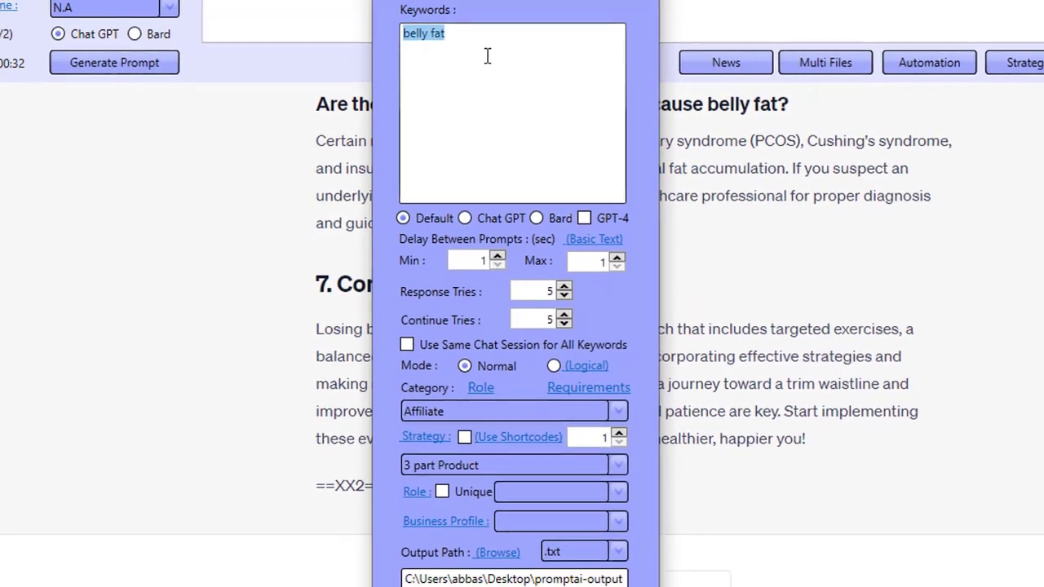
- Run the 3 part Product automation for 'iphone 14' until Automation Completed appears
text(iphone 1)
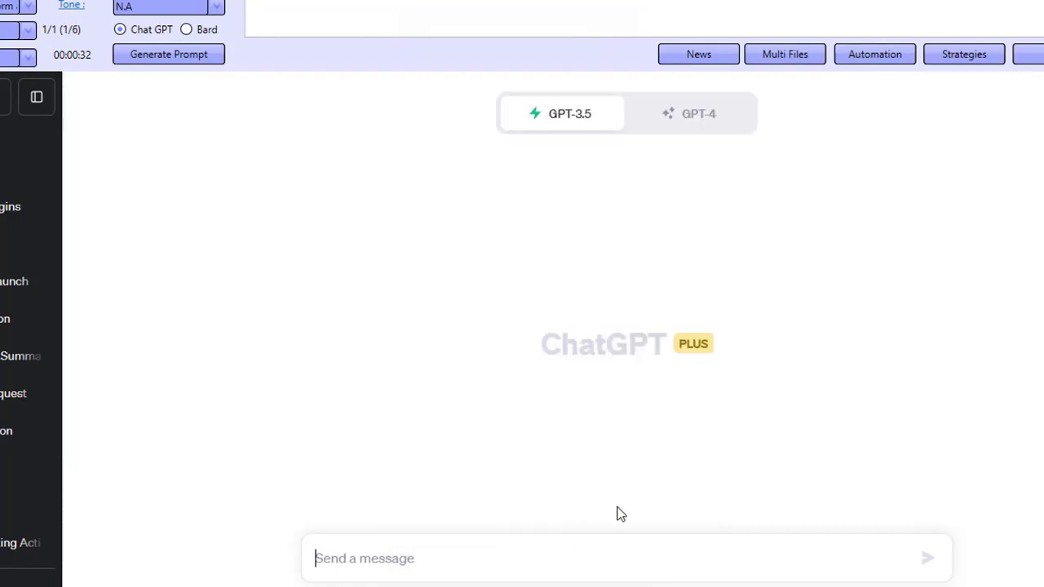
click(186, 29)
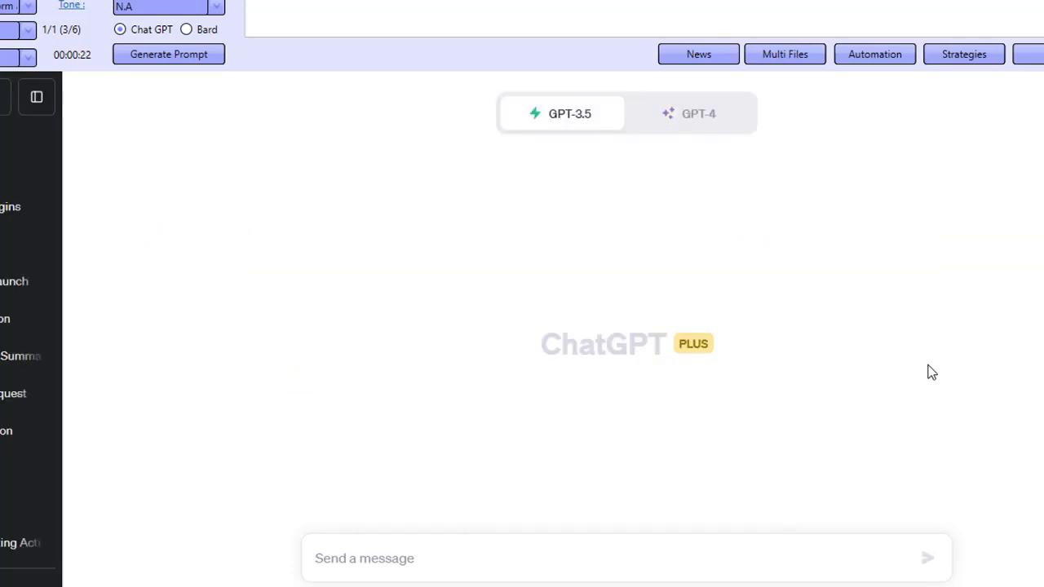
click(168, 54)
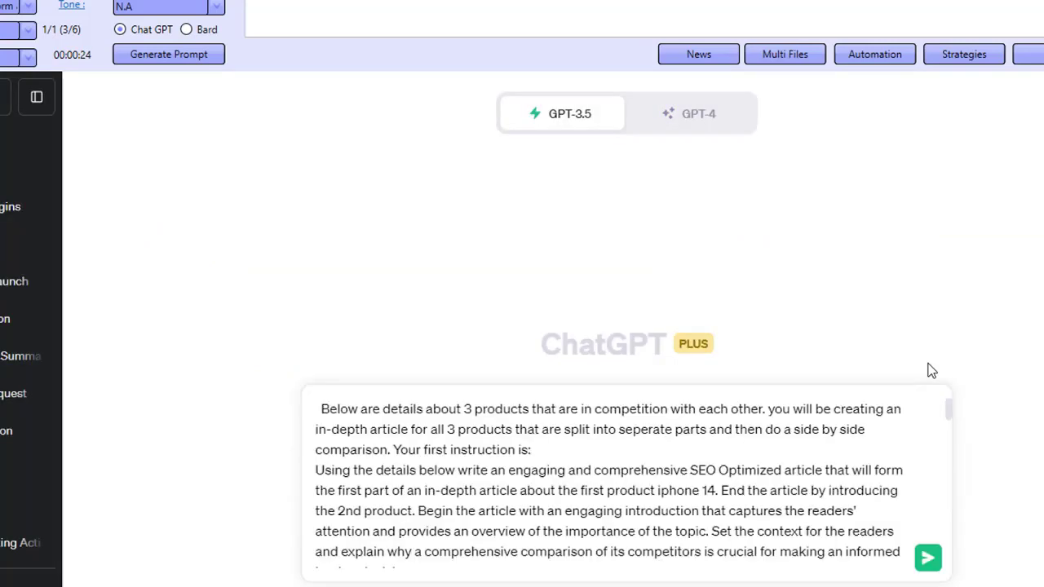
click(927, 557)
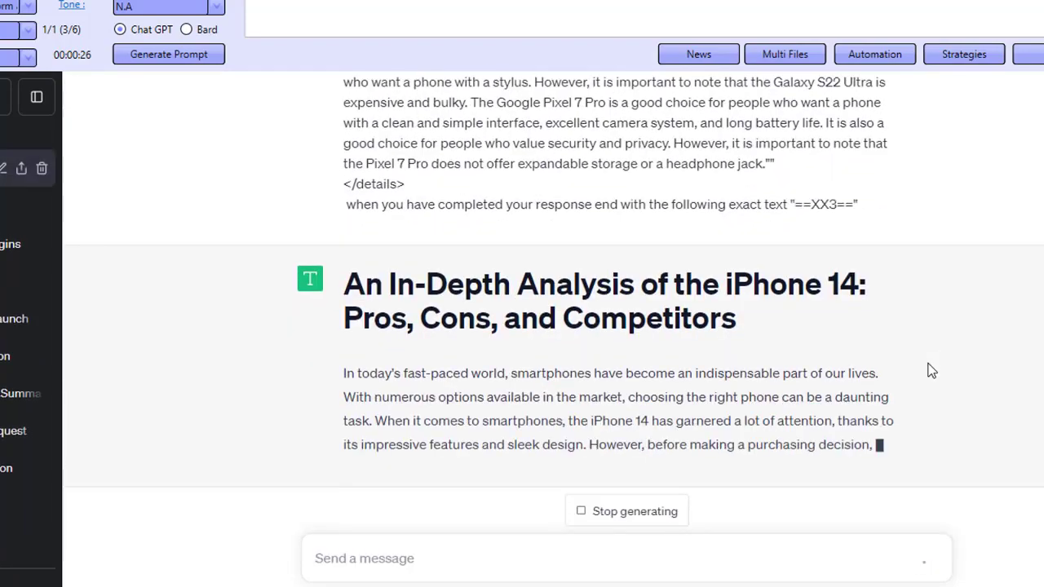
scroll(down, 3)
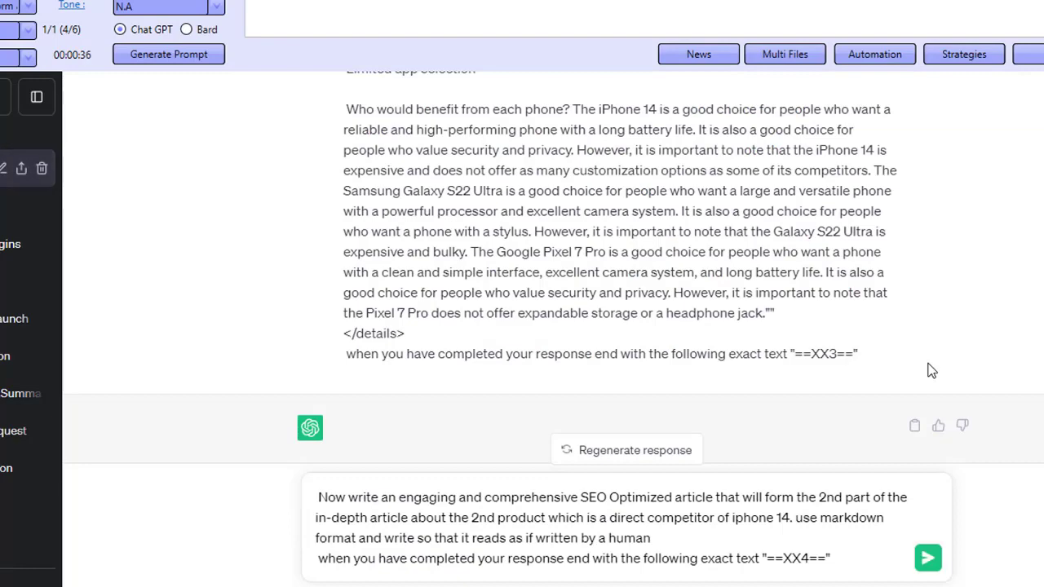
click(928, 557)
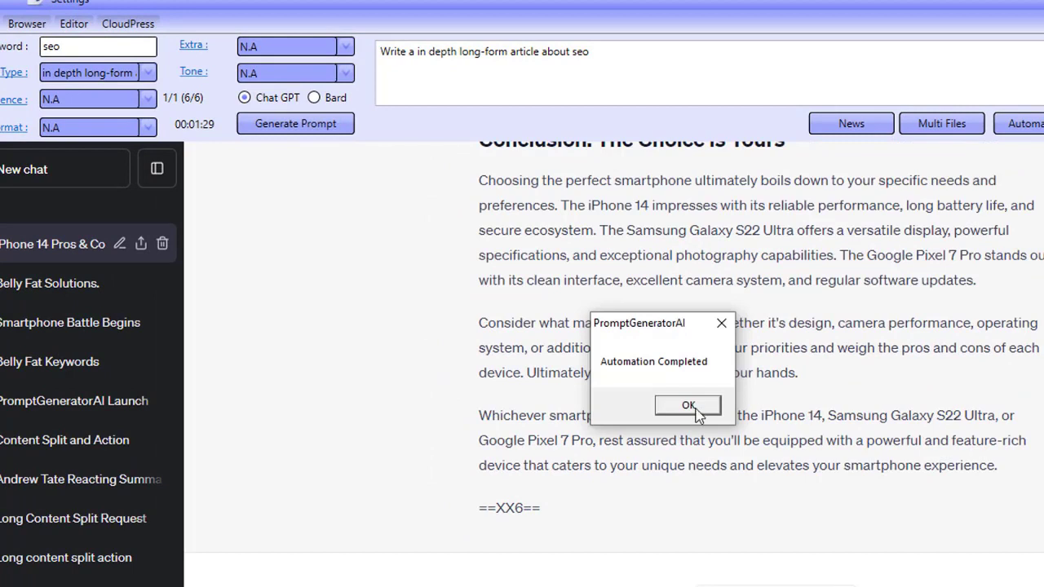
- Dismiss the completion notice and browse the finished iPhone 14 article
click(687, 405)
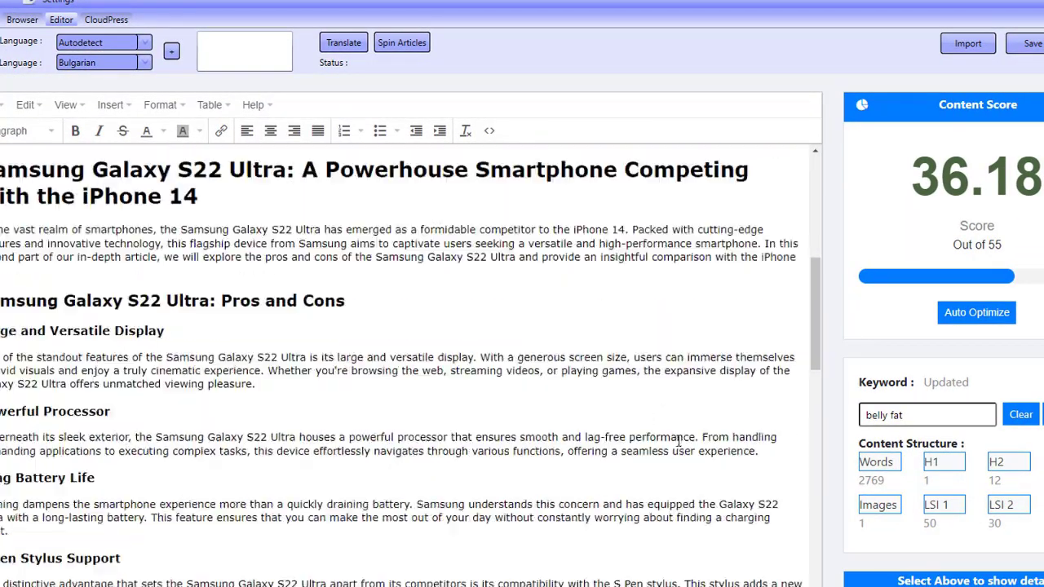
scroll(down, 3)
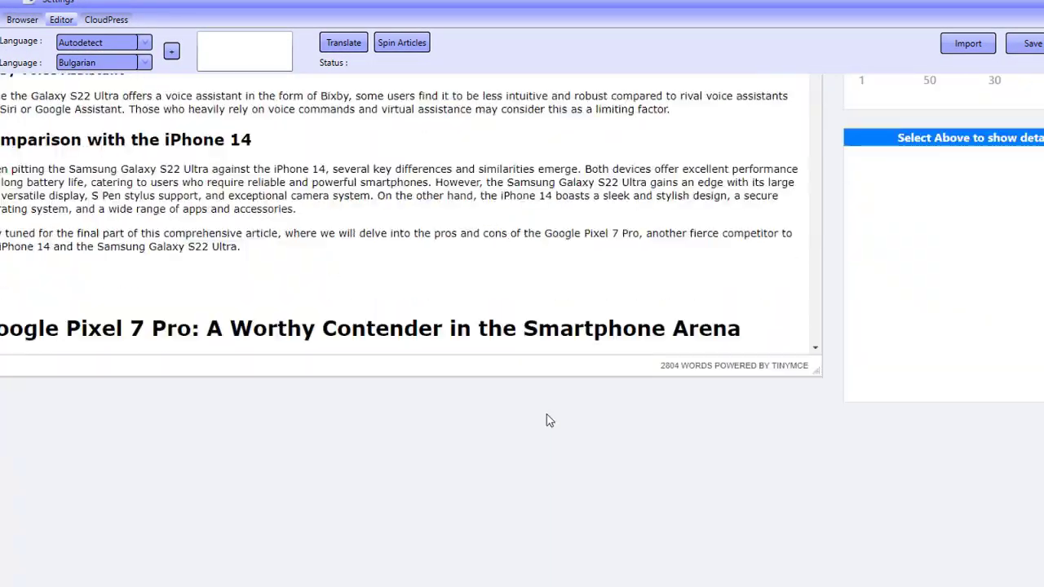
text(belly fat)
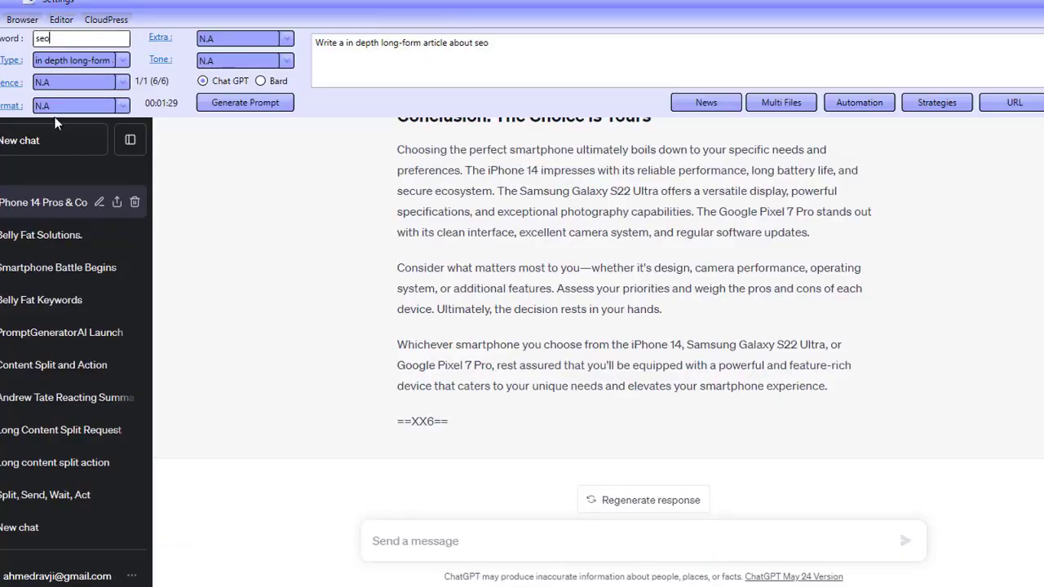
- In Automation's Logical Meta, keep WordPress as target and enable Same File Results
click(859, 102)
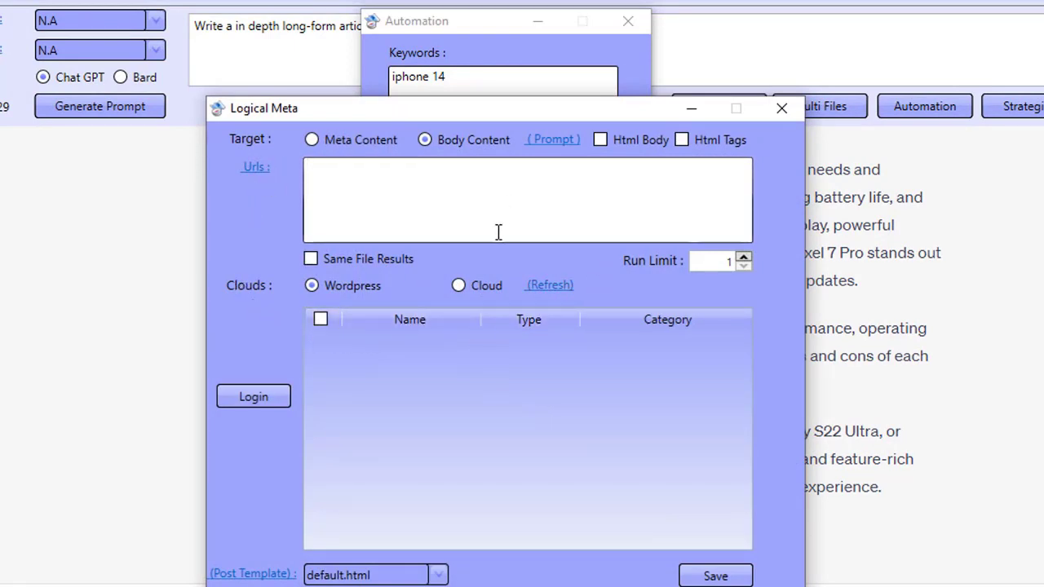
click(458, 285)
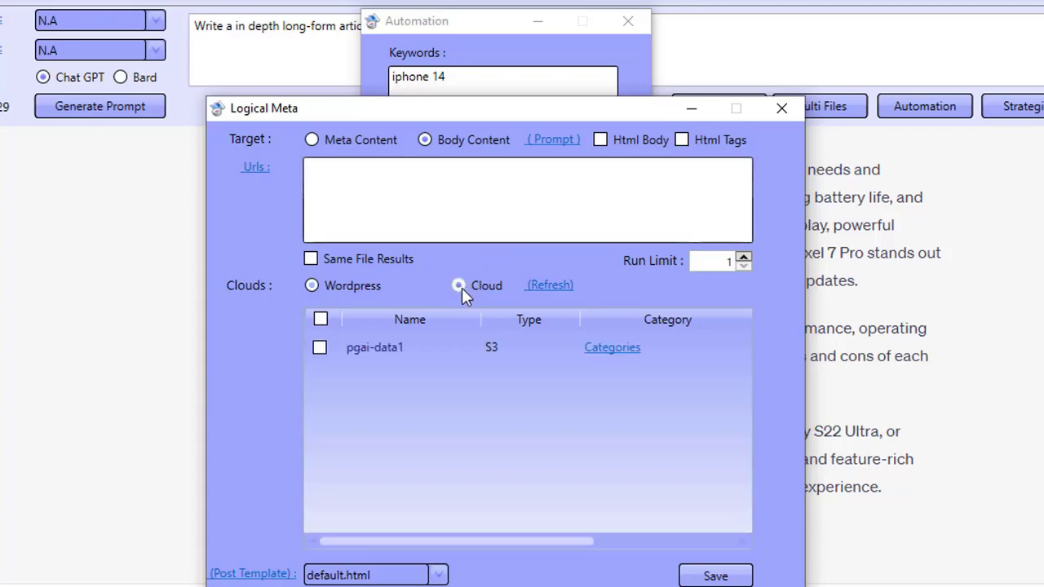
click(311, 285)
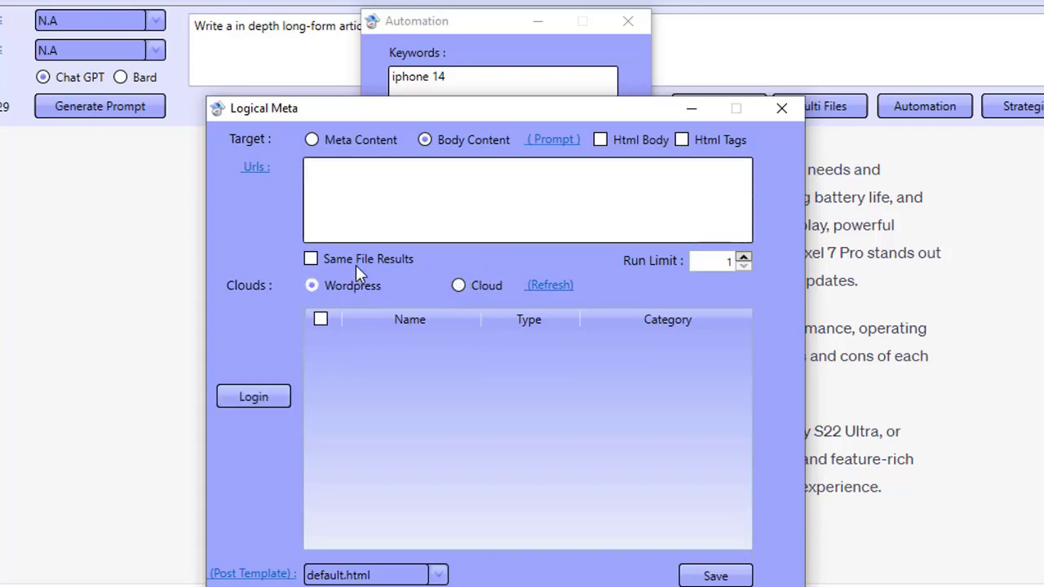
click(310, 258)
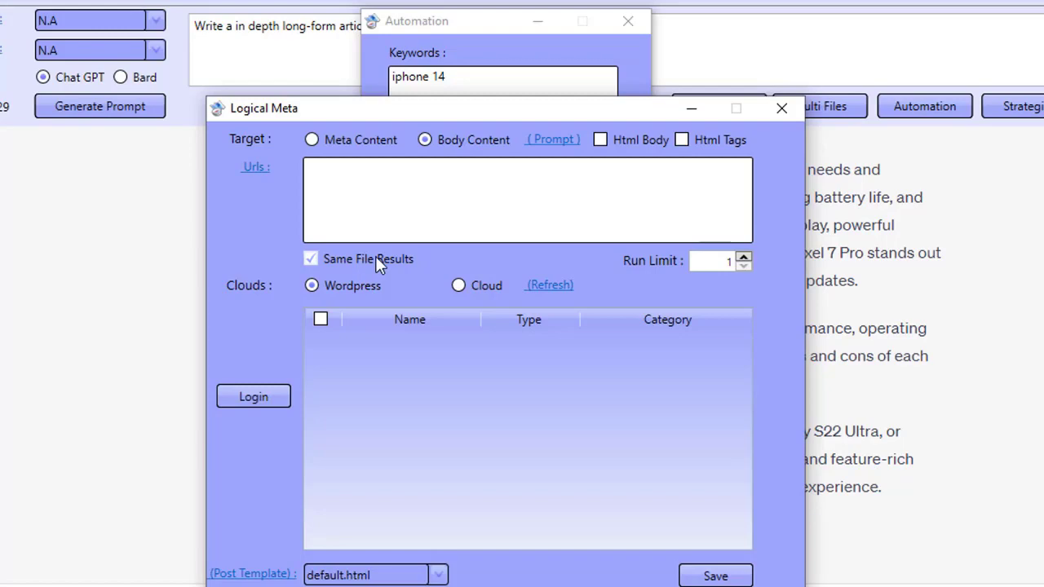
click(310, 258)
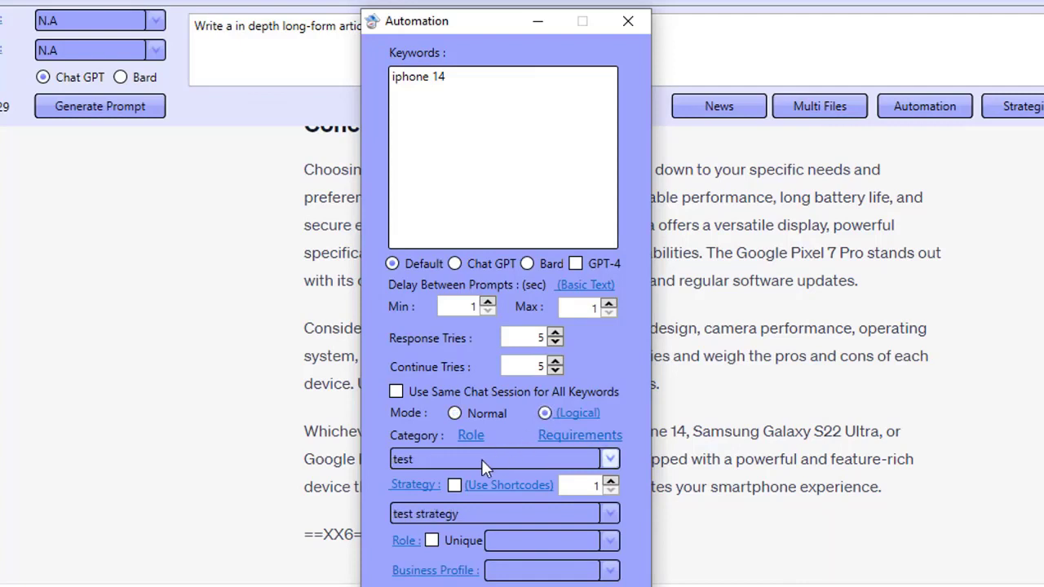
- Set the category to Article with the 'article from url n' strategy and review its steps
click(609, 459)
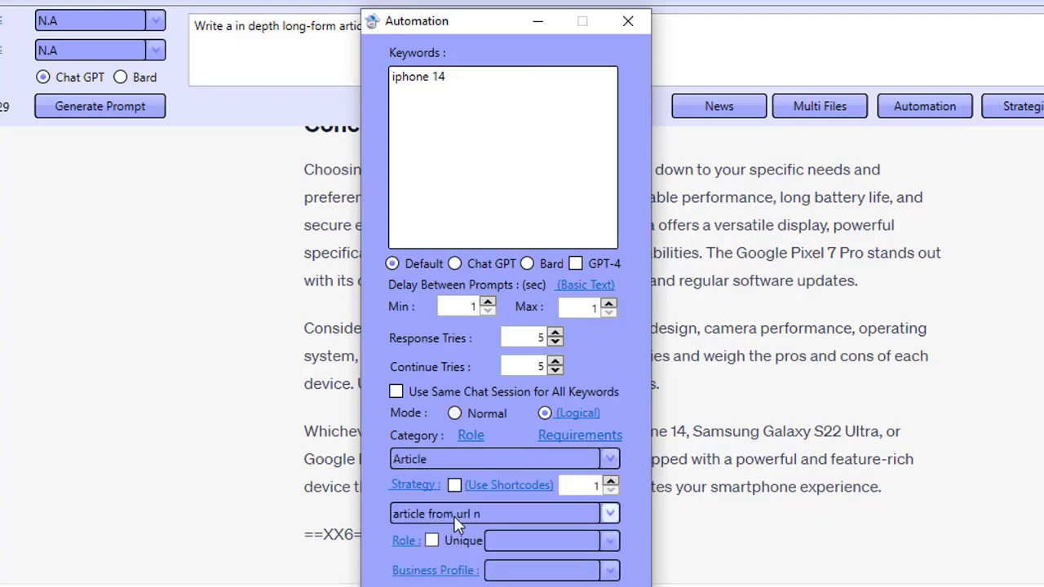
click(414, 484)
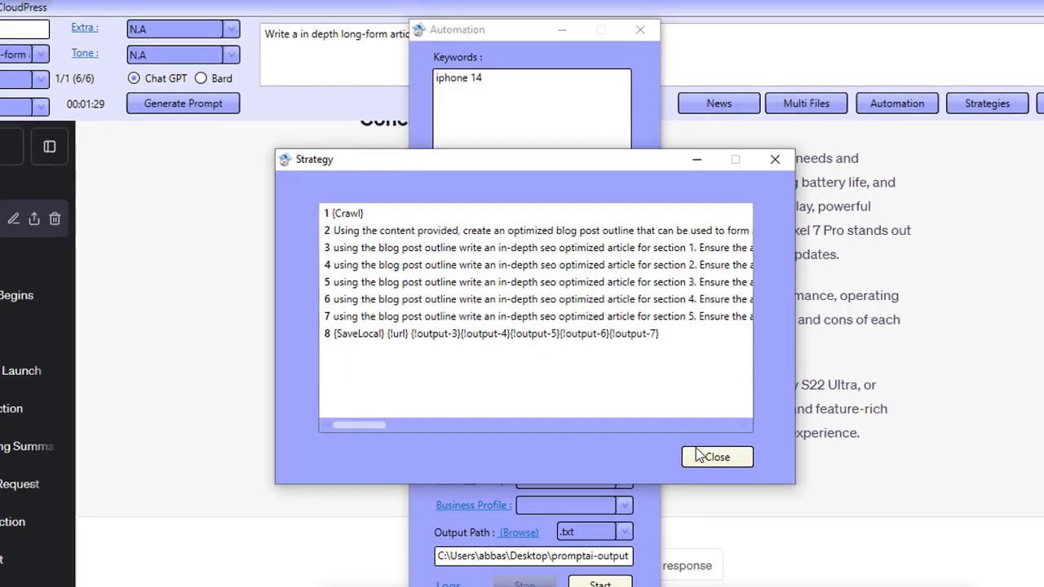
click(715, 456)
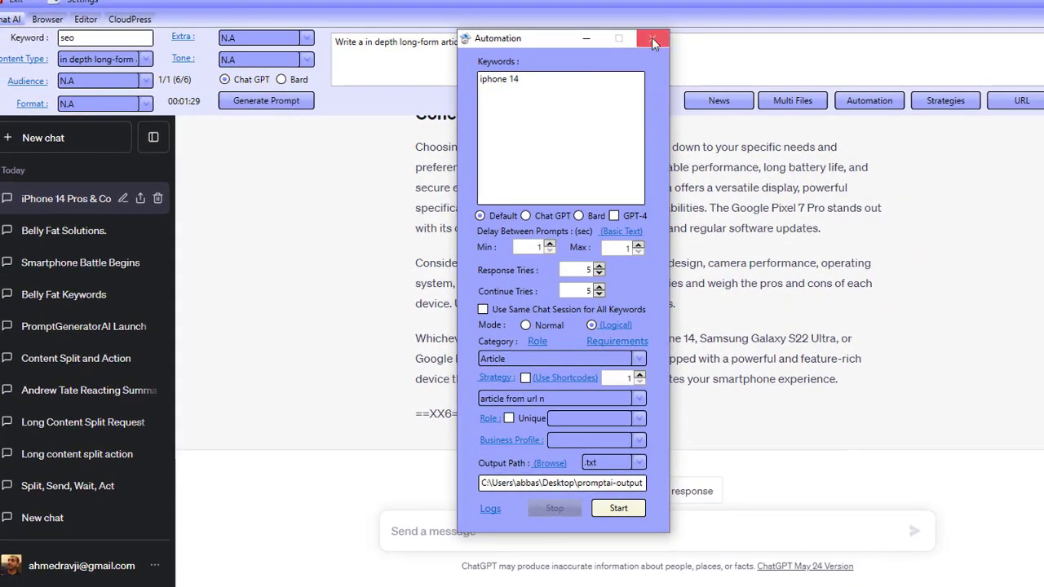
- Search Google for 'ahrefs review' in the browser and open the Backlinko result
click(652, 39)
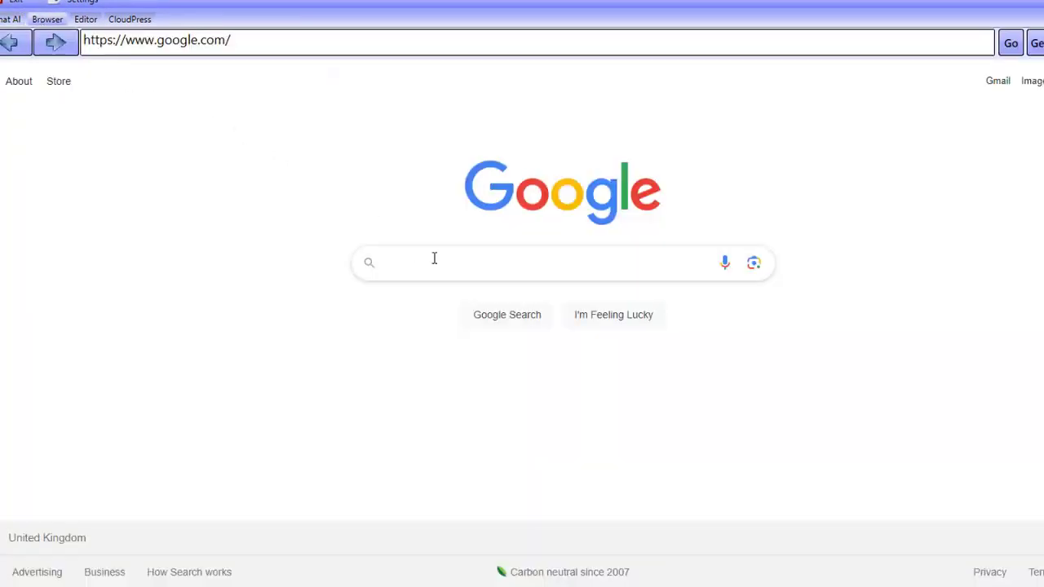
text(ahrefs revie)
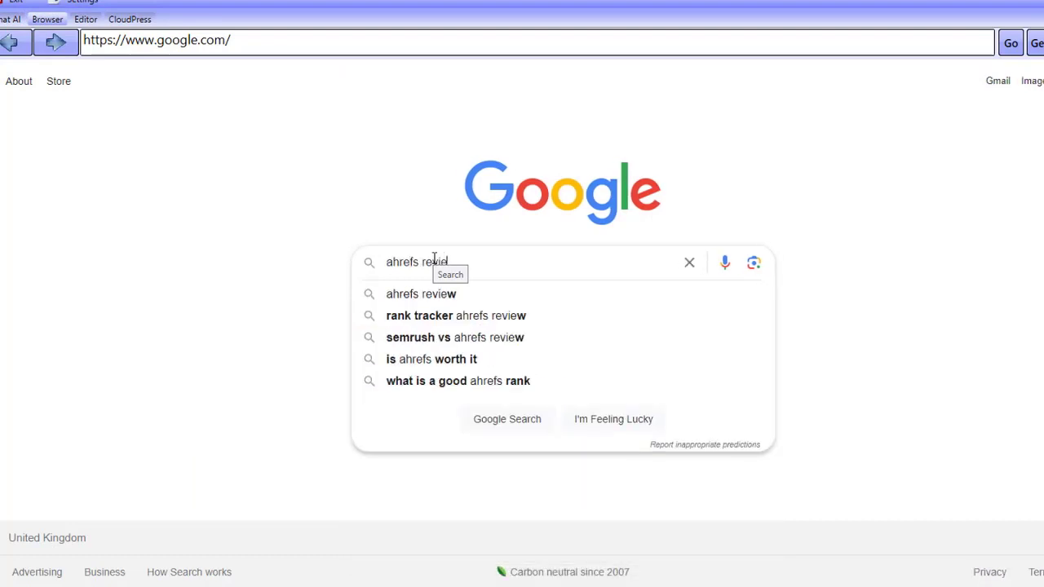
click(421, 293)
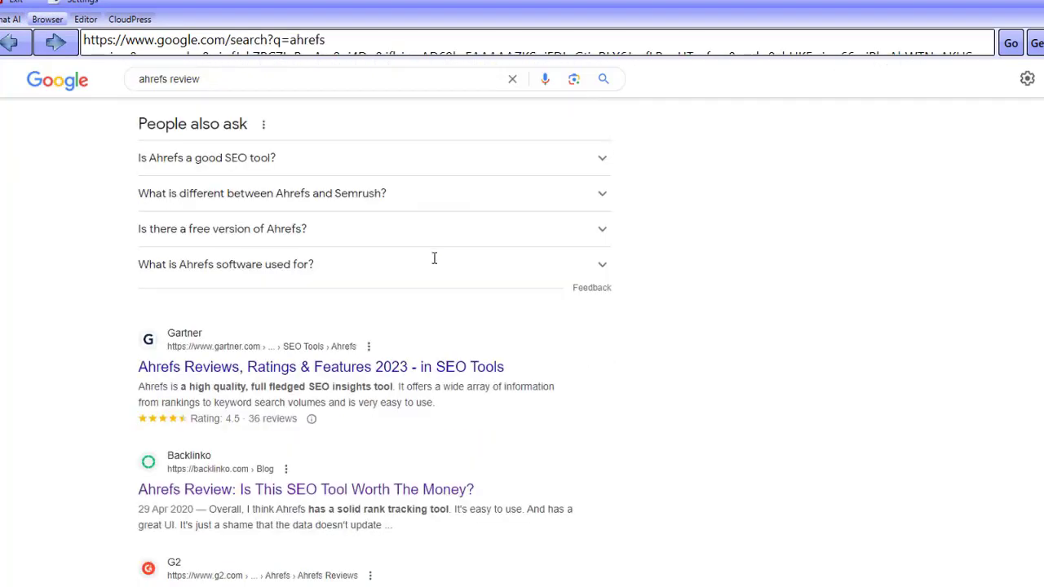
scroll(down, 3)
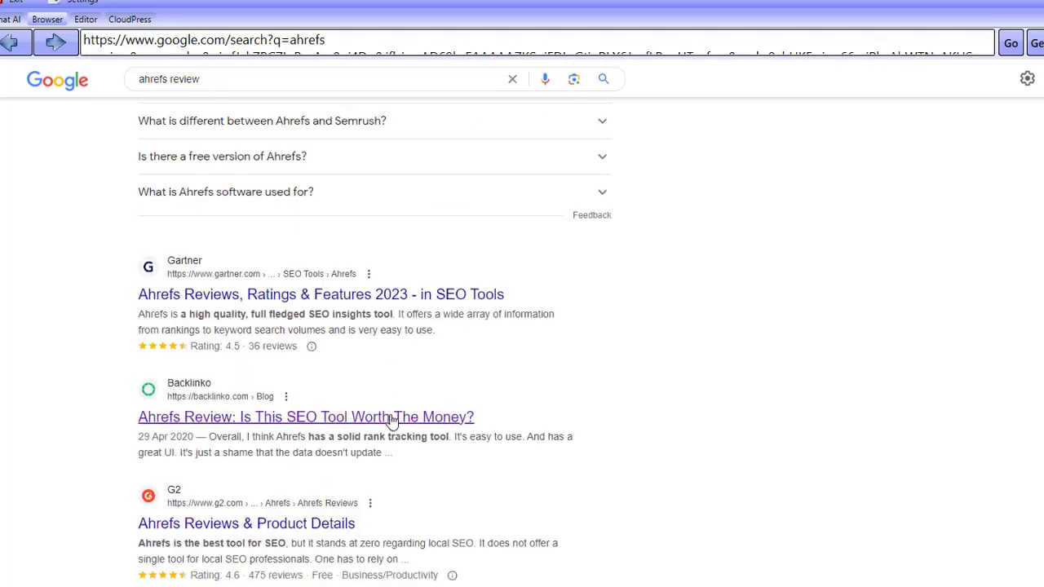
click(306, 417)
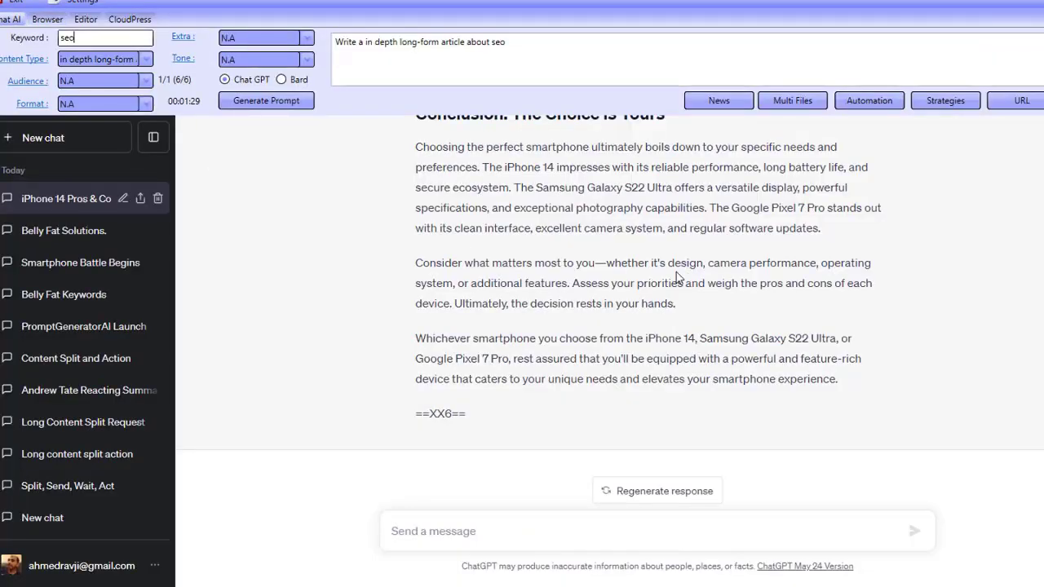
- Start the 'article from url n' automation to generate the Ahrefs review article
click(868, 100)
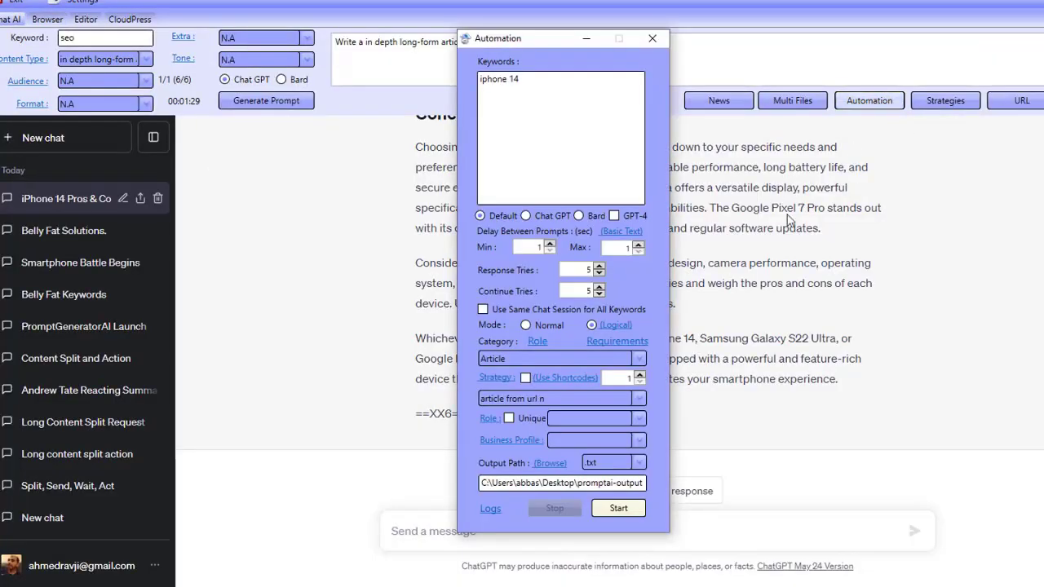
click(615, 325)
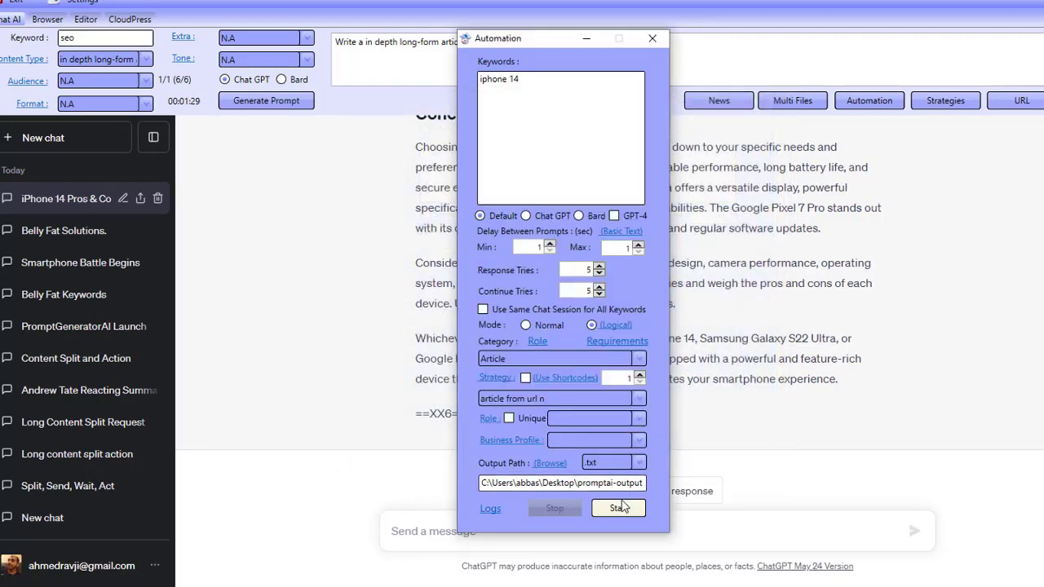
click(618, 507)
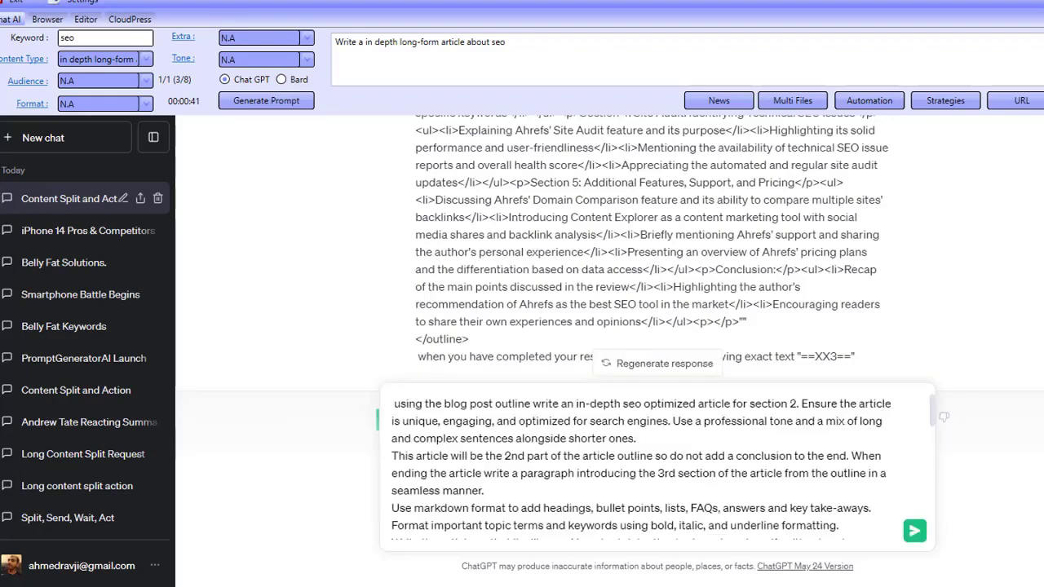
- Dismiss the minimize-to-tray notice and let the 'article from url' automation run to completion
click(914, 530)
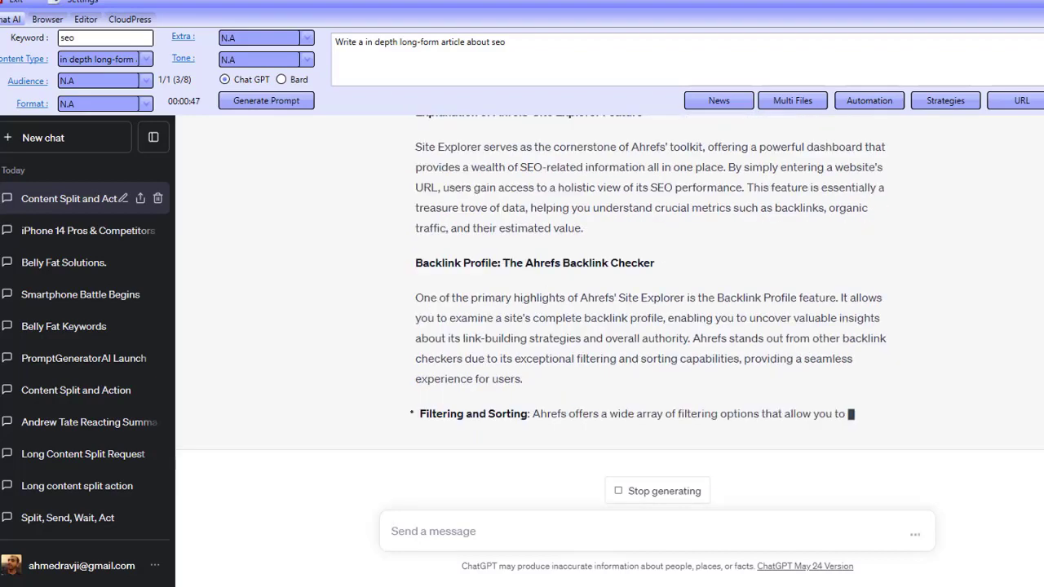
scroll(down, 3)
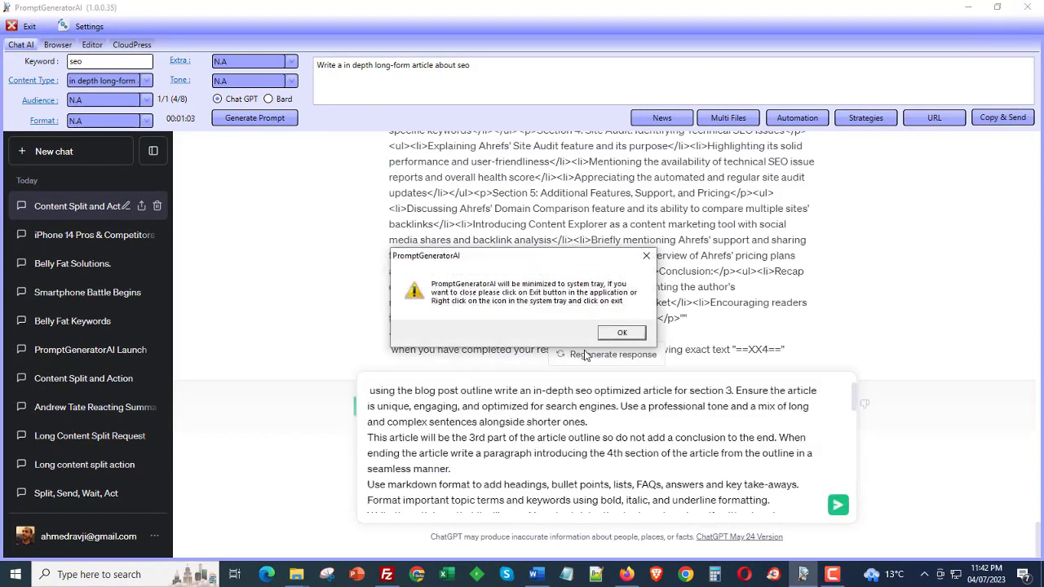
click(621, 332)
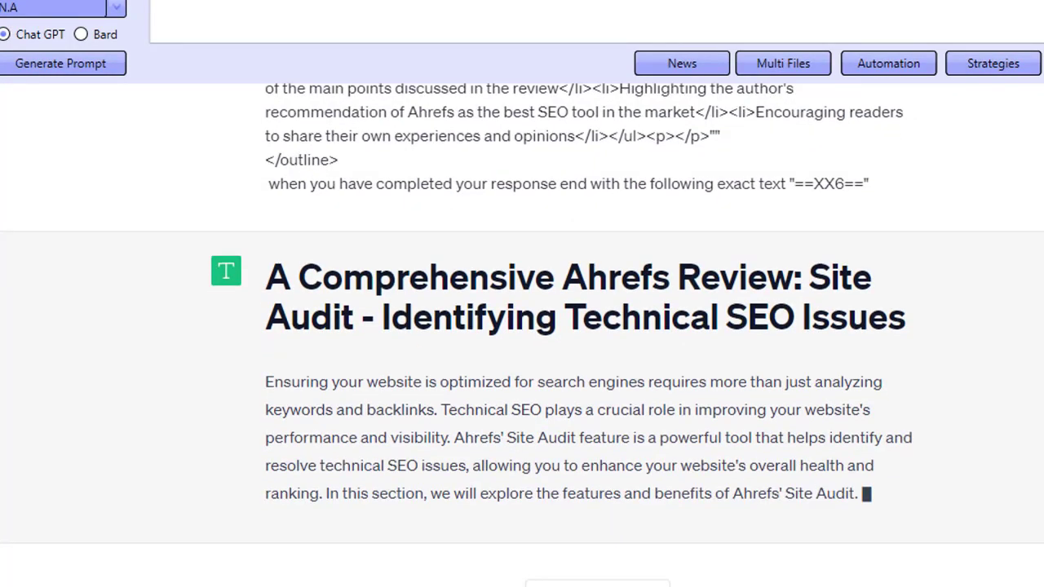
scroll(down, 3)
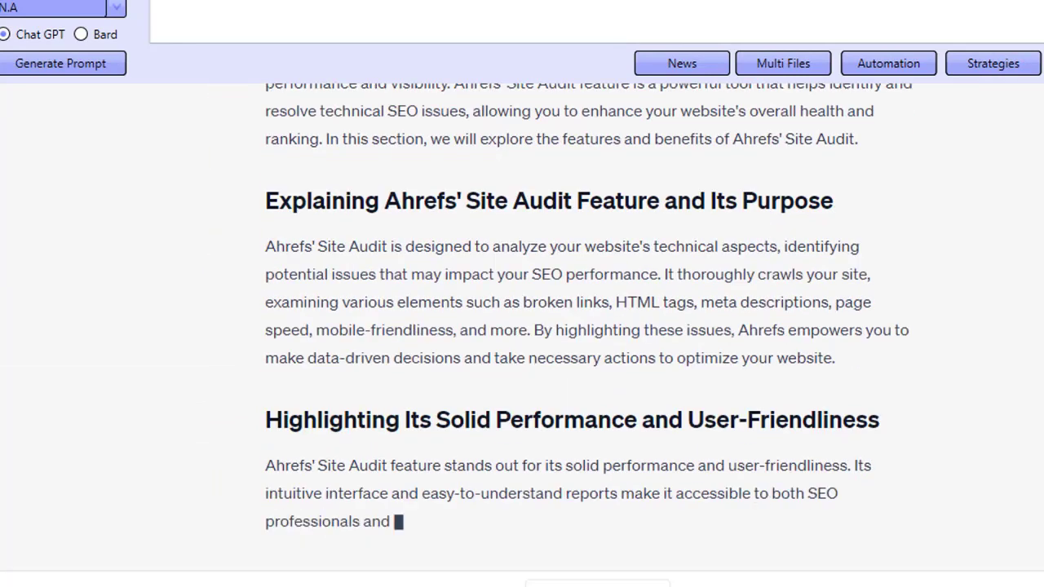
scroll(down, 3)
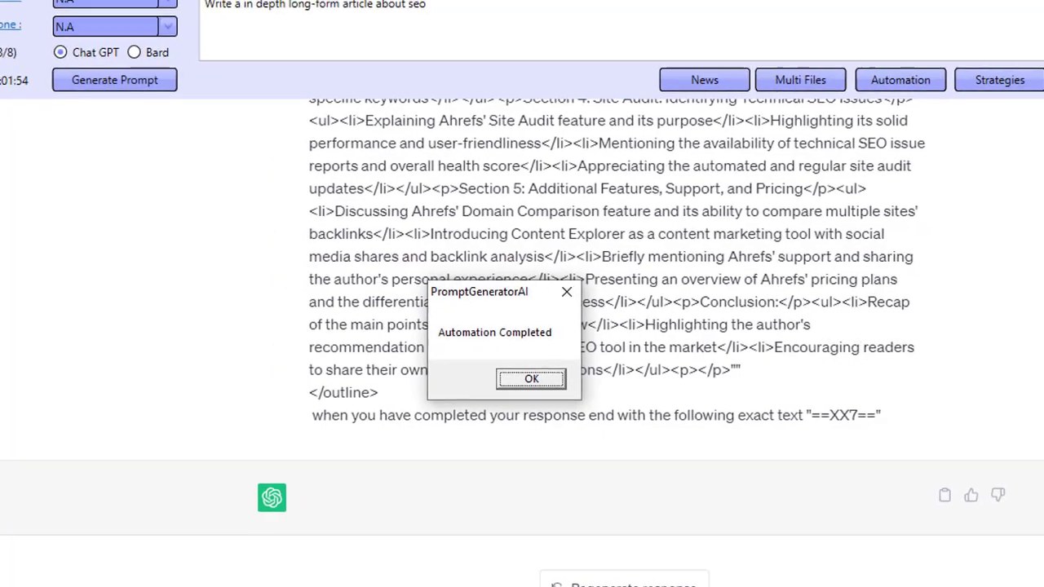
- Analyse the editor article for keyword 'ahrefs review' instead of 'belly fat', counting 2909 words
click(529, 378)
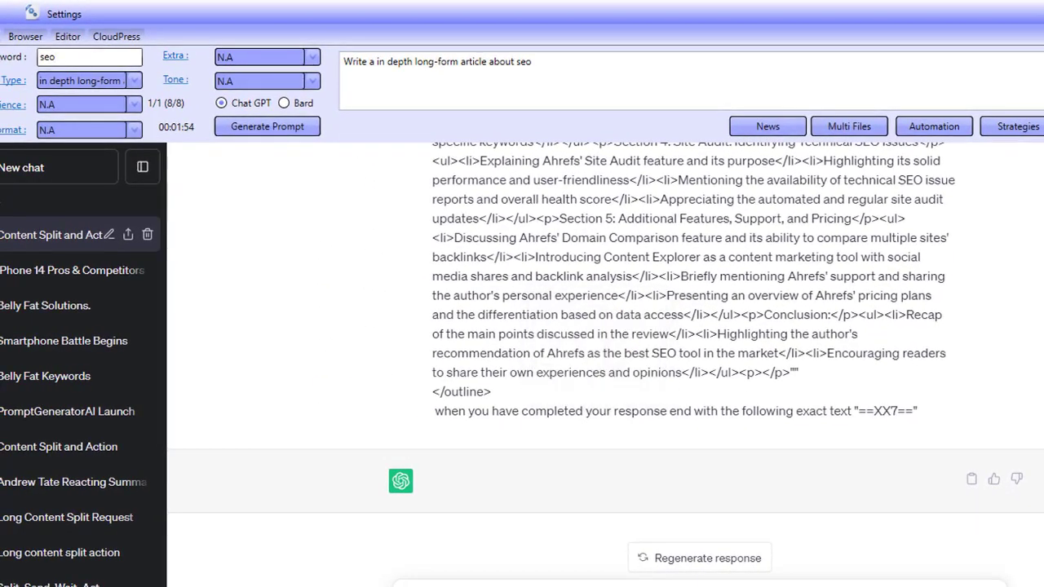
click(68, 36)
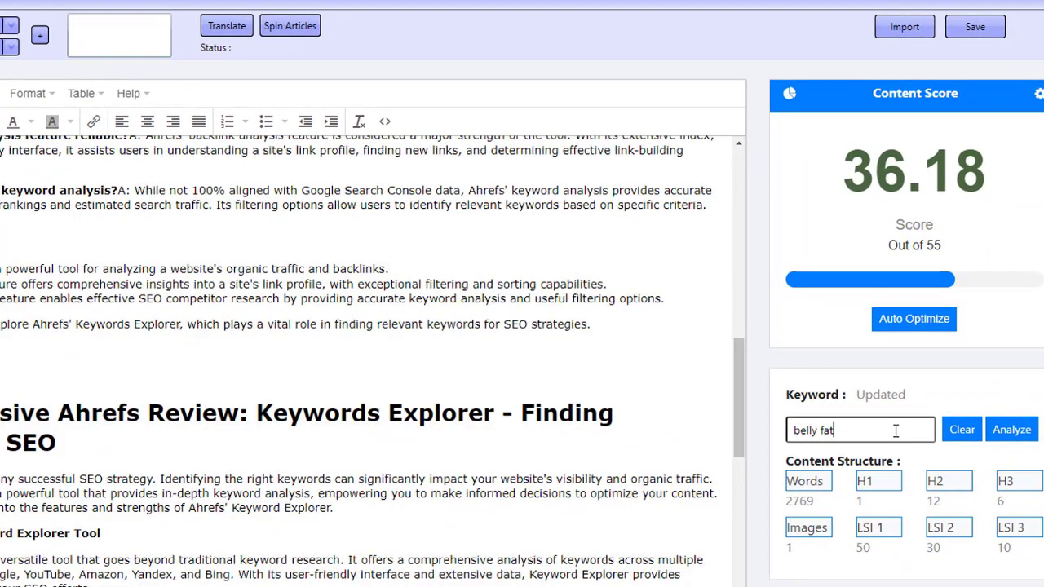
text(ahrefs review)
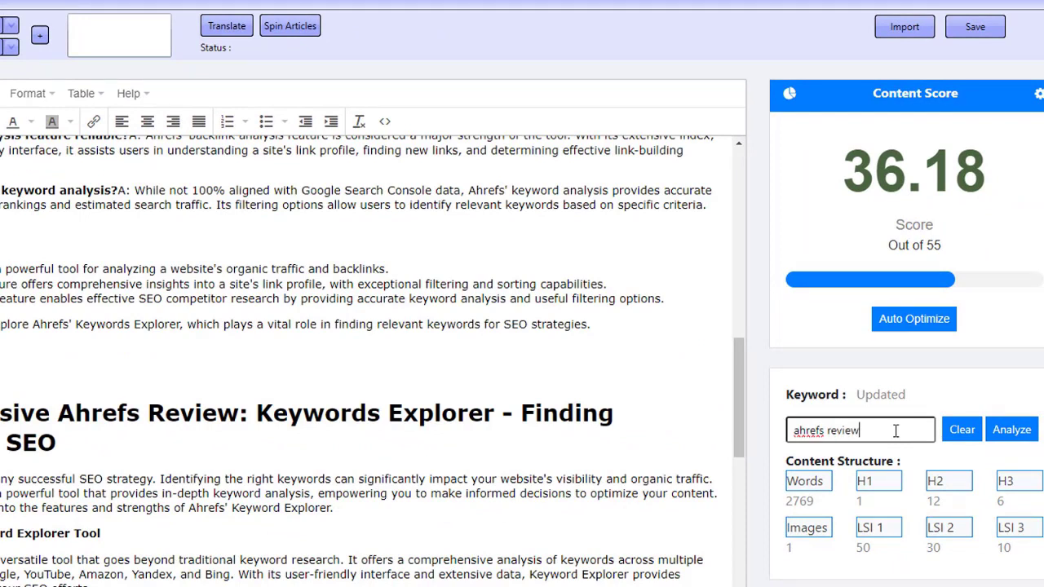
click(1011, 430)
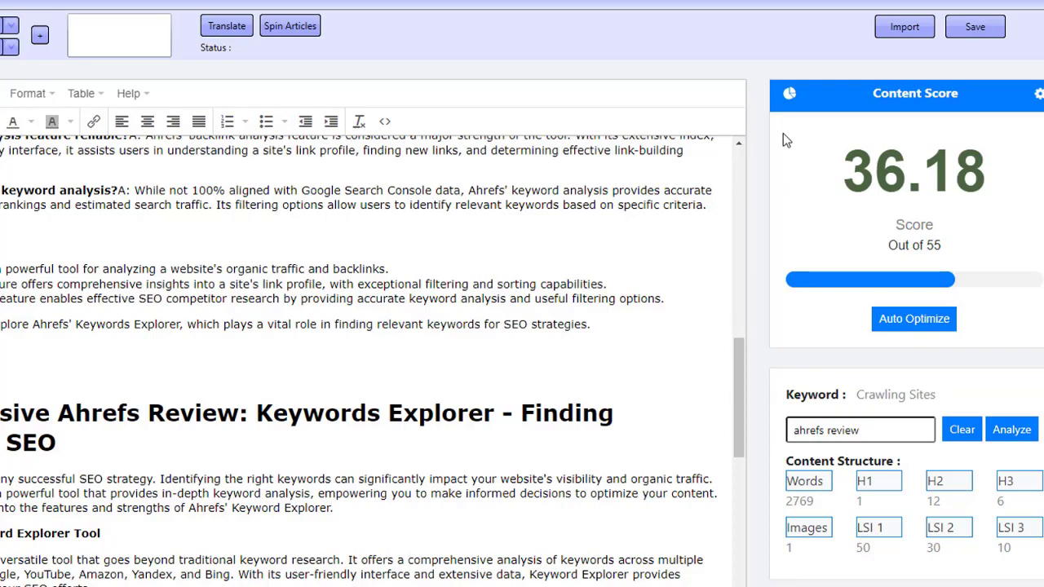
scroll(down, 3)
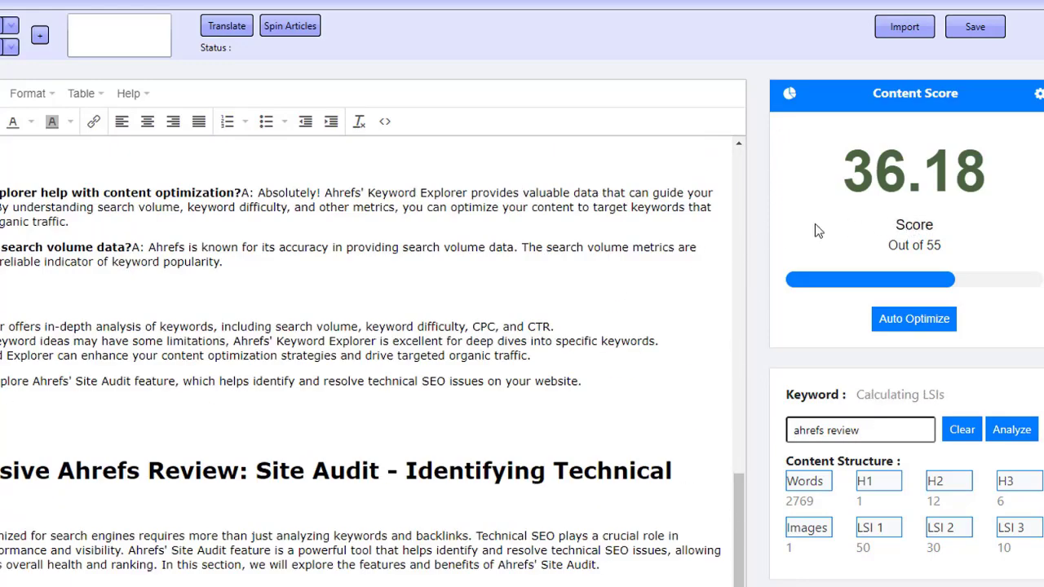
scroll(down, 3)
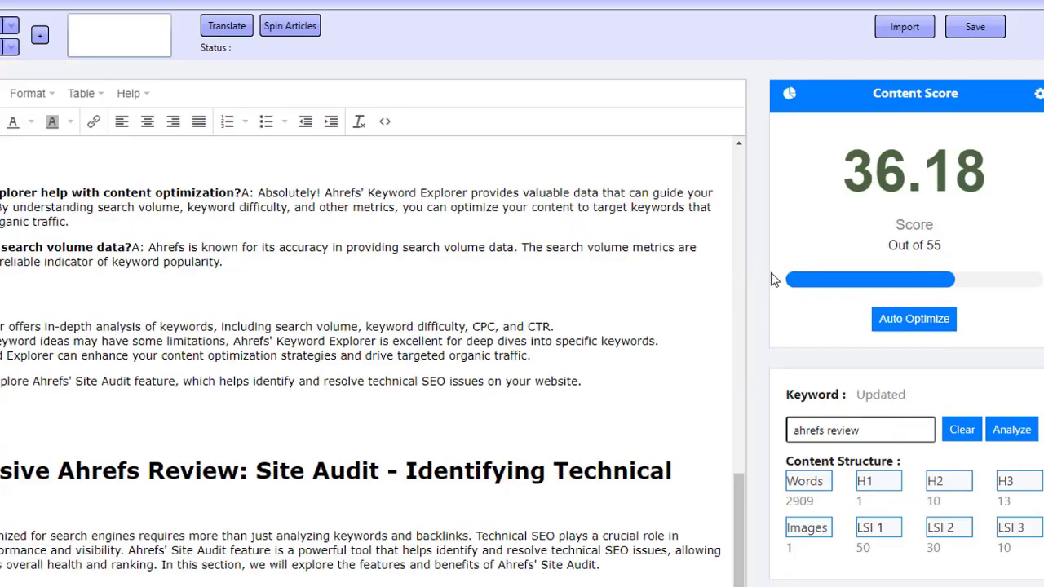
mouse_move(794, 246)
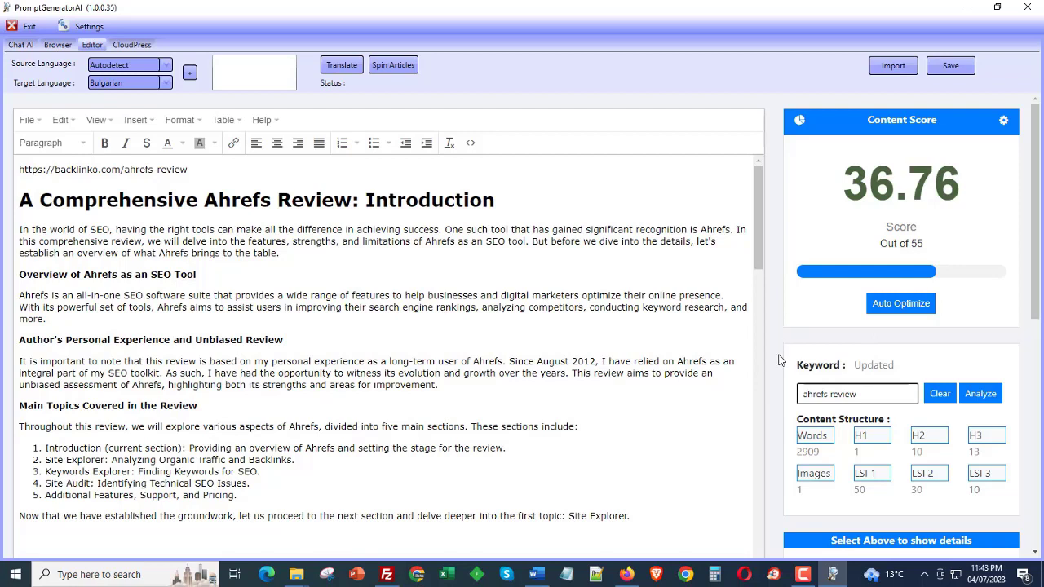
mouse_move(874, 237)
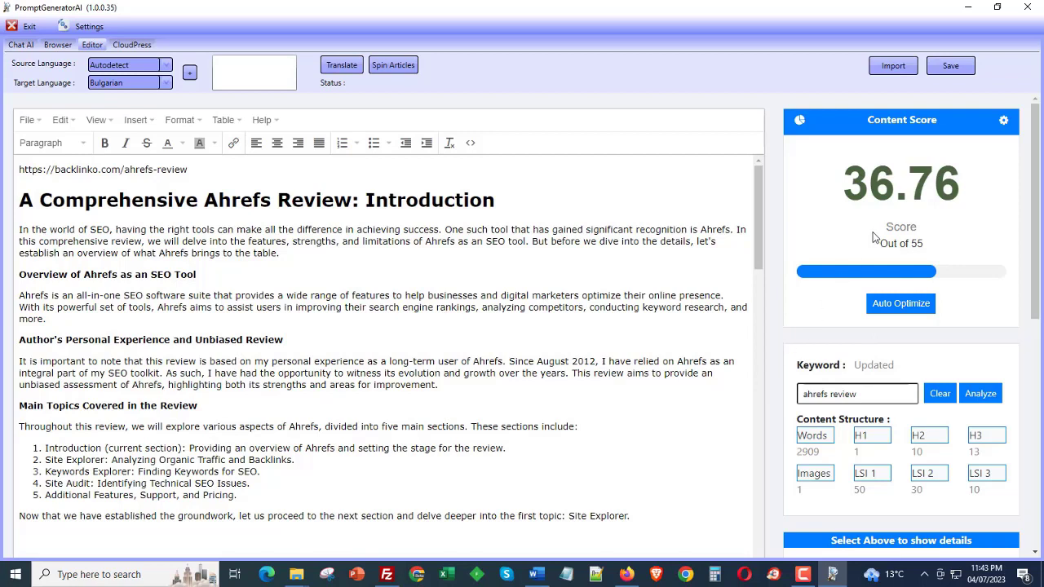
mouse_move(876, 236)
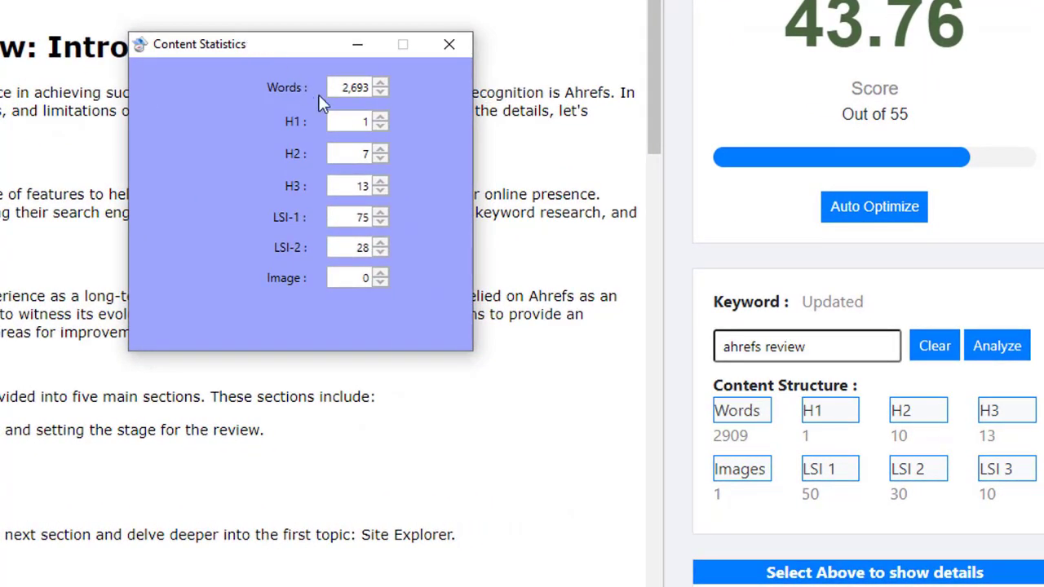
- Move the Content Statistics window aside and return to the LSI 1 checklist with score 43.76
drag(199, 44, 427, 234)
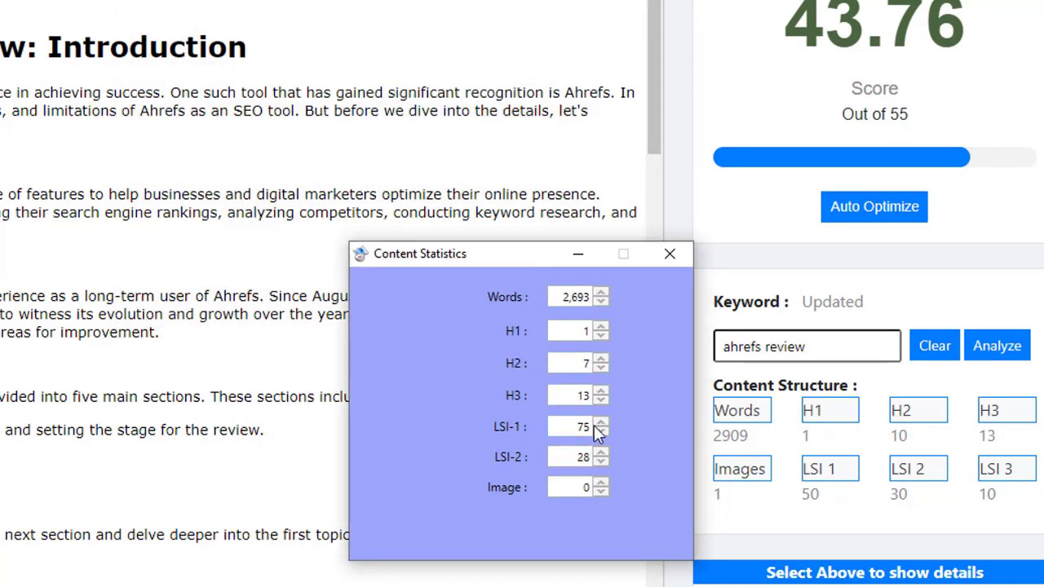
click(669, 253)
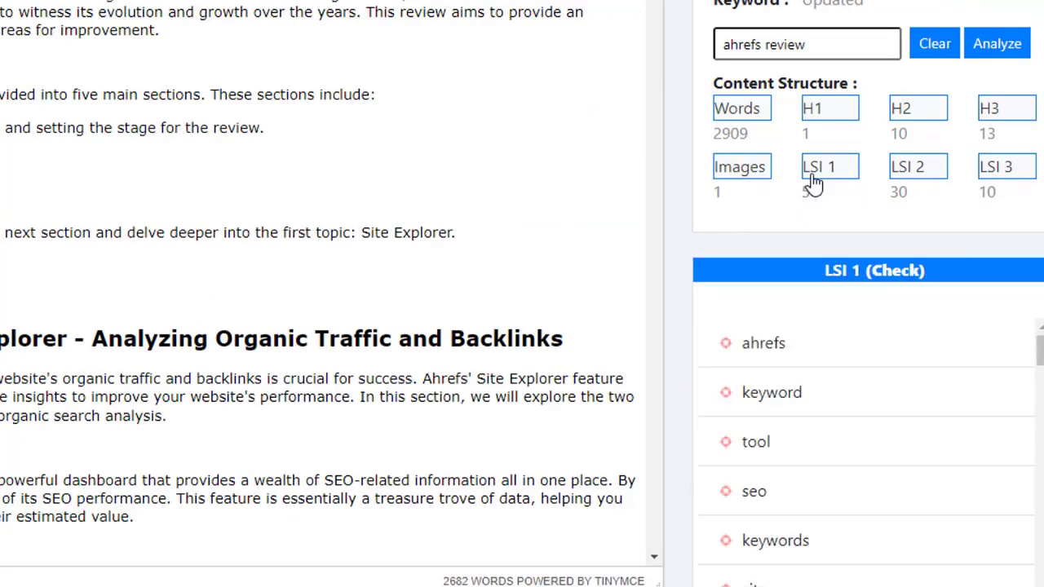
- Browse the LSI 1 and LSI 2 lists and tick the LSI 1 terms found in the article
click(829, 166)
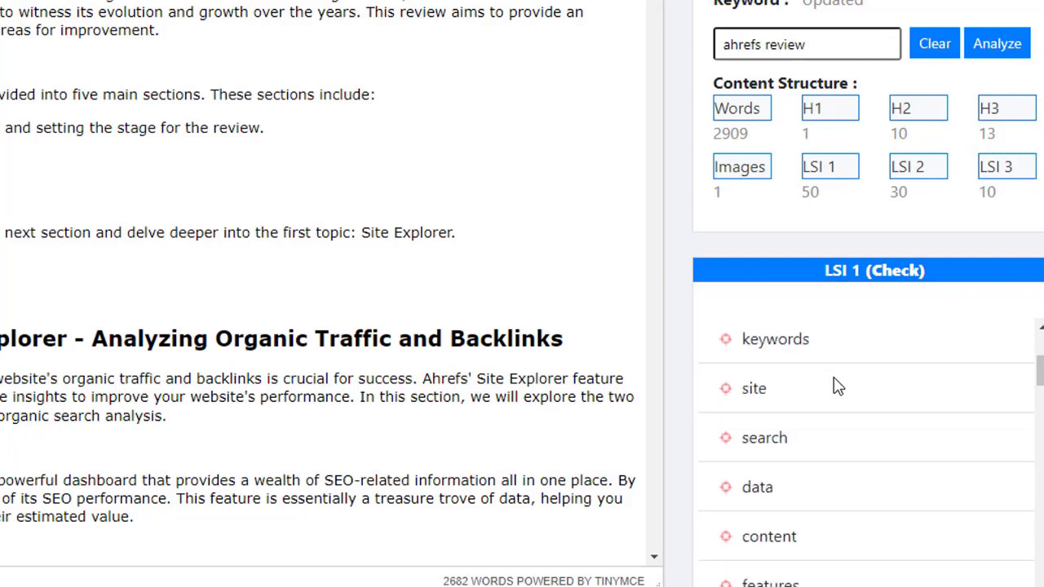
click(917, 165)
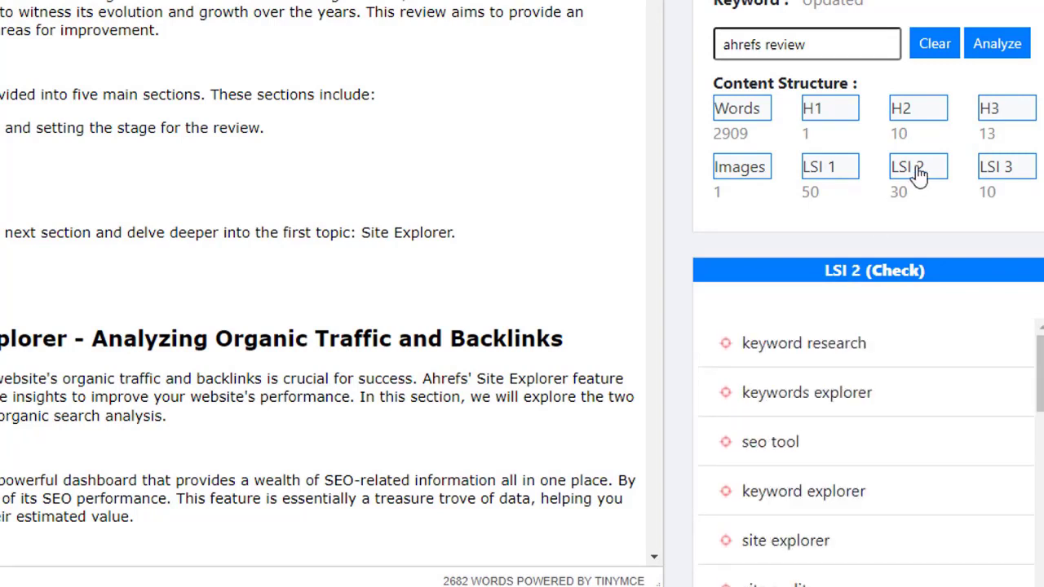
mouse_move(830, 166)
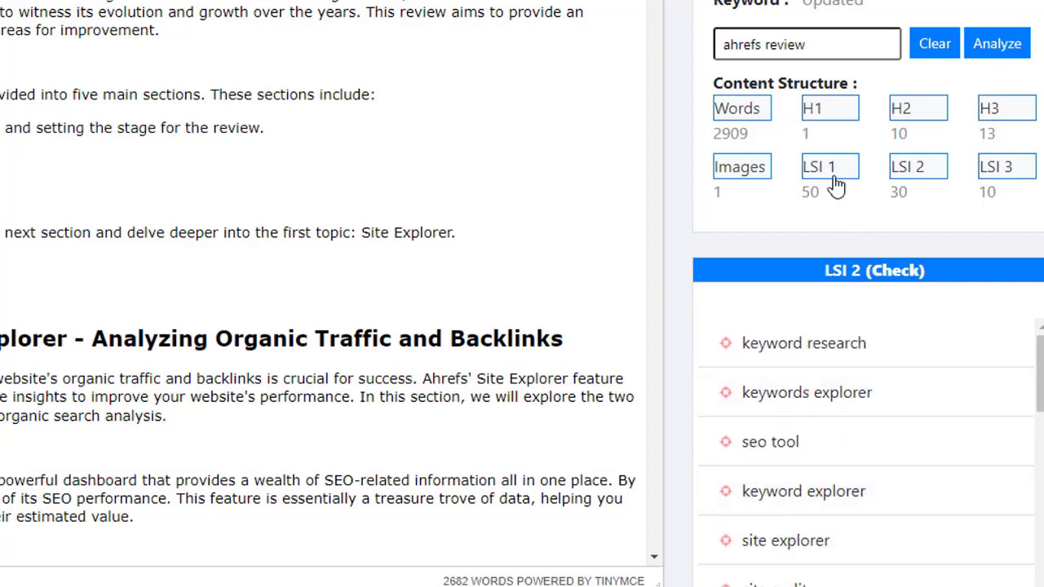
click(829, 165)
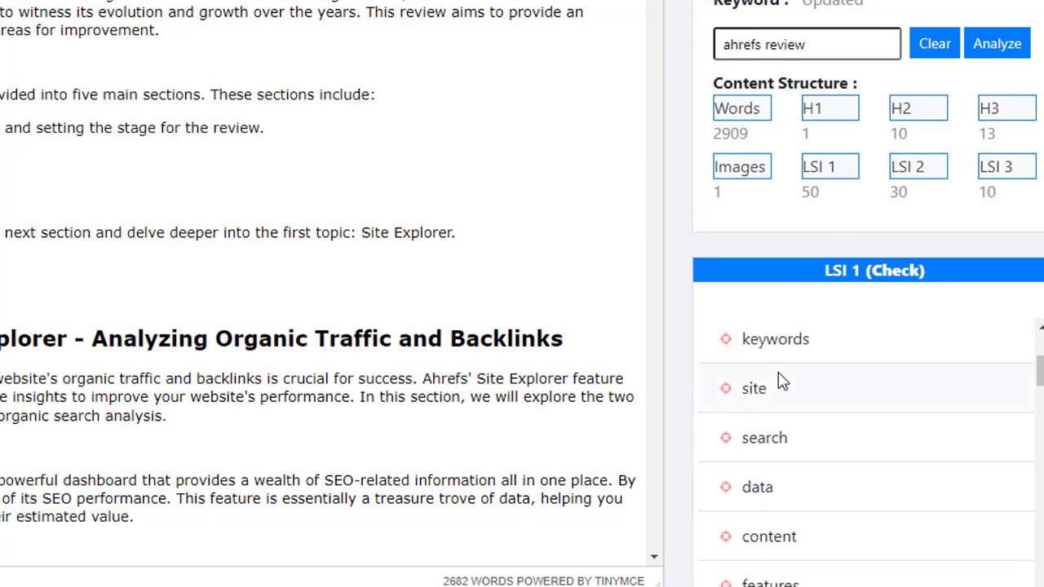
click(873, 270)
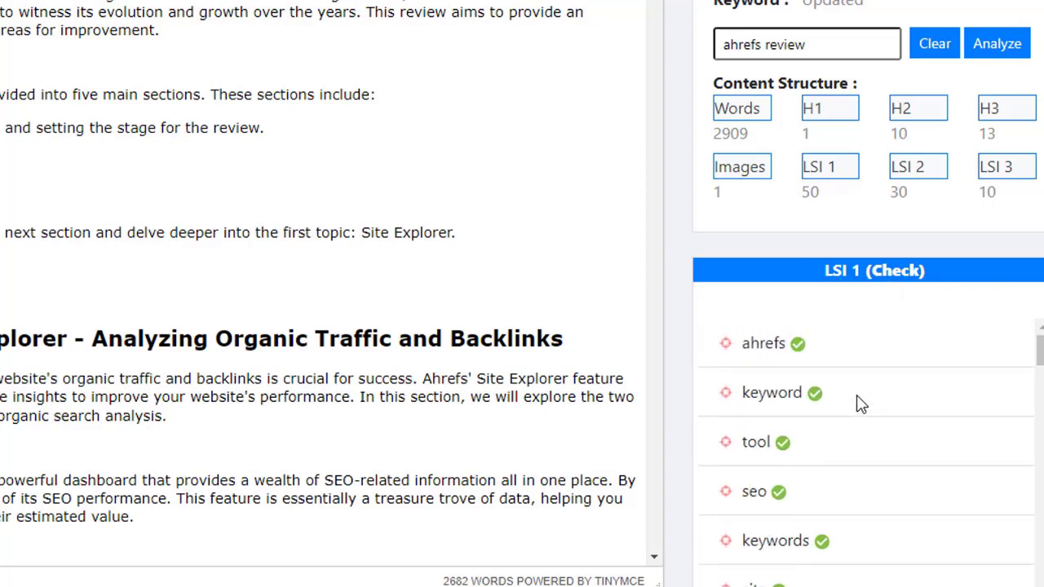
- Tick the LSI 2 terms found in the article and review the checked LSI 1 list
click(917, 165)
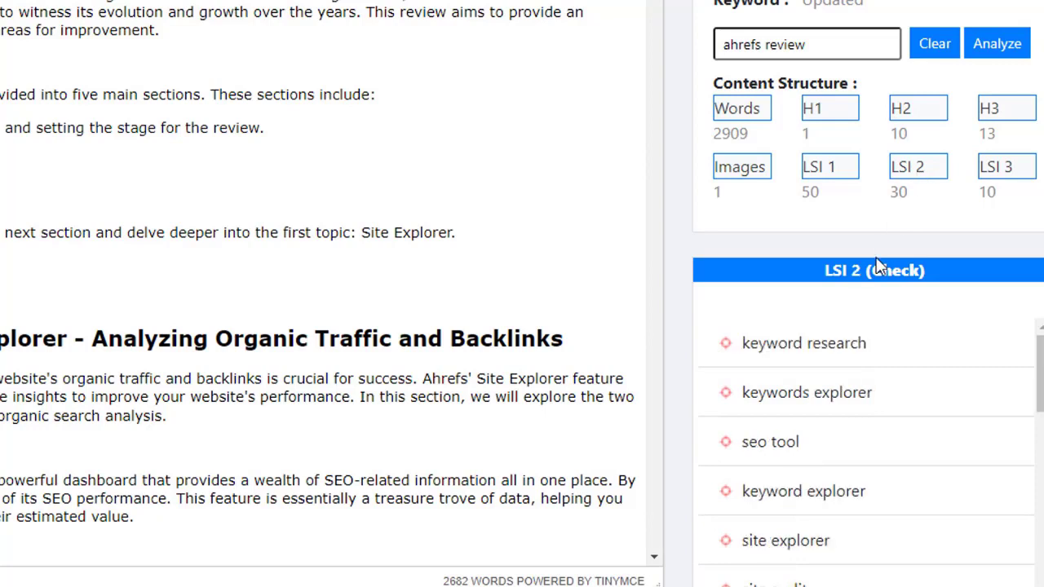
click(873, 270)
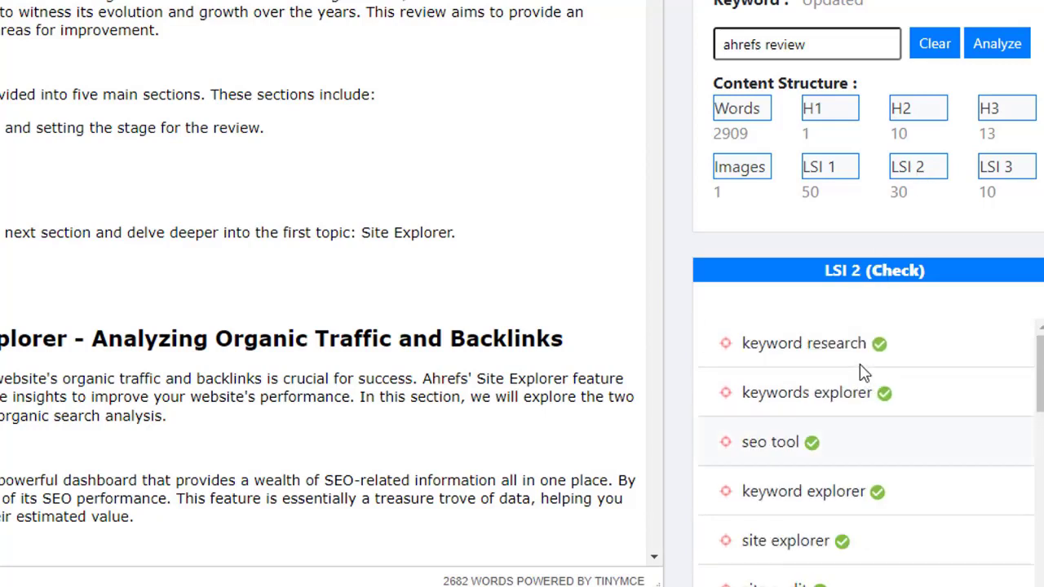
click(829, 166)
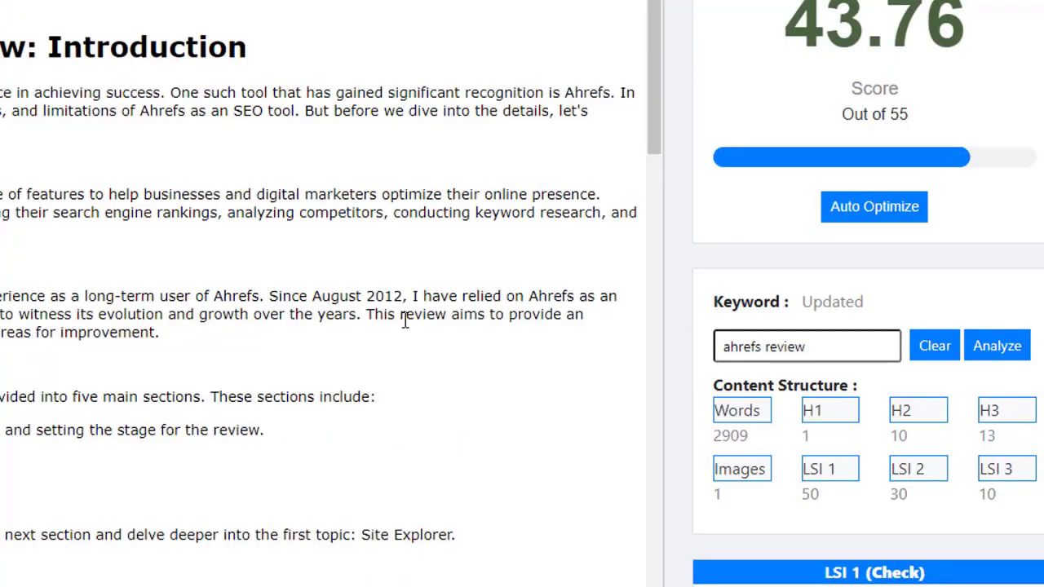
scroll(down, 3)
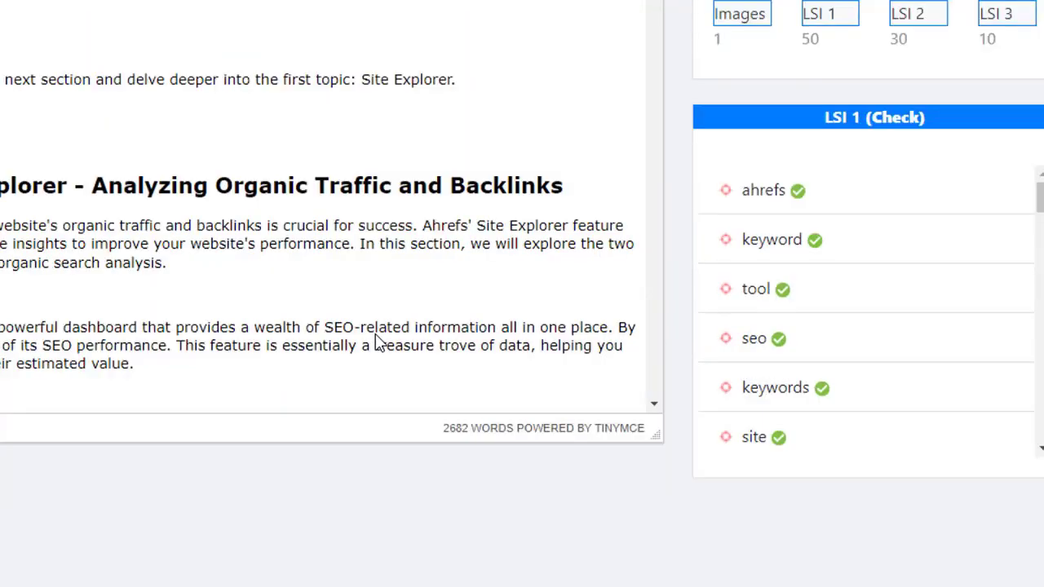
scroll(down, 3)
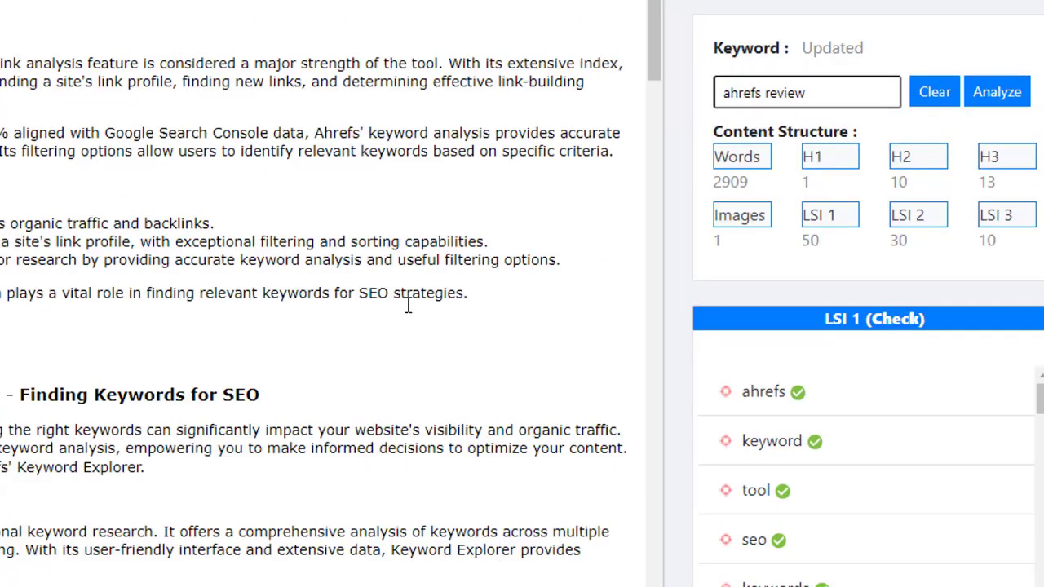
scroll(down, 3)
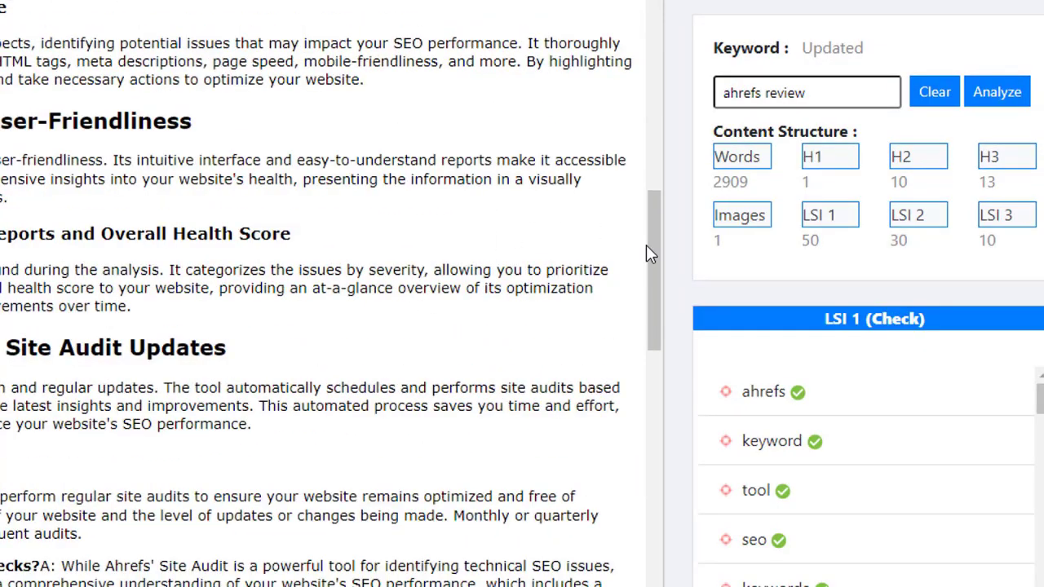
scroll(down, 3)
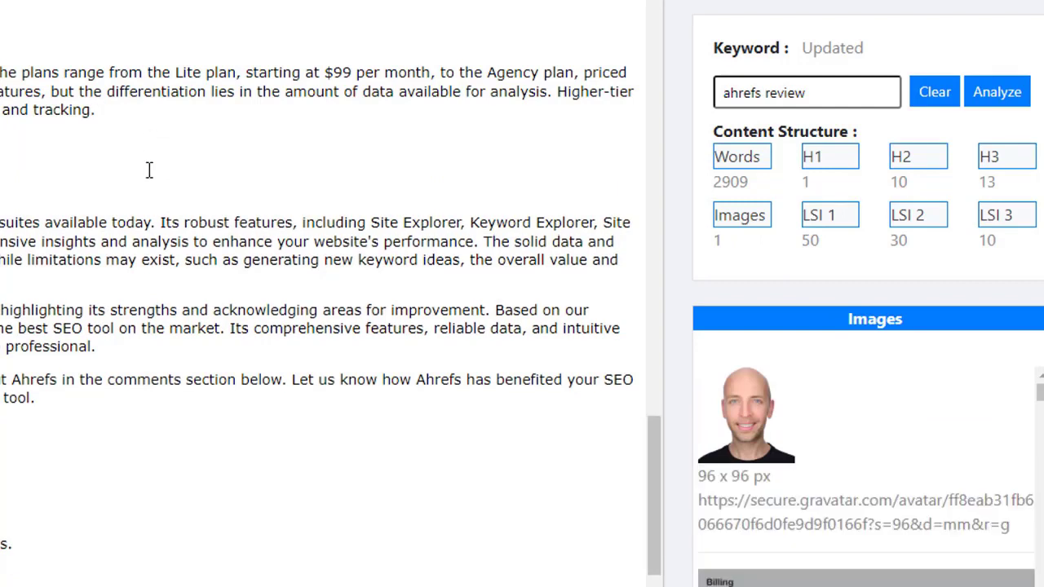
mouse_move(893, 233)
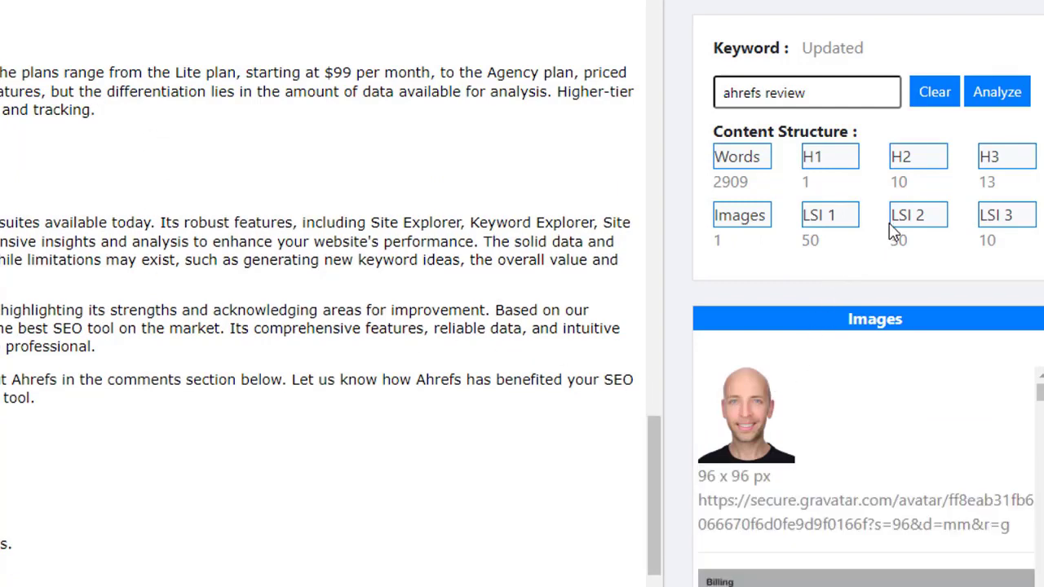
- Review the Ahrefs article's content statistics, with an image added and score at 48.78 of 55
click(918, 156)
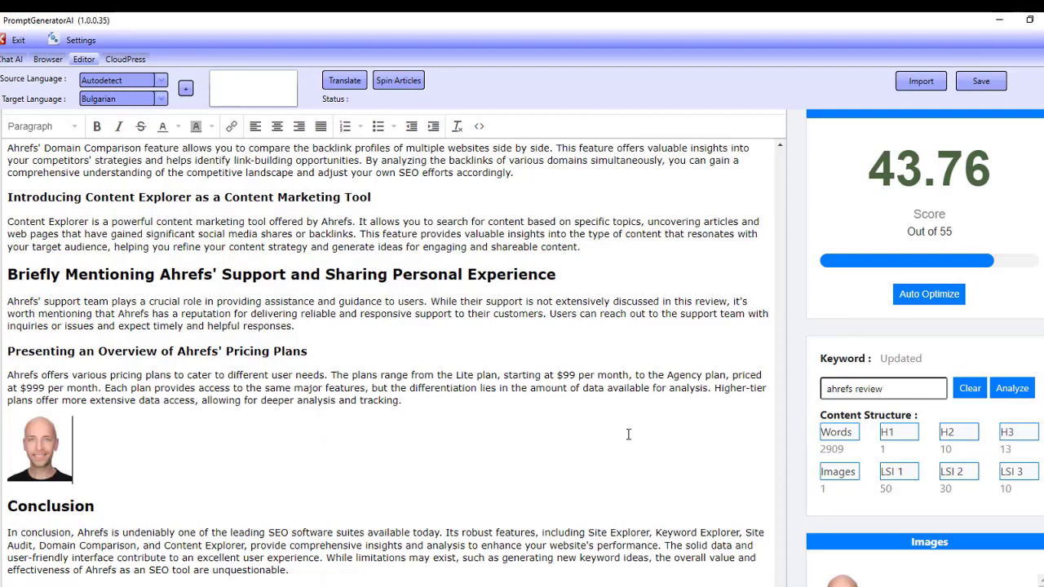
mouse_move(916, 220)
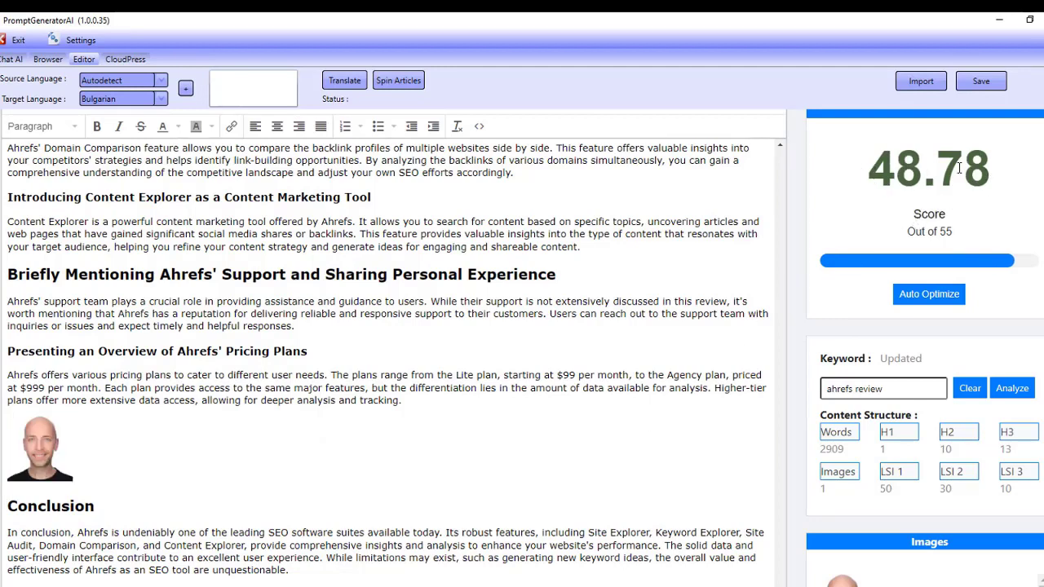
mouse_move(788, 375)
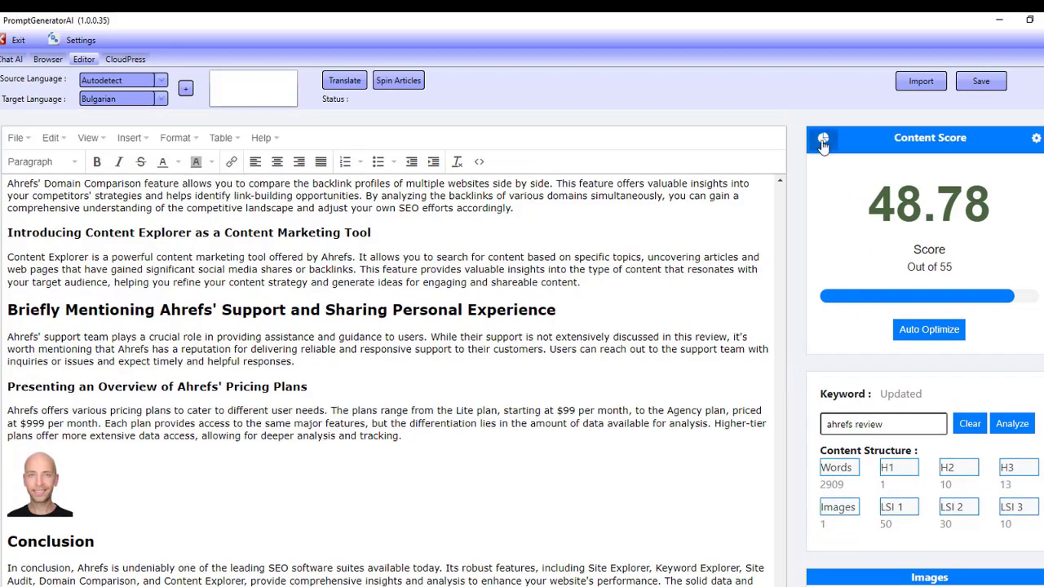
click(822, 137)
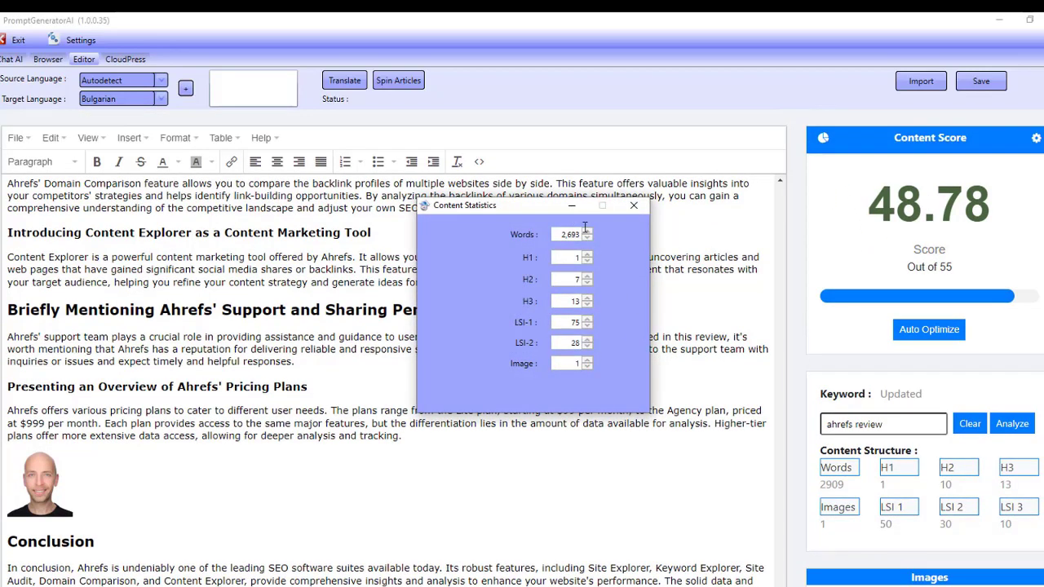
click(633, 204)
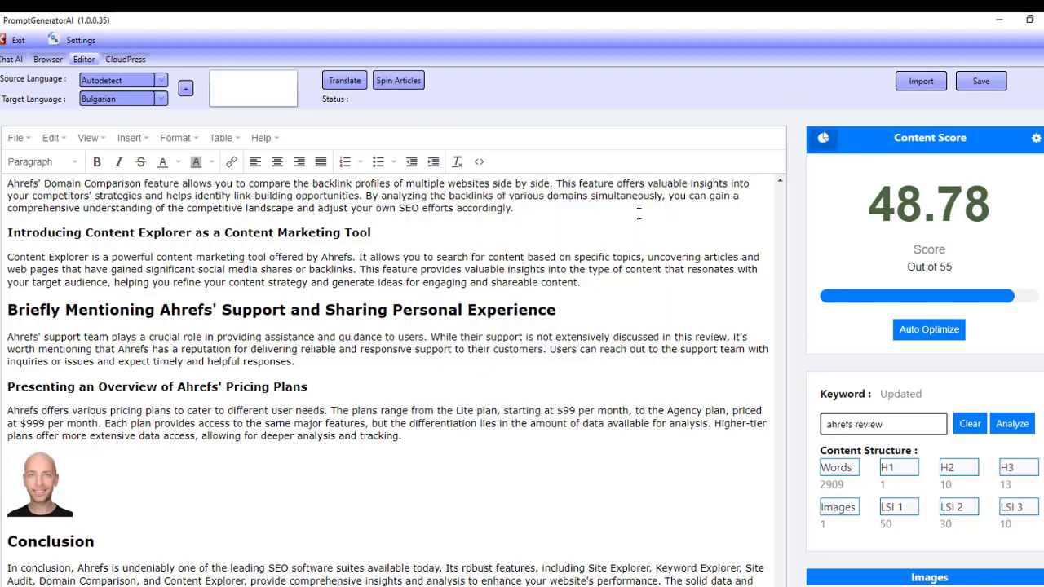
mouse_move(795, 463)
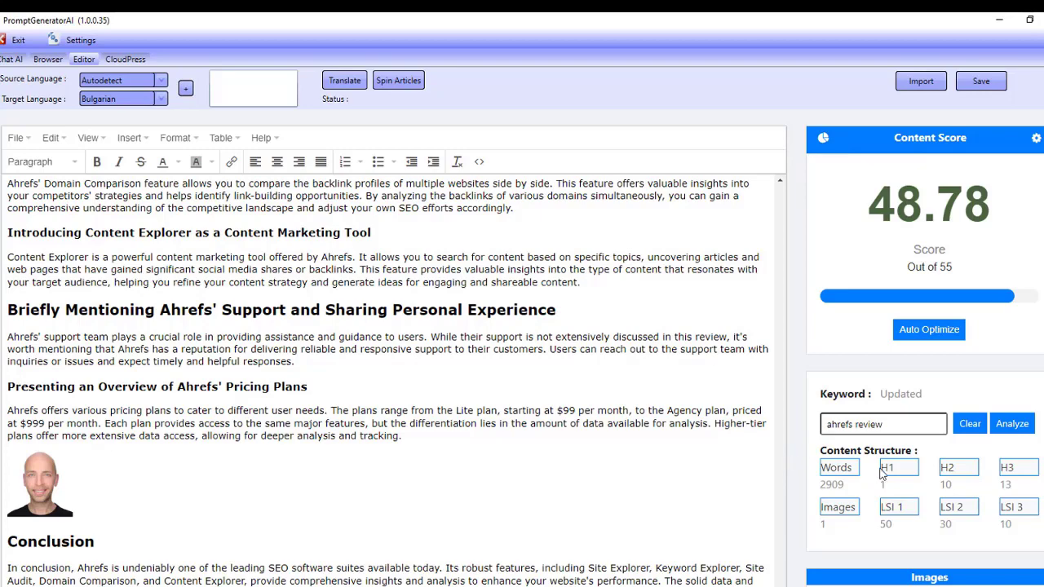
scroll(down, 3)
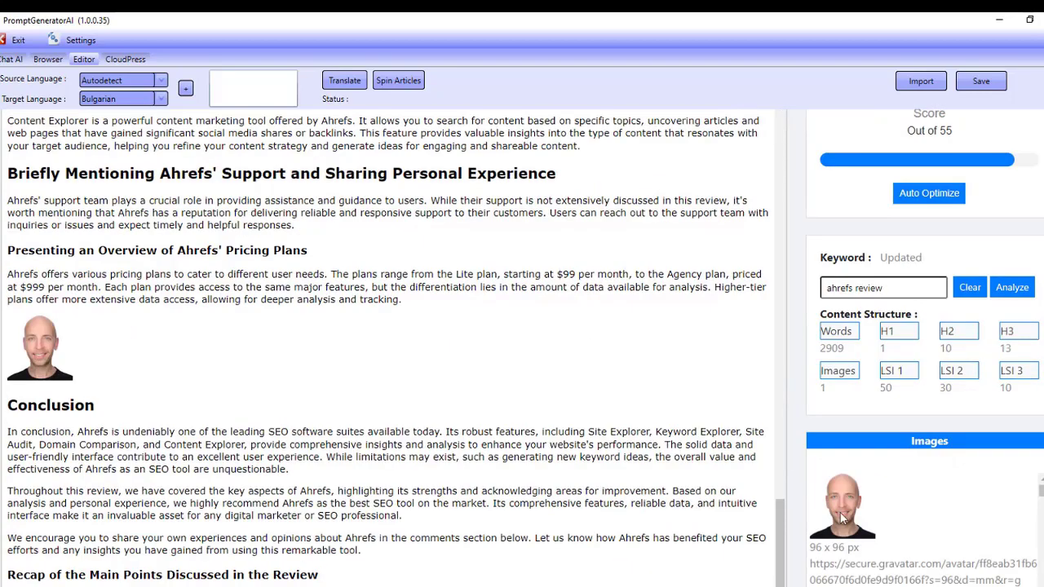
mouse_move(787, 487)
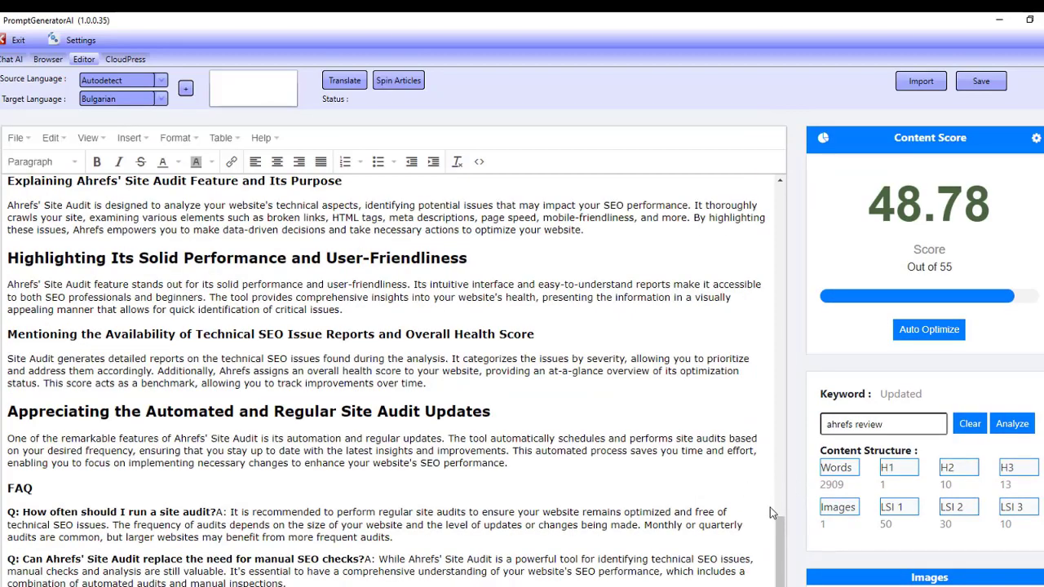
- Return to Chat AI, briefly reopen the Automation settings and its Category list, then close it
click(11, 59)
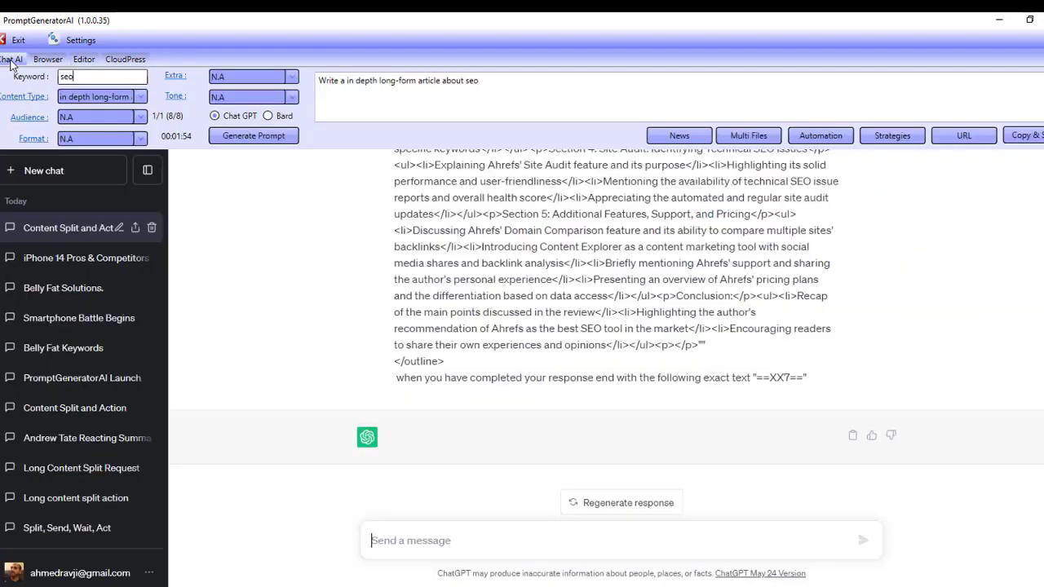
click(820, 135)
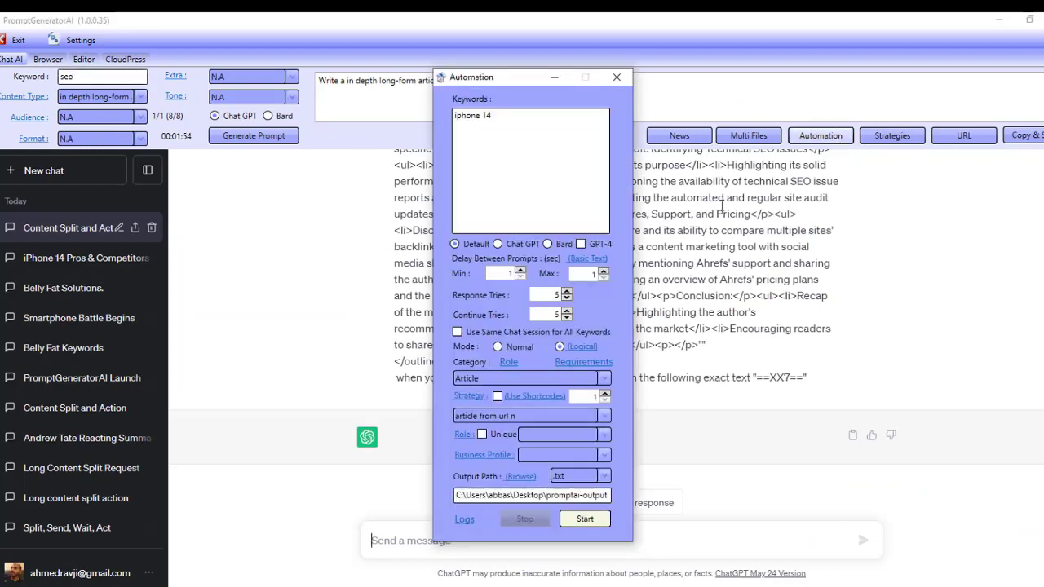
click(603, 377)
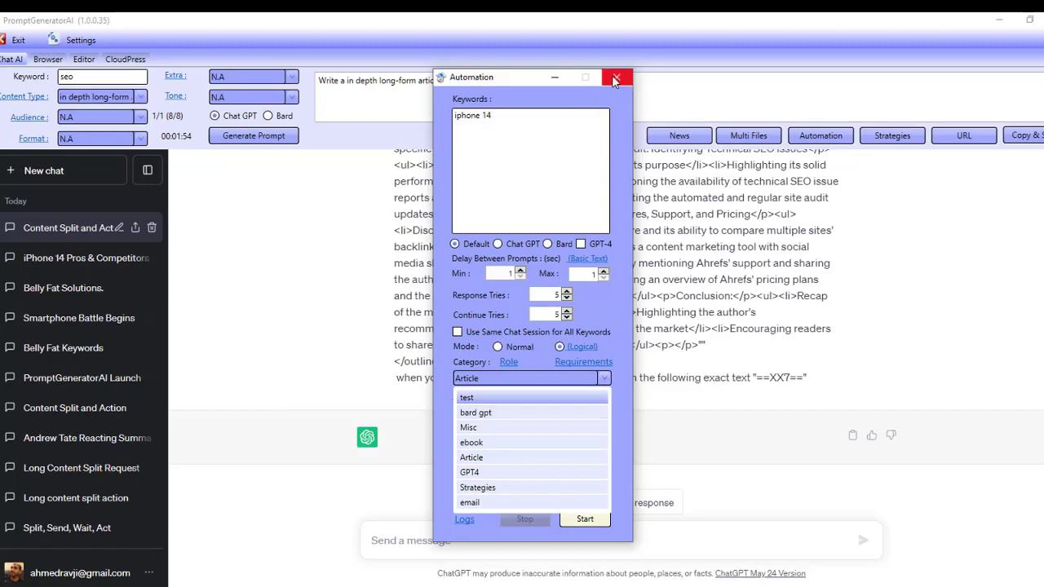
click(616, 77)
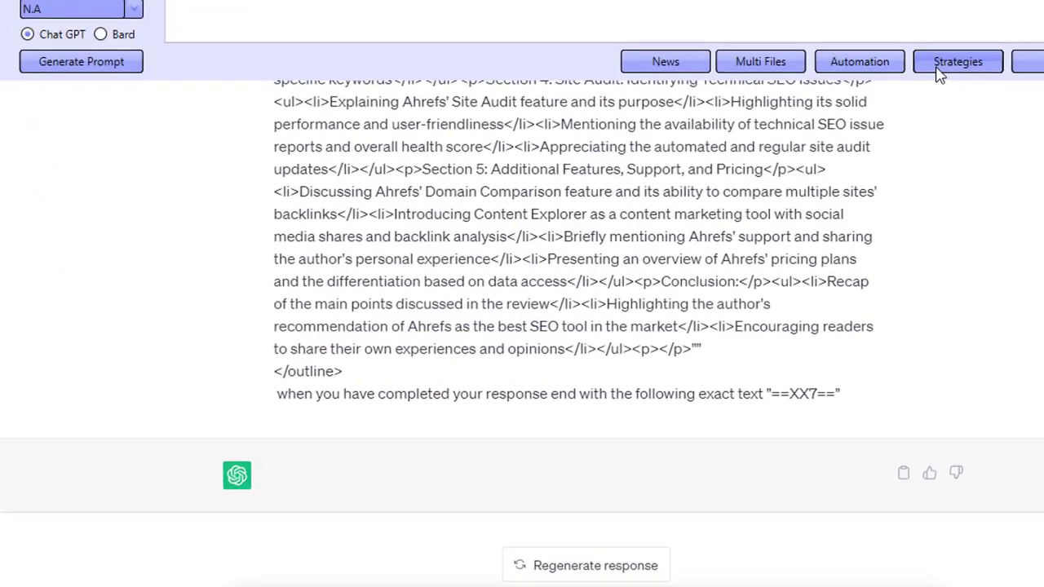
- Draft a strategy with prompts 'my prompt' and 'my 1nd promp', targeting Bard
click(957, 61)
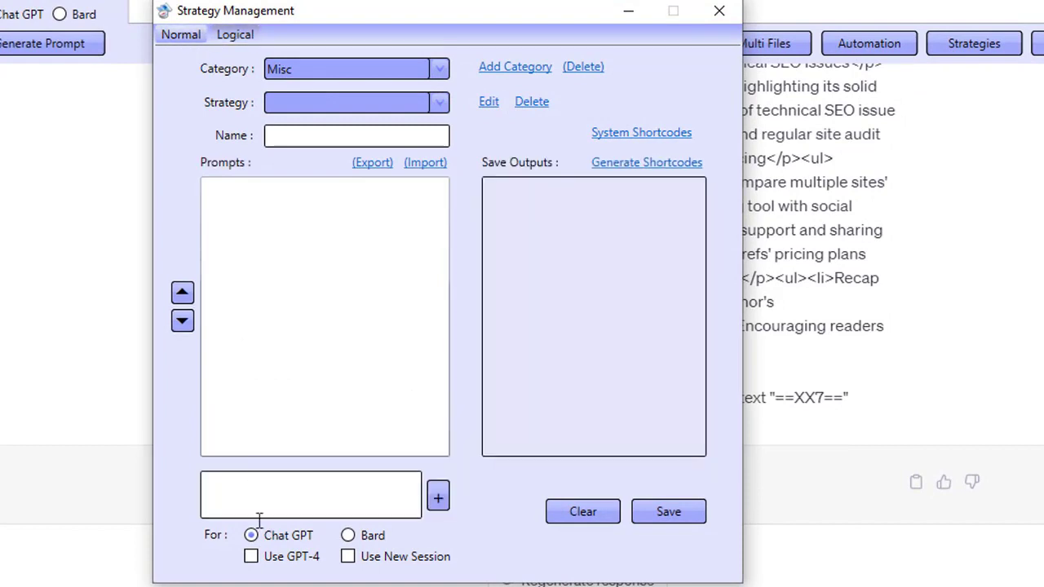
text(my)
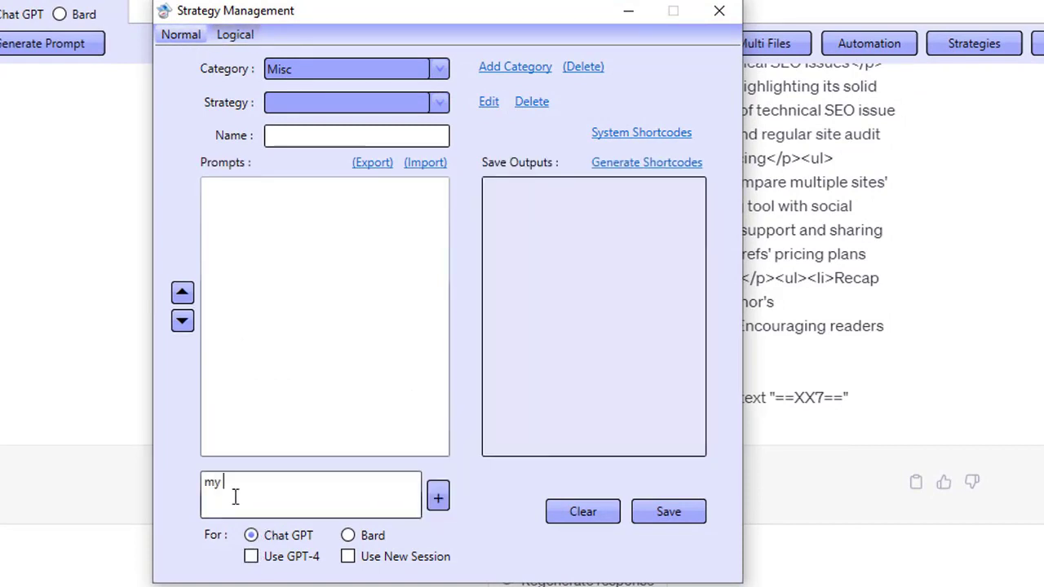
text(prompt)
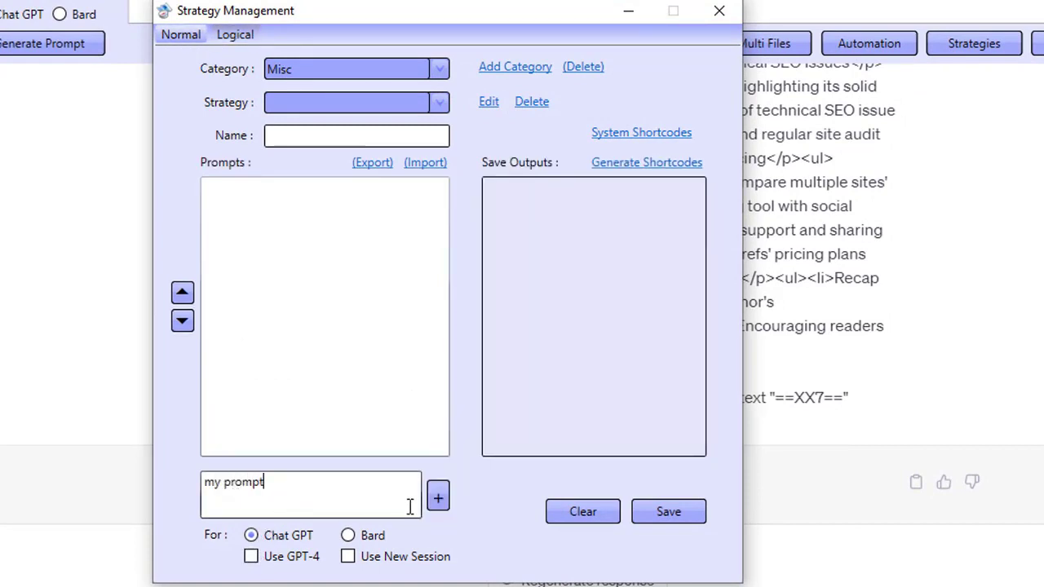
click(437, 496)
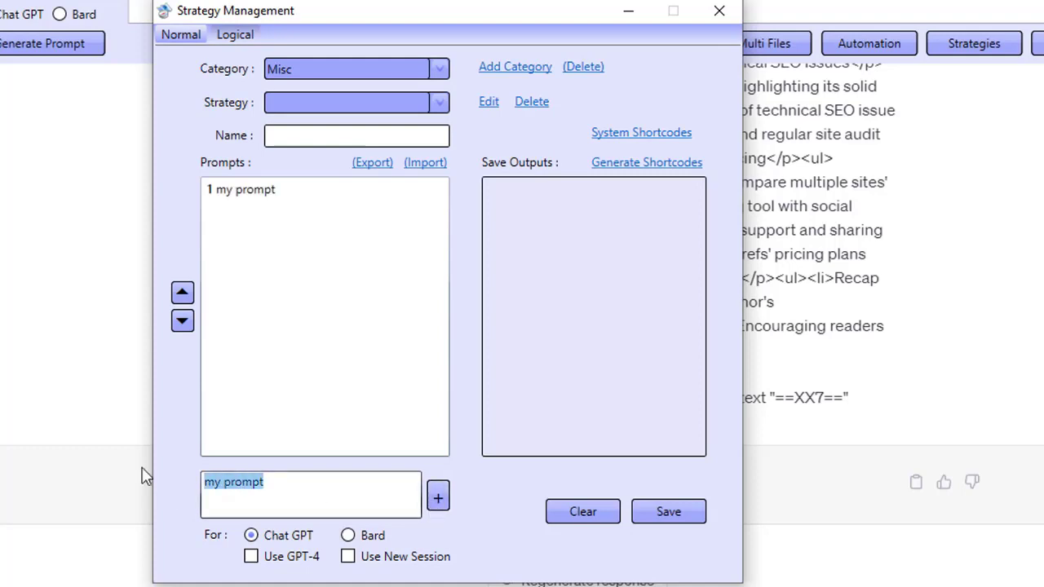
text(my 1nd promp)
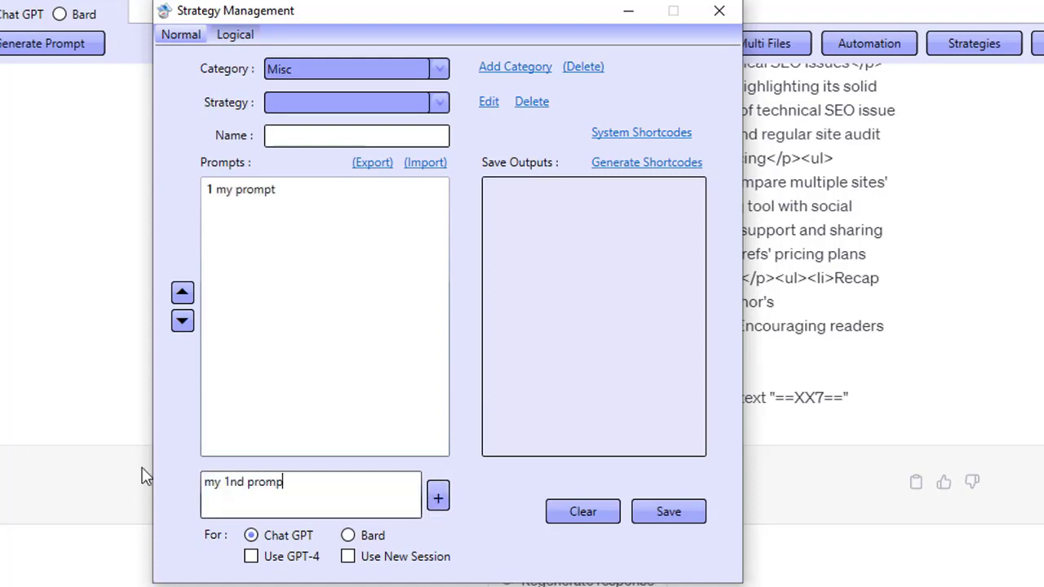
click(348, 534)
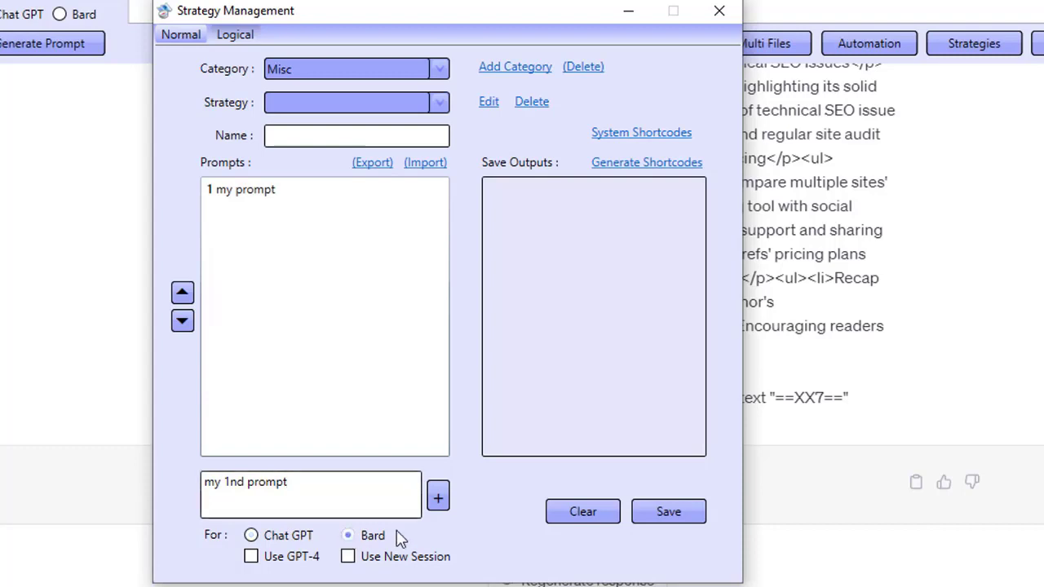
click(438, 496)
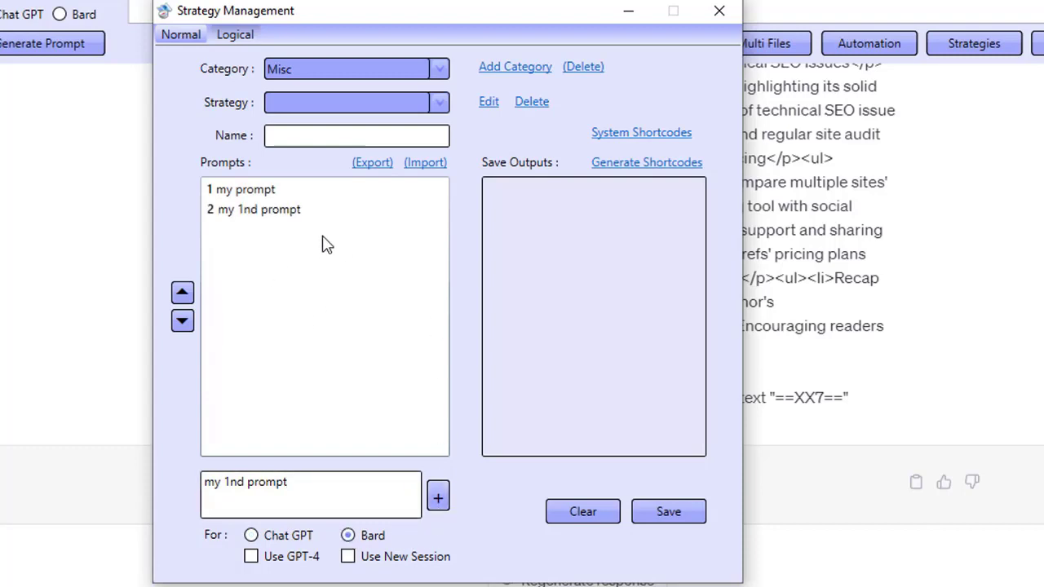
- Add a Crawl action under the Logical strategy builder, then bring up the Large File window
click(235, 34)
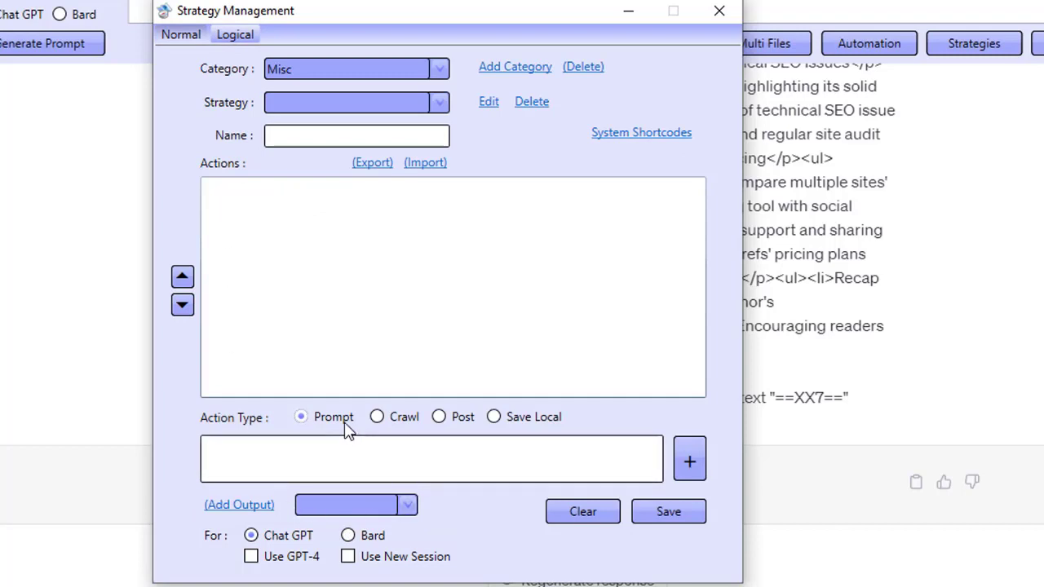
click(439, 417)
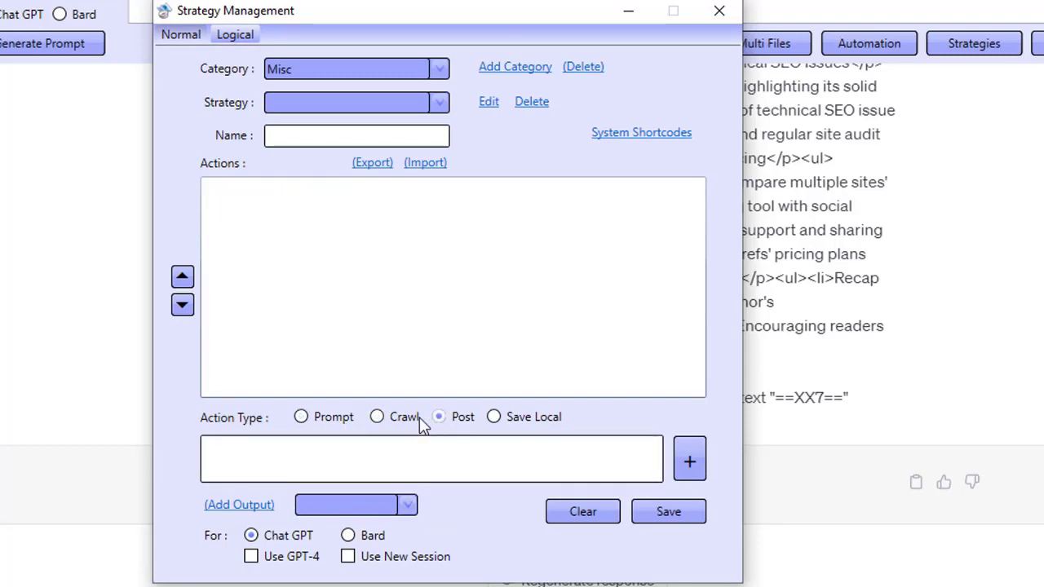
click(377, 417)
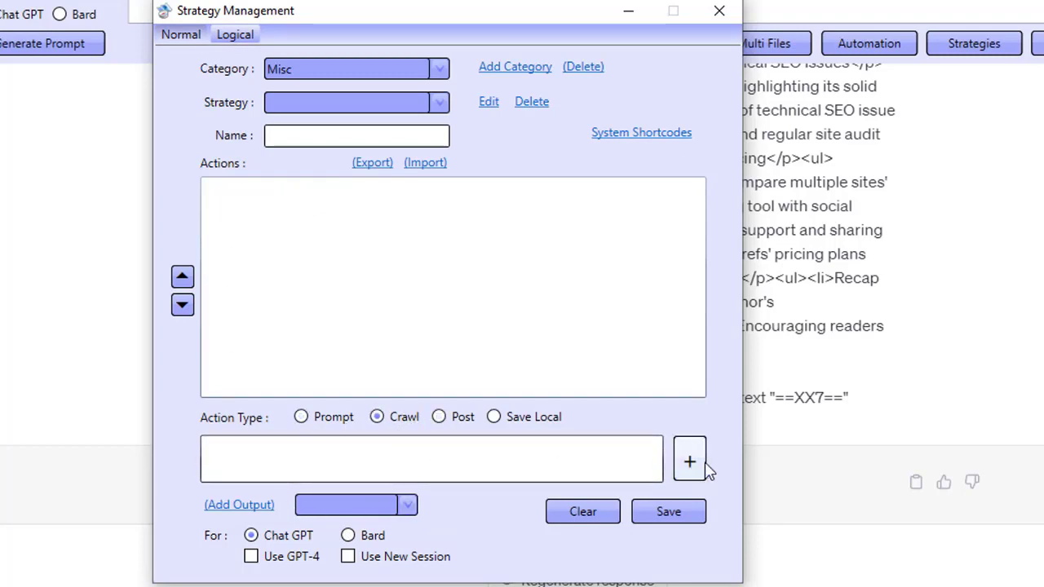
click(689, 460)
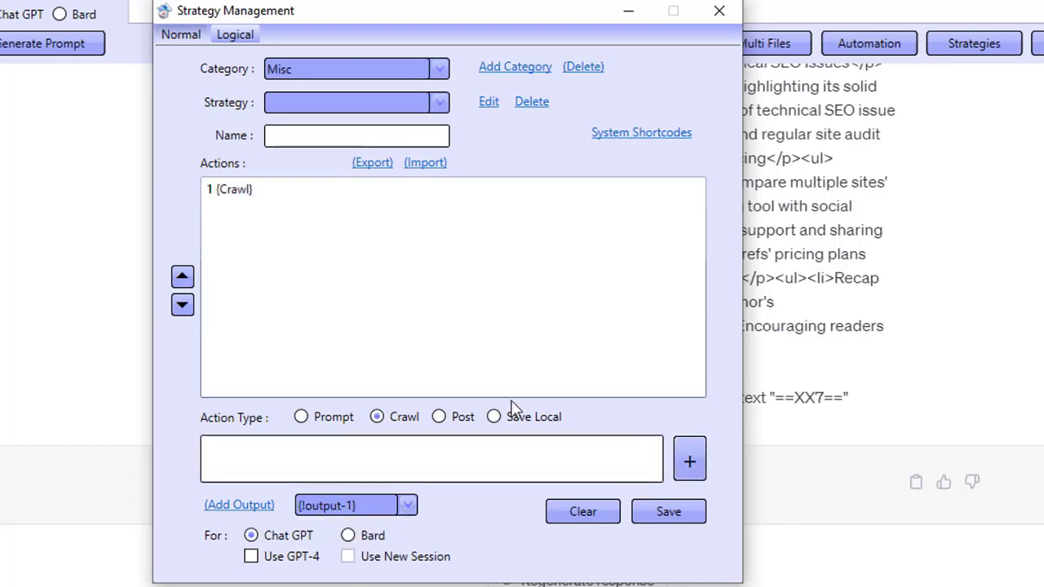
click(718, 11)
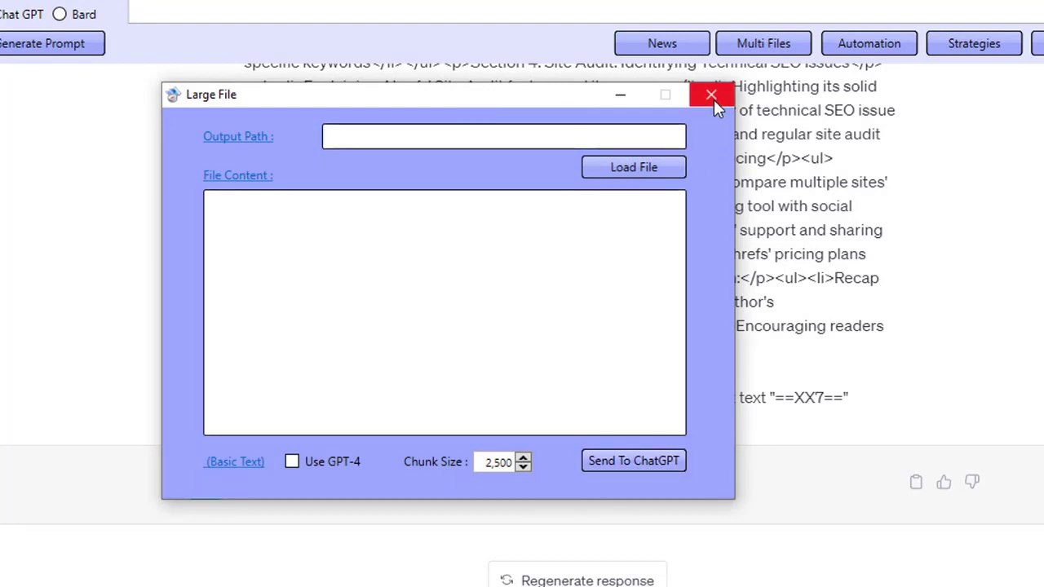
- Close the Large File window and briefly show the RSS News feed tool before closing it
click(710, 95)
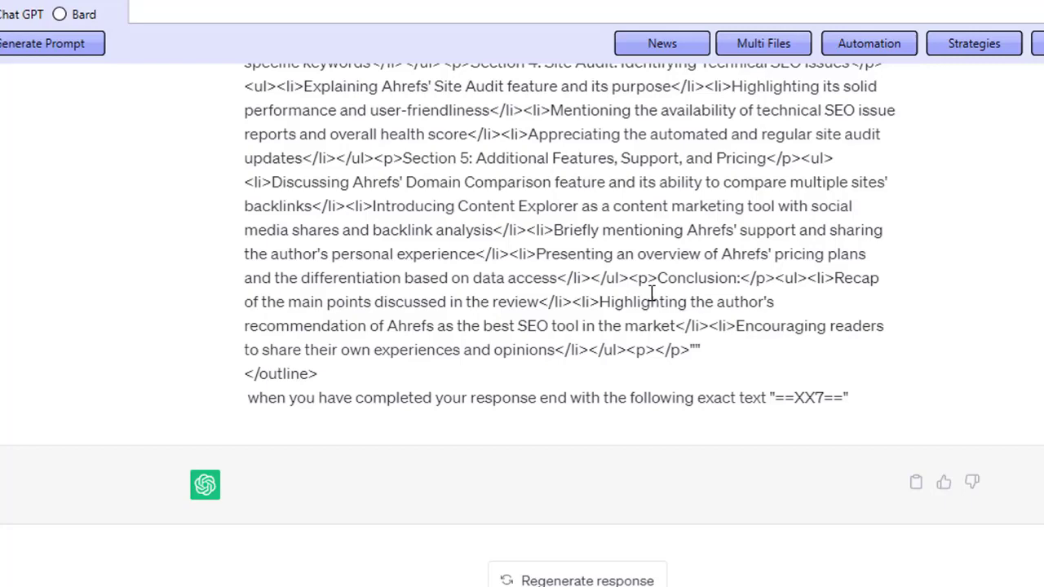
click(662, 44)
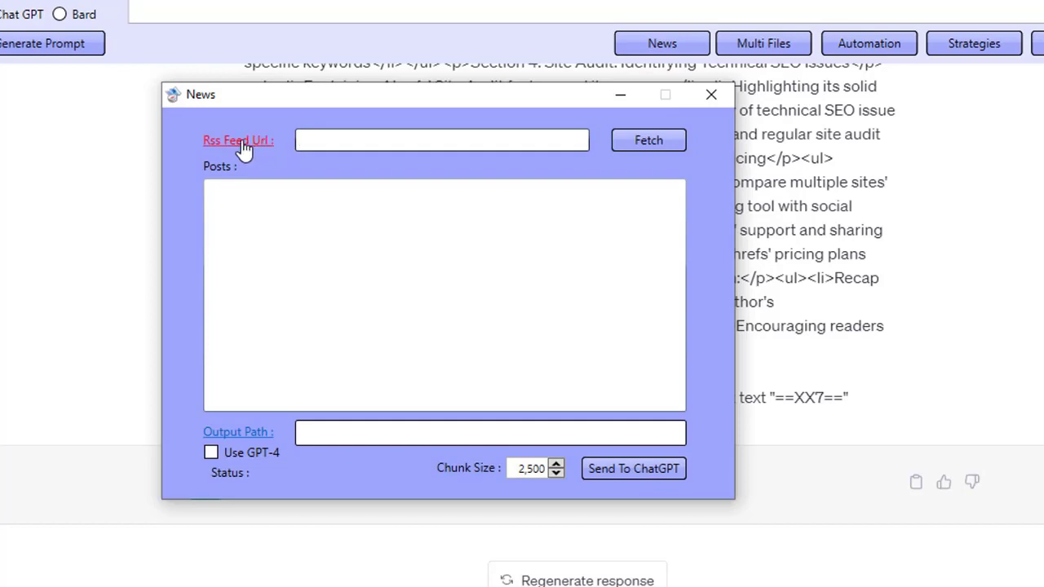
mouse_move(546, 488)
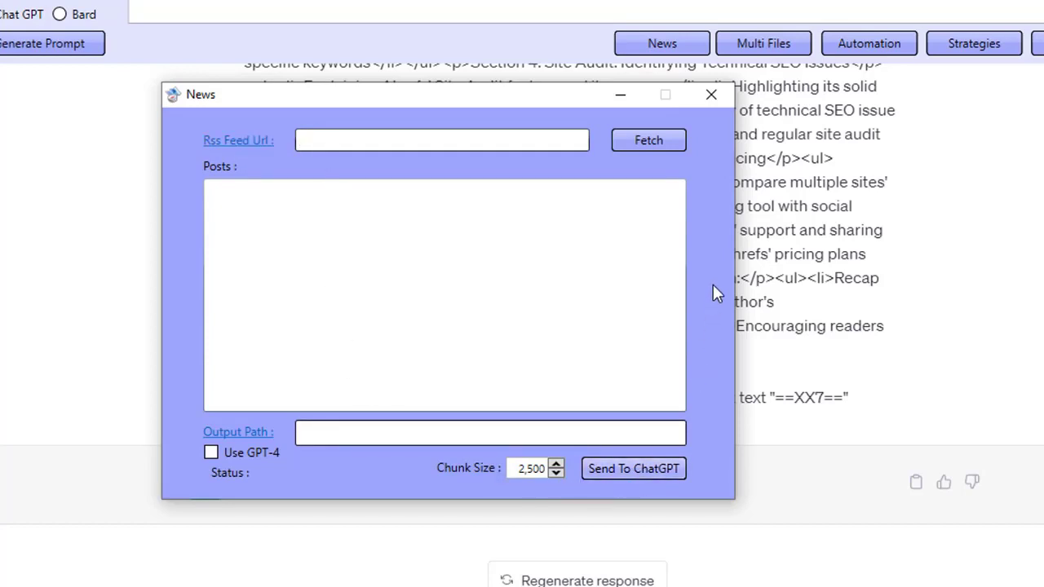
click(709, 95)
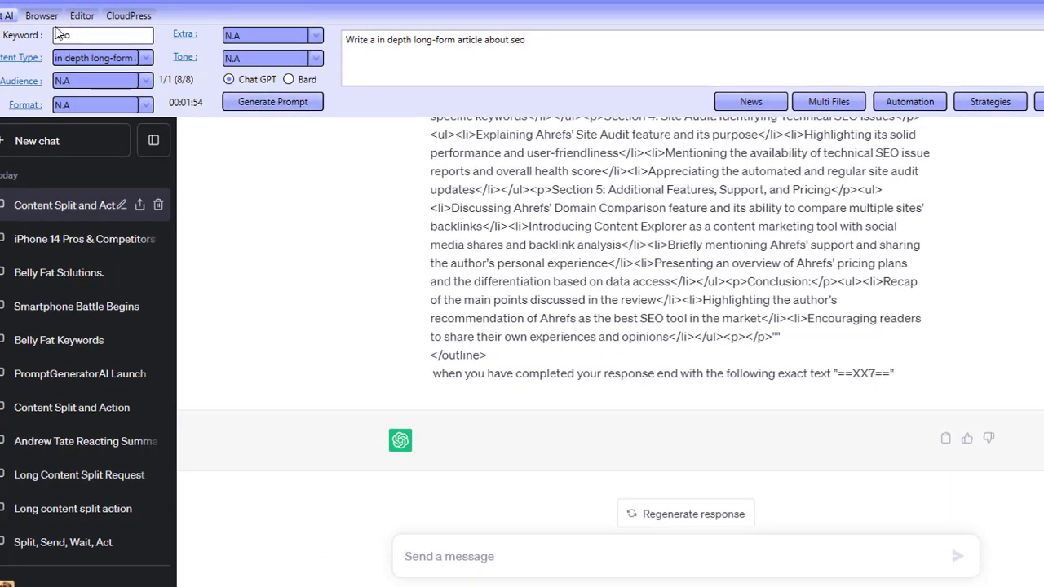
- Search Google for 'belly fat' in the built-in browser and scrape headings from the result pages
click(41, 16)
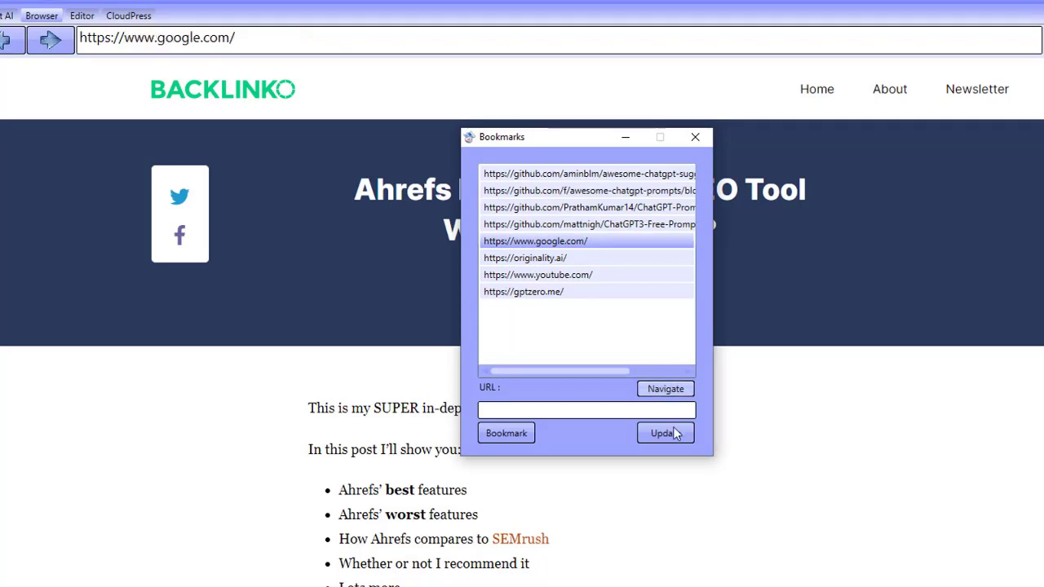
click(665, 388)
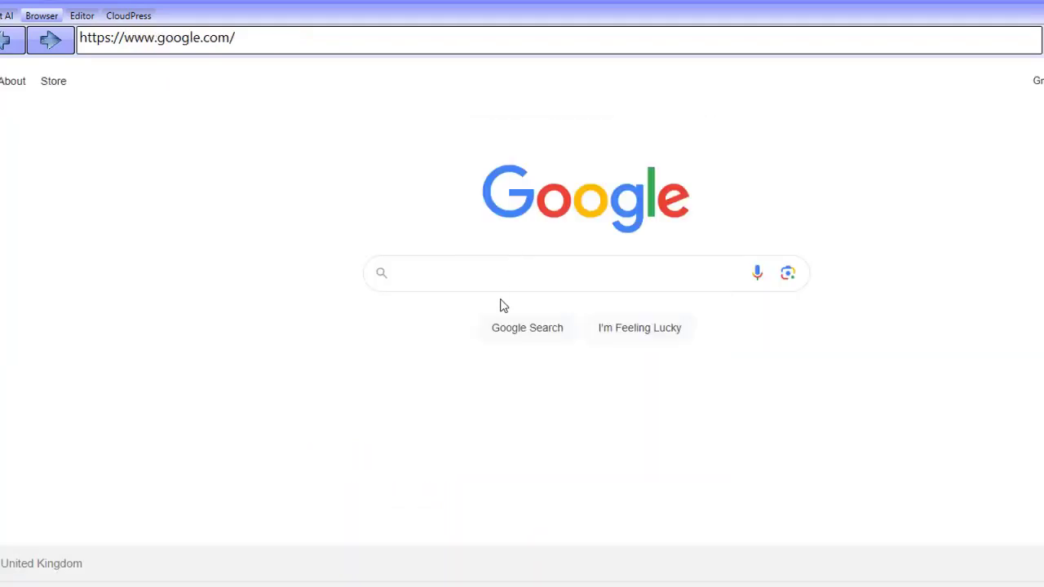
text(belly)
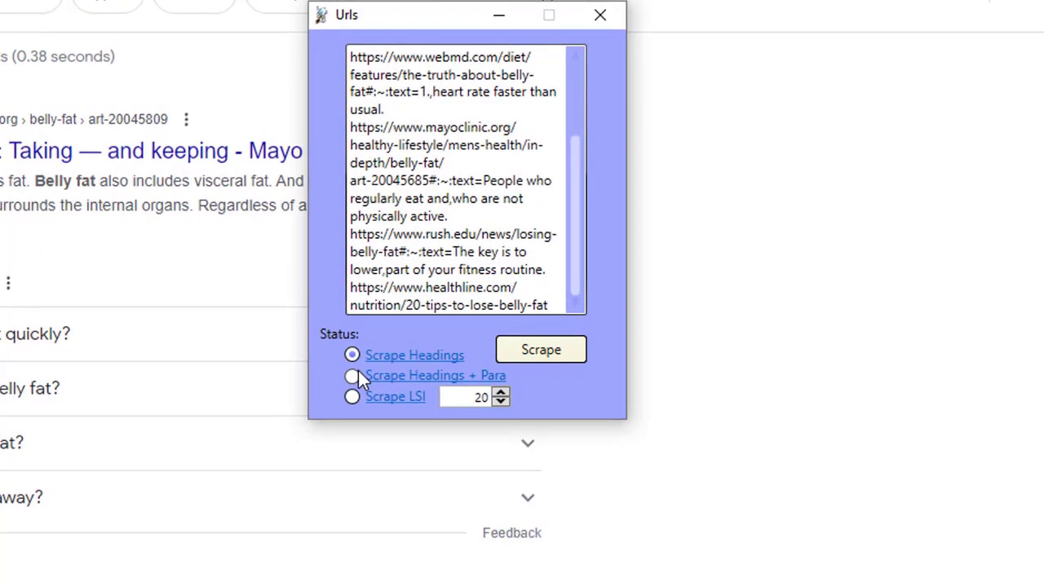
click(541, 349)
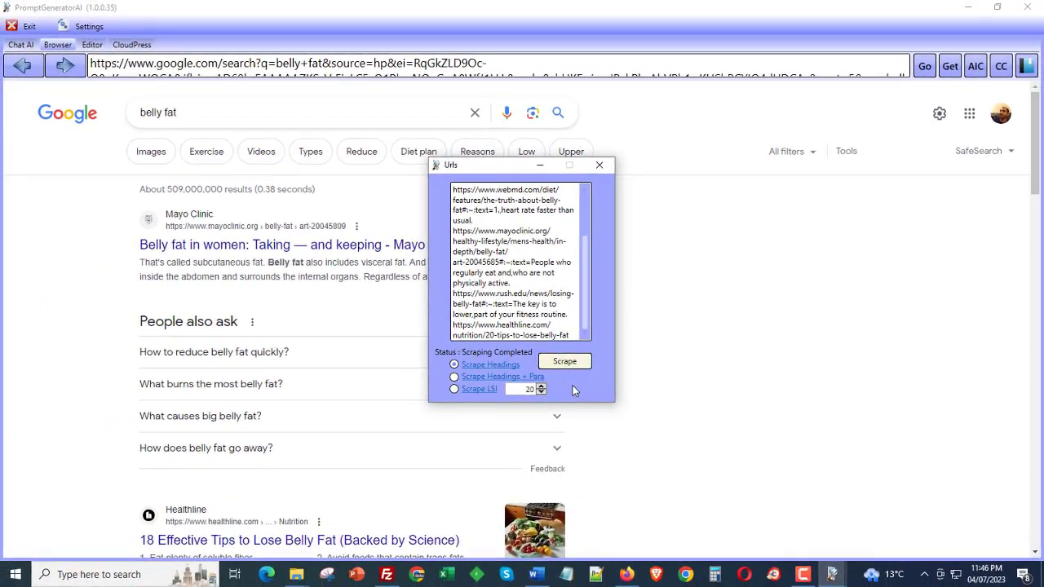
click(21, 44)
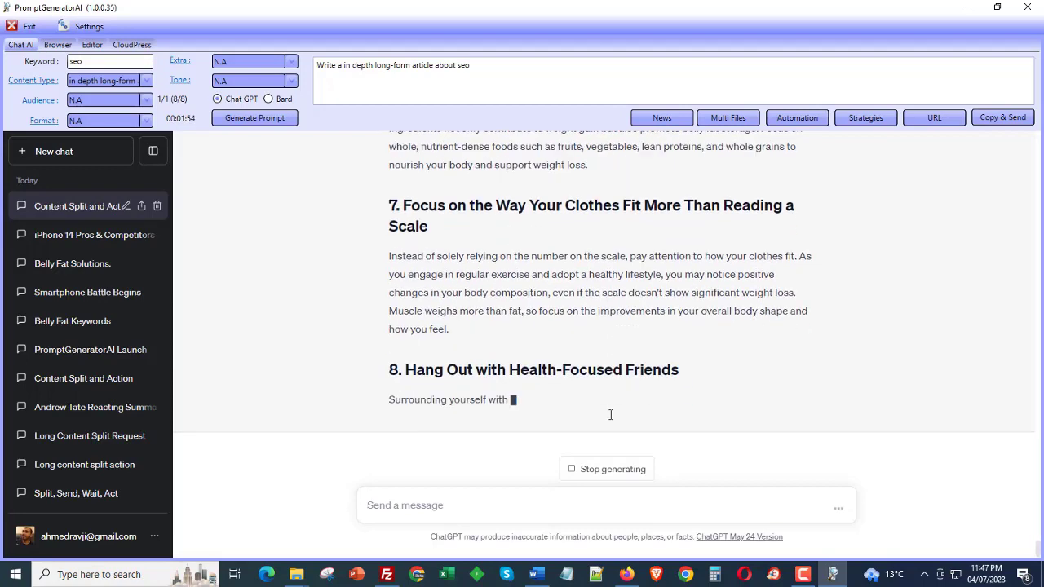
- Load YouTube from the bookmarks in the built-in browser and open the 500 YouTube Shorts video
click(57, 44)
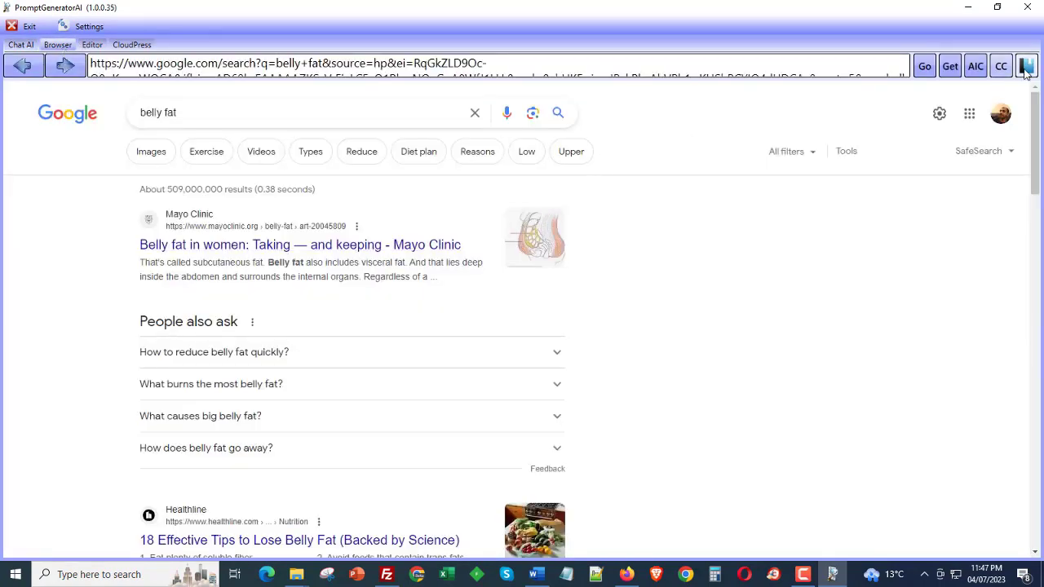
click(1025, 65)
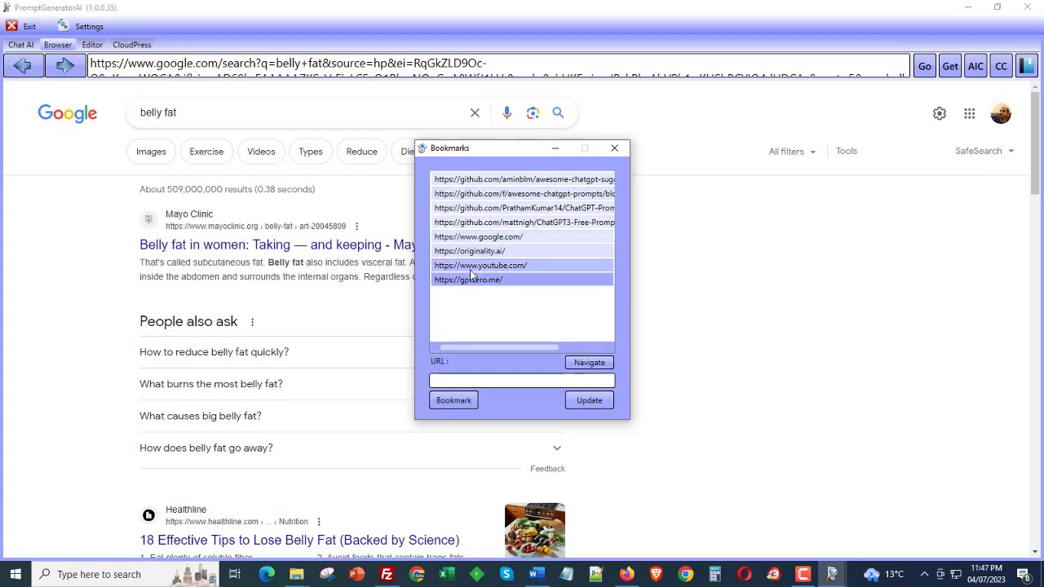
click(480, 265)
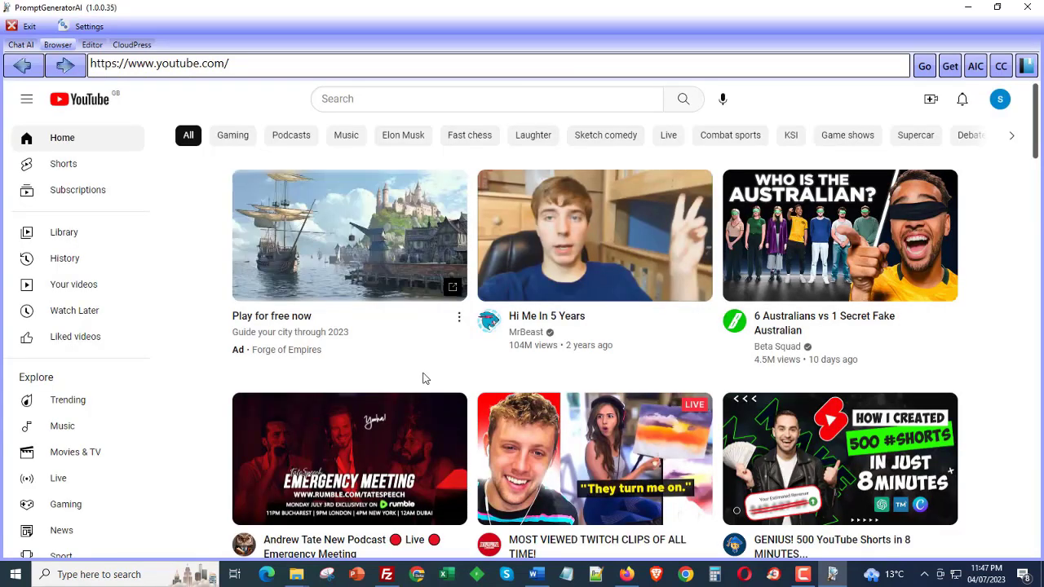
mouse_move(926, 286)
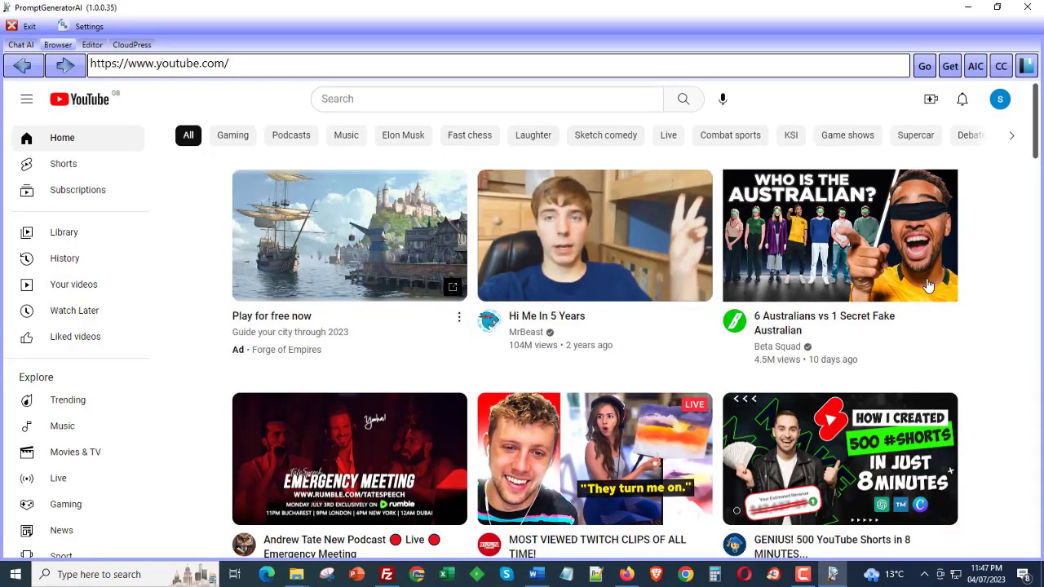
scroll(down, 3)
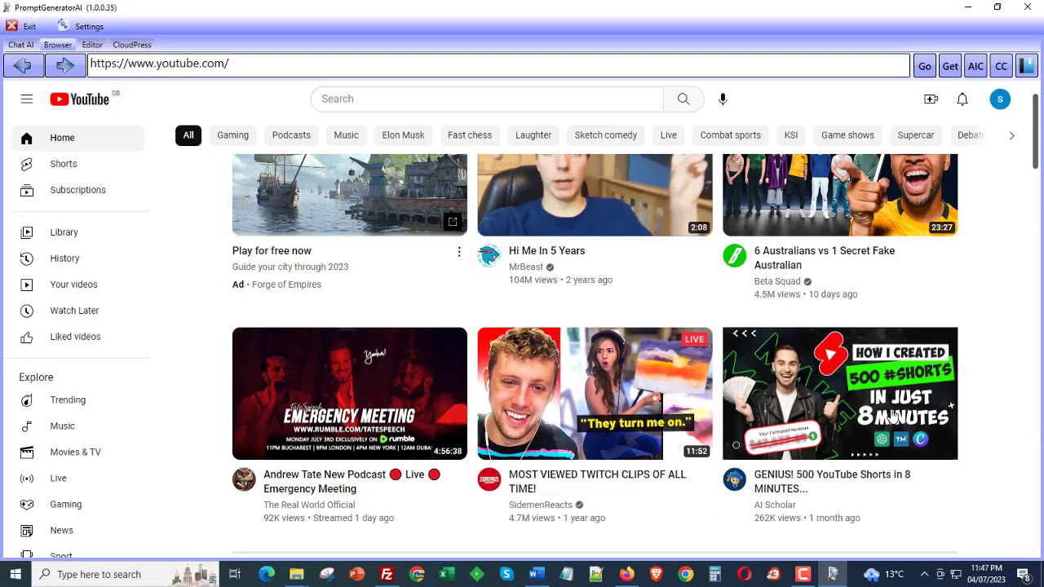
click(839, 394)
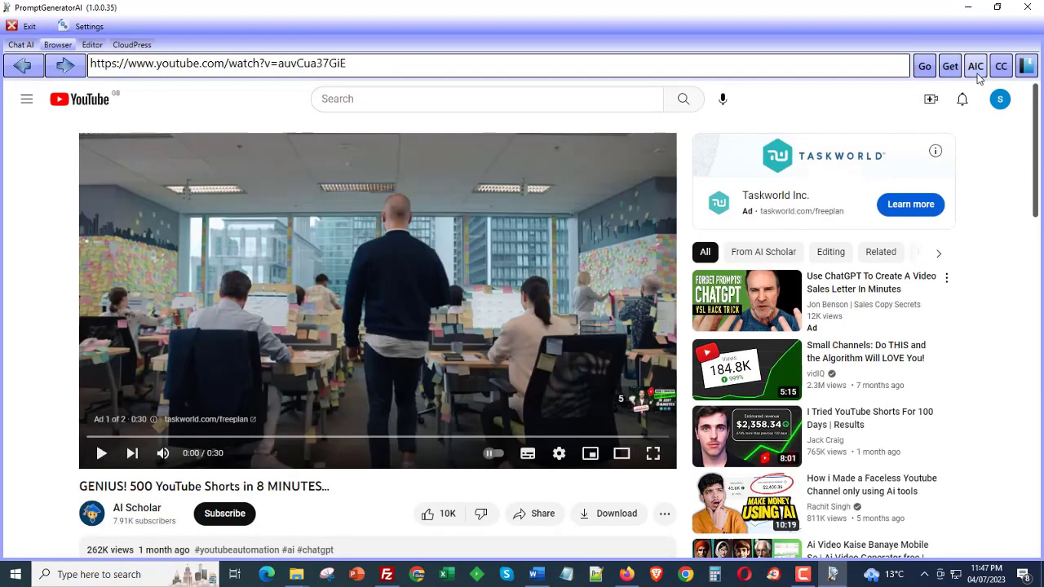
- Fetch the video's CC transcript and send it to ChatGPT for summarising
click(1000, 66)
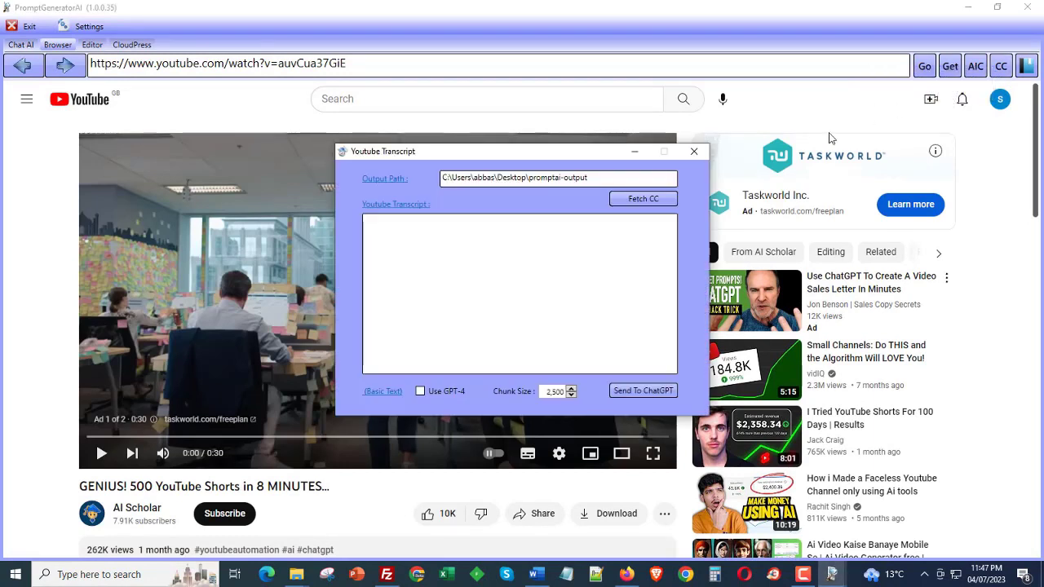
click(643, 199)
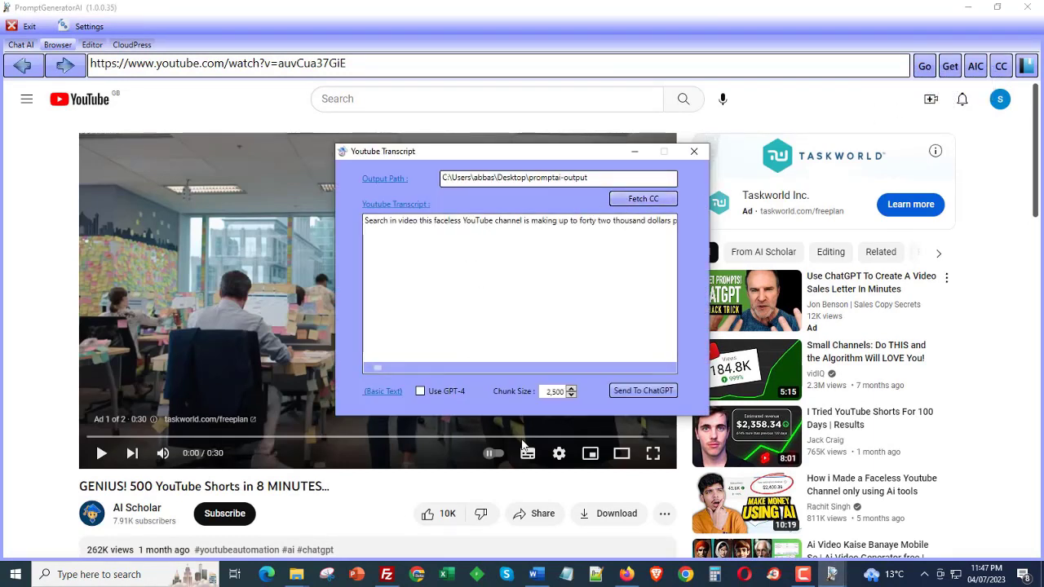
click(20, 44)
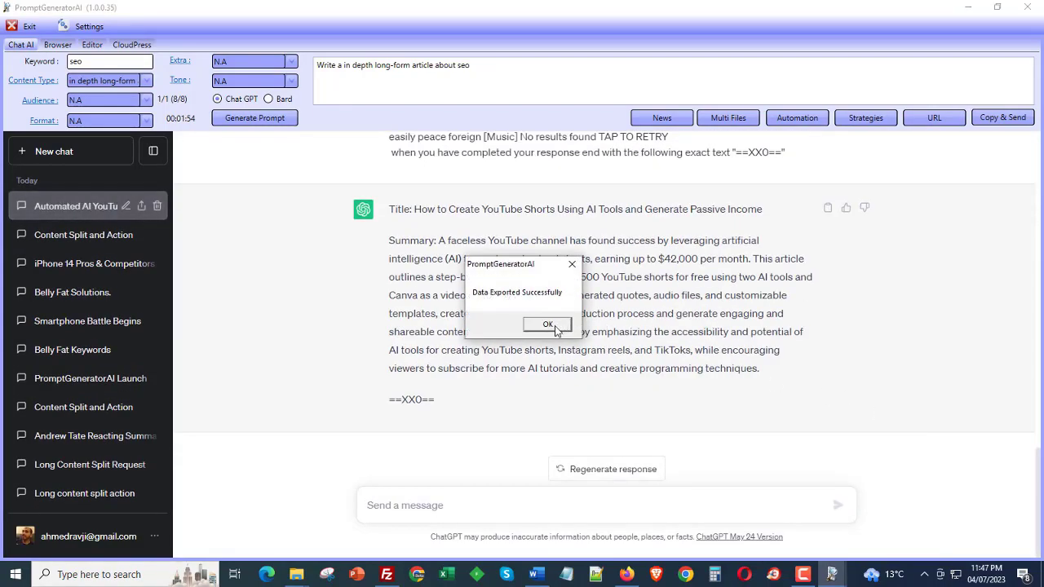
- Search Google in AI Comments for 'belly fat' with the 'powered by wordpress' footprint and fetch the URLs
click(547, 324)
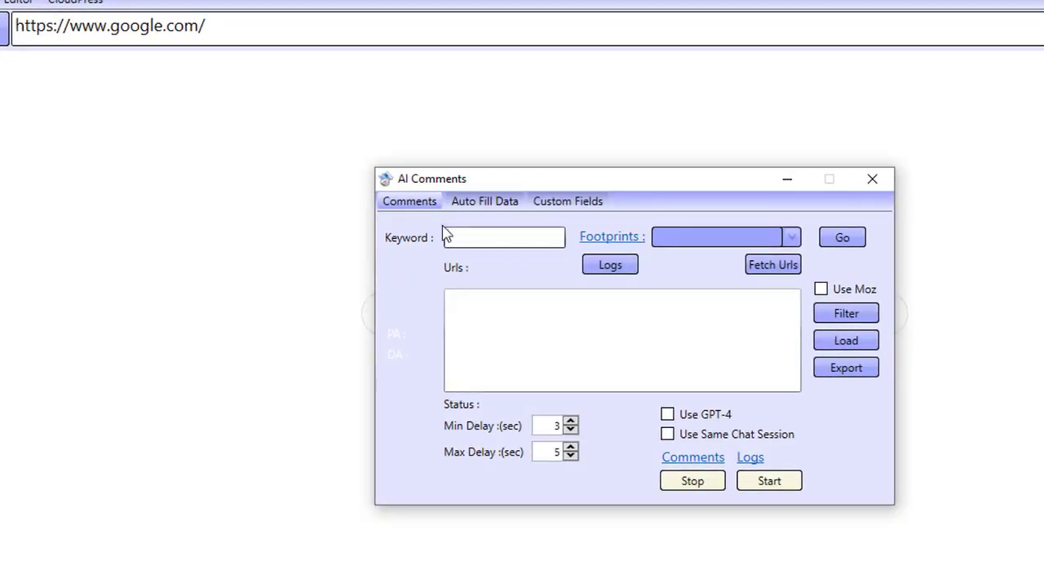
text(belly fat)
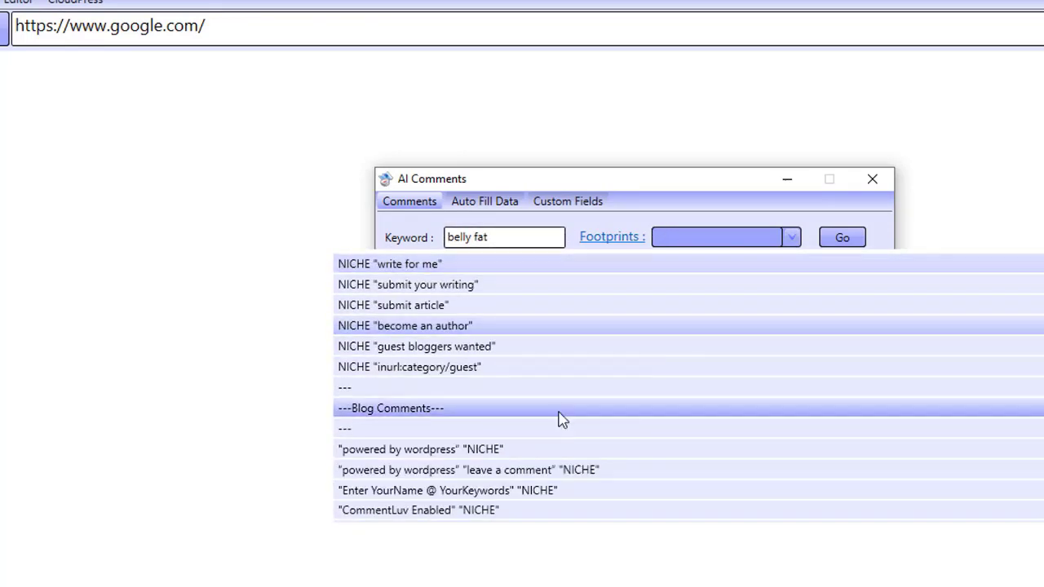
click(842, 238)
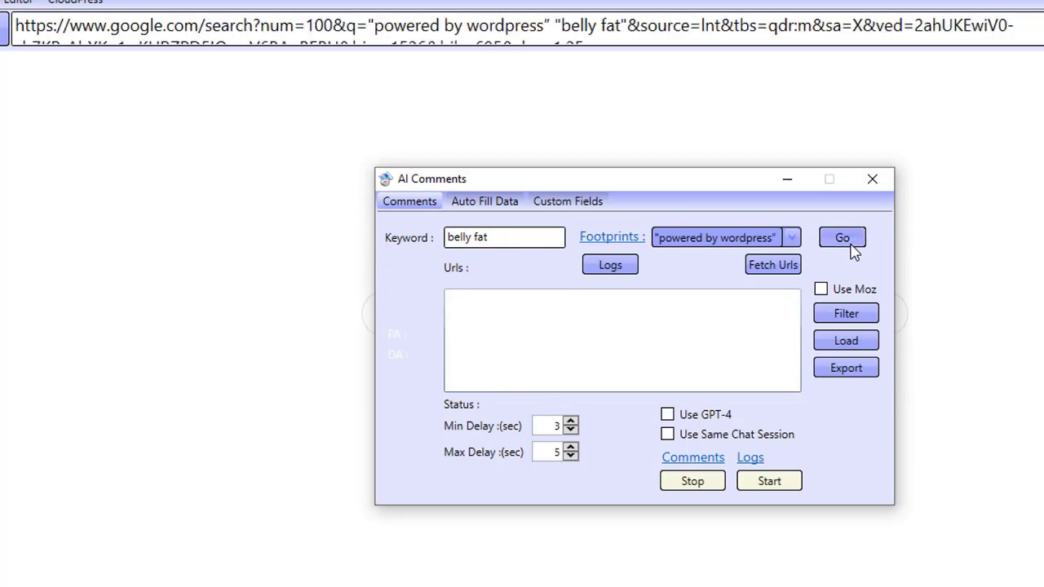
click(841, 237)
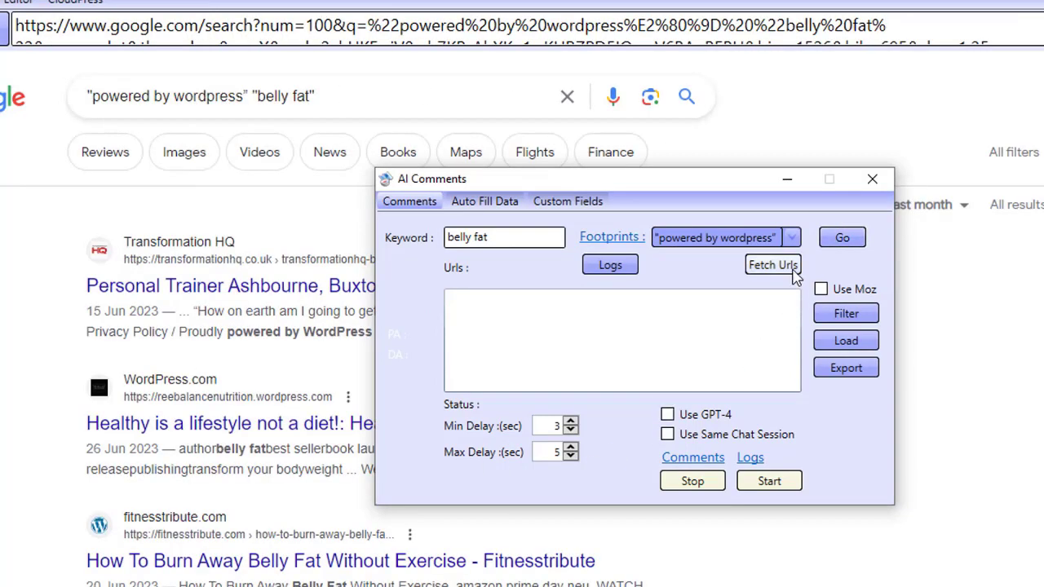
click(772, 264)
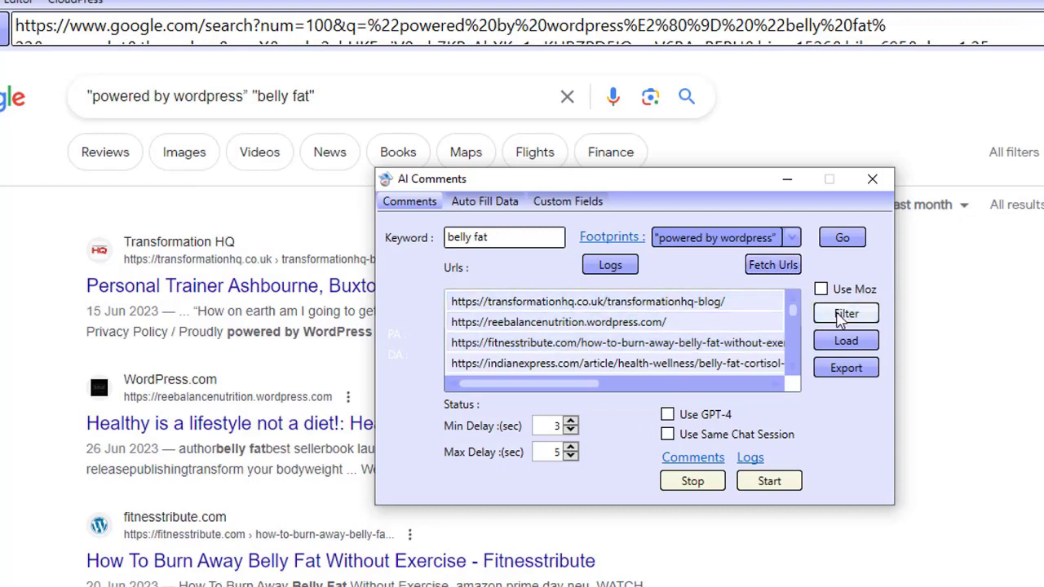
- Filter the collected blog URLs and start posting AI comments to them
click(846, 314)
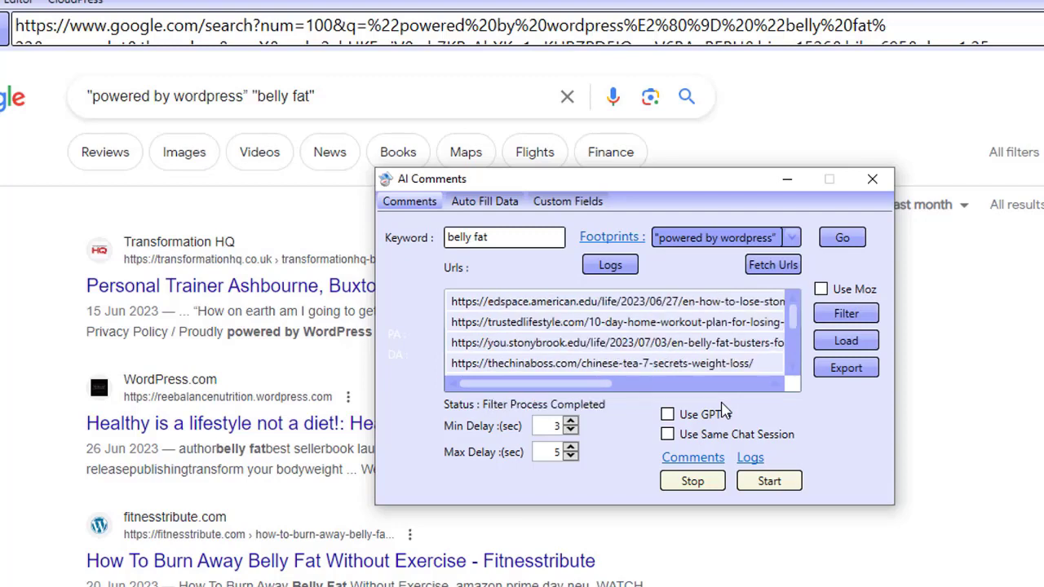
click(617, 301)
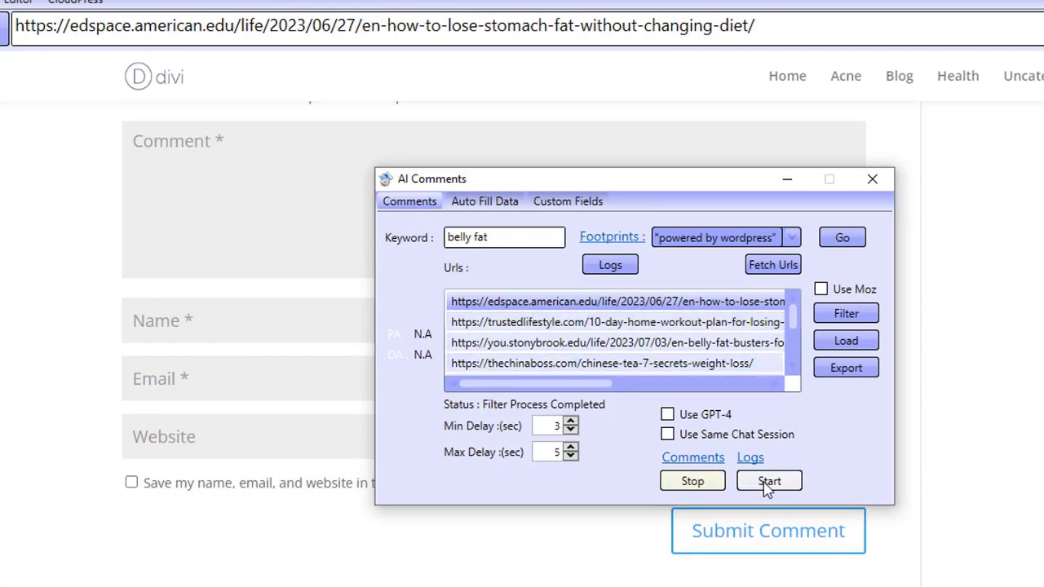
click(768, 480)
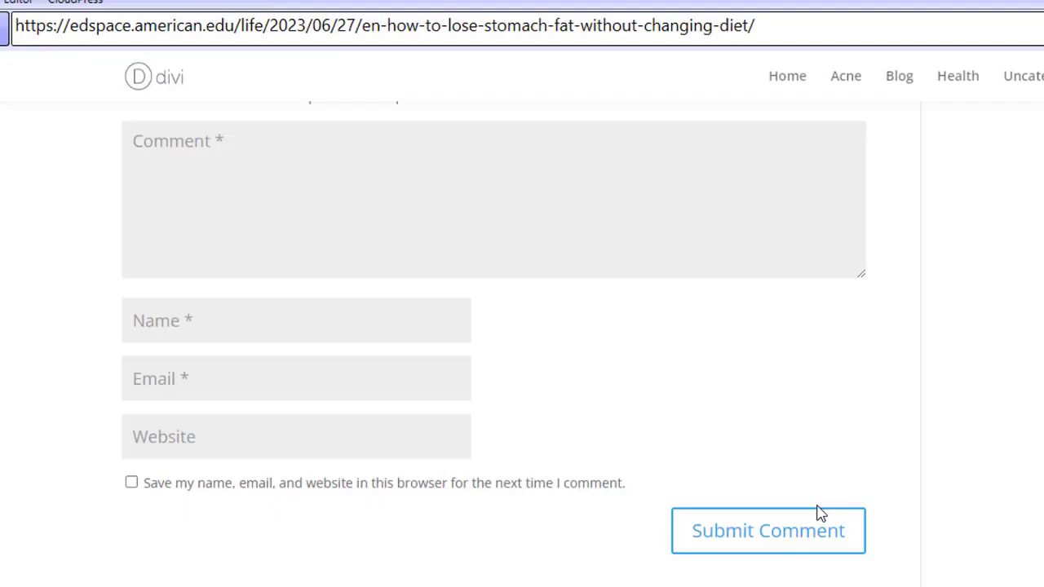
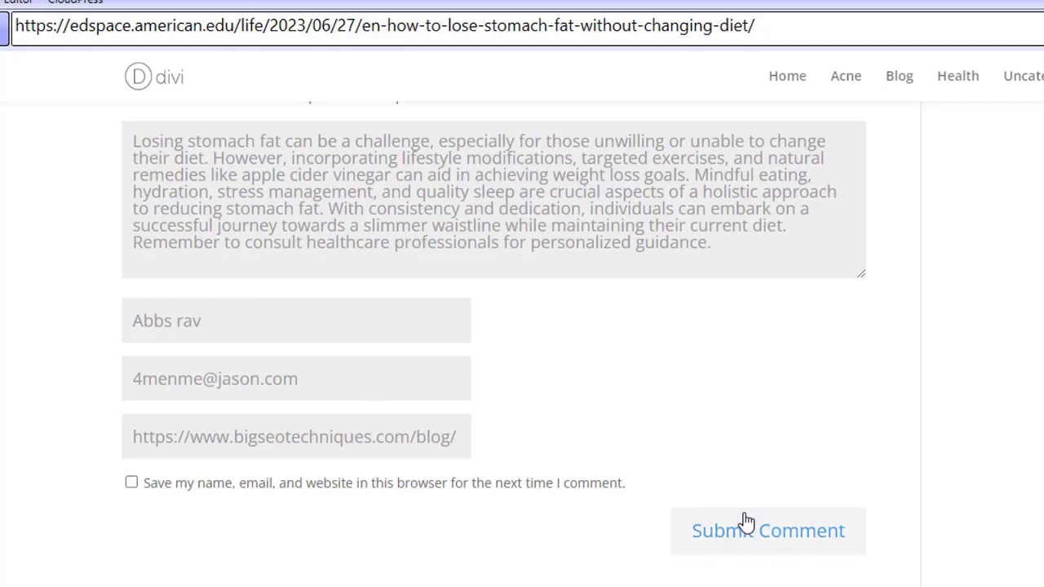
mouse_move(775, 546)
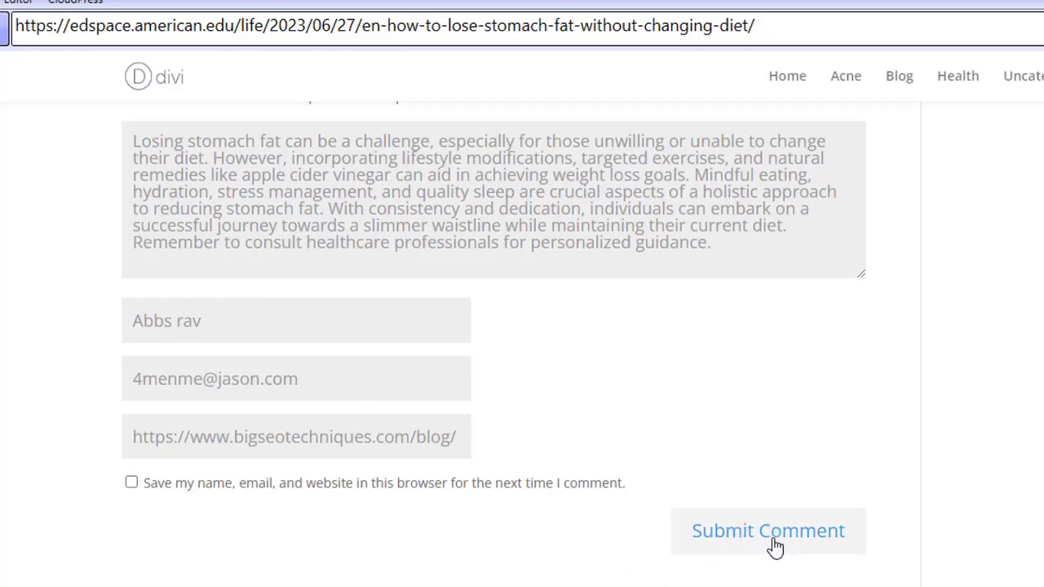
mouse_move(906, 476)
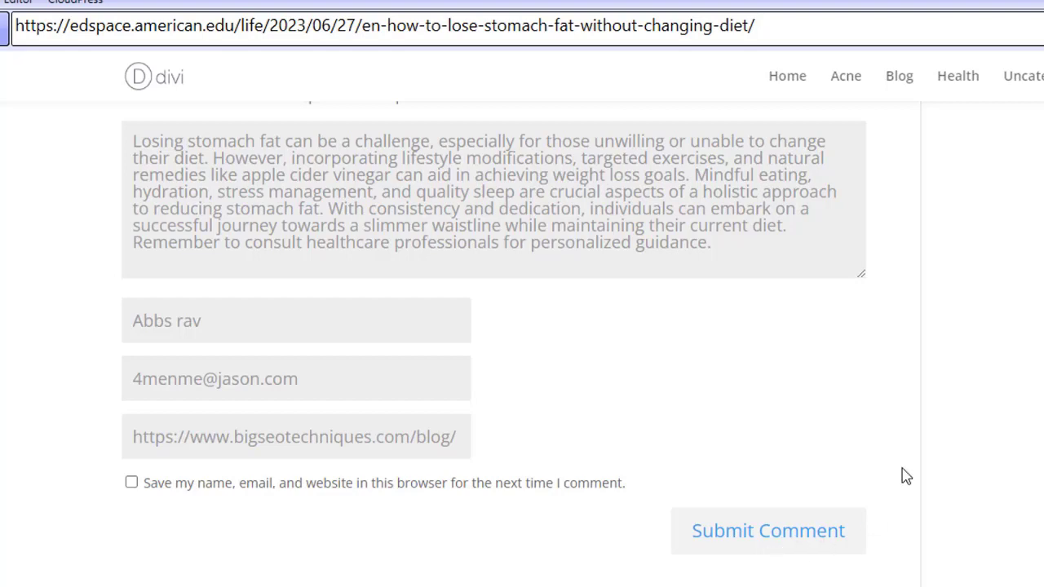
mouse_move(695, 518)
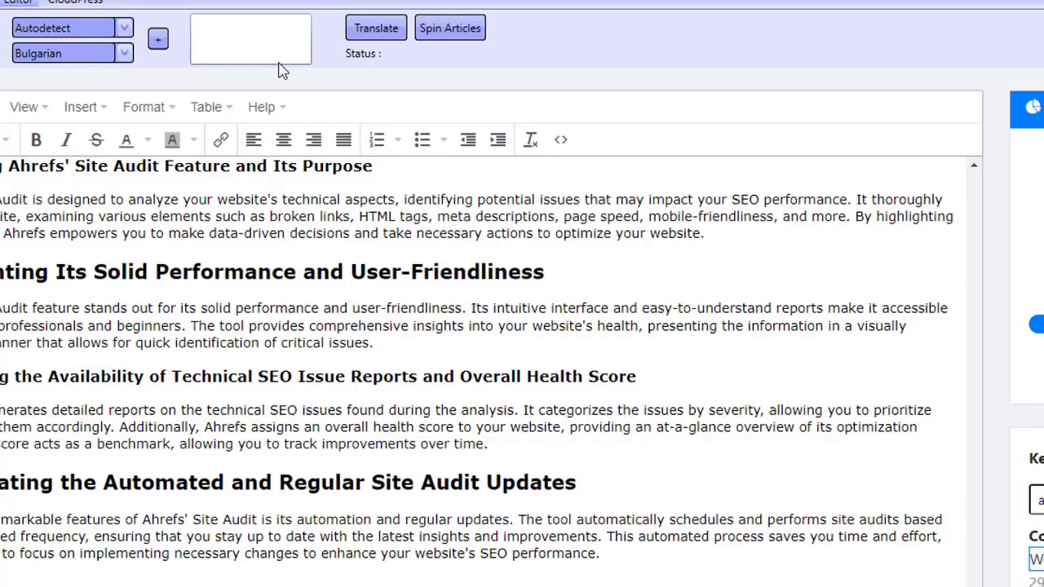
- Check the Spin Articles tool, then add a translation language and choose English (British)
click(449, 26)
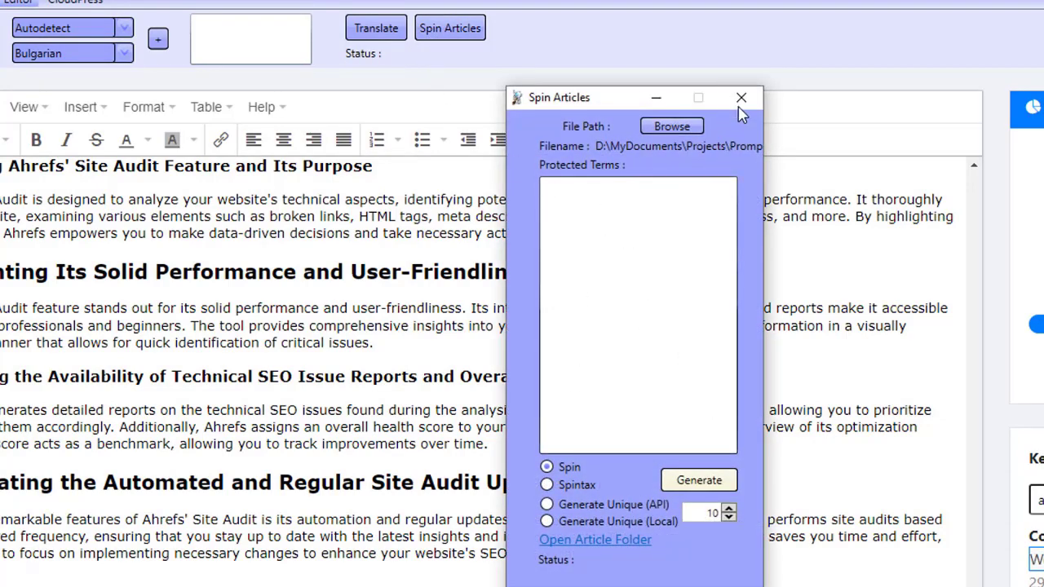
click(739, 97)
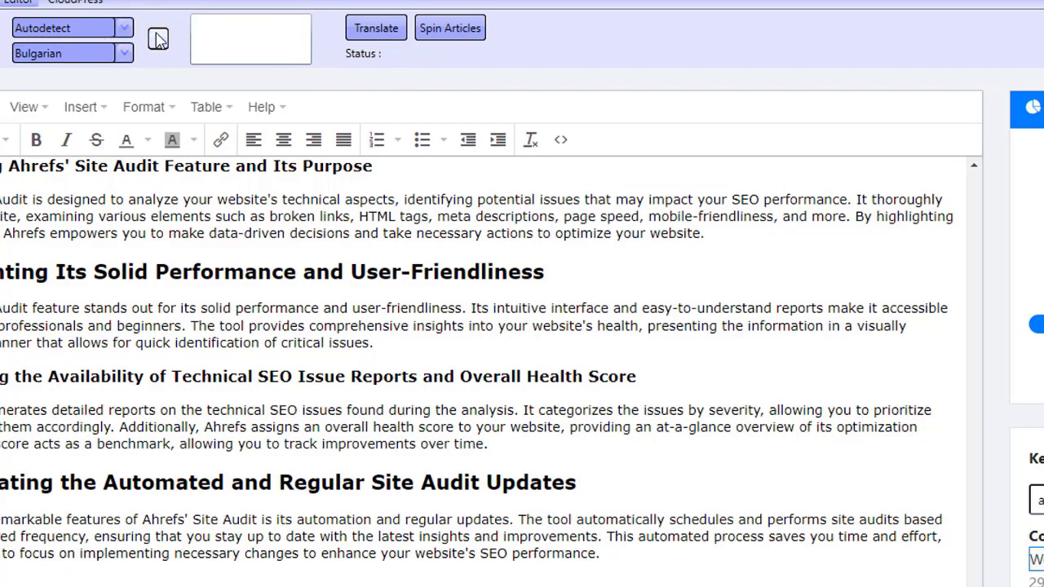
click(159, 39)
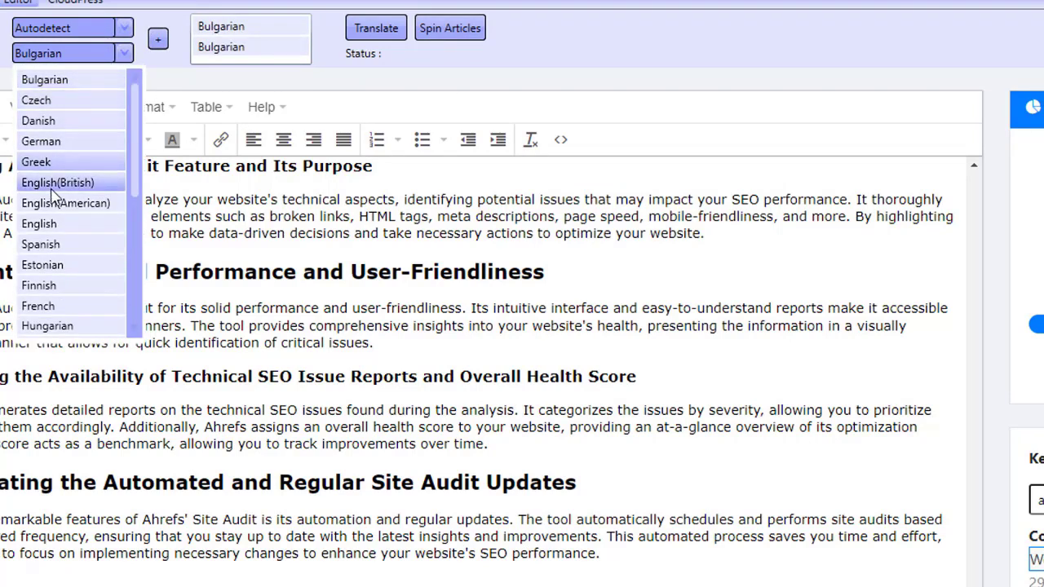
click(57, 182)
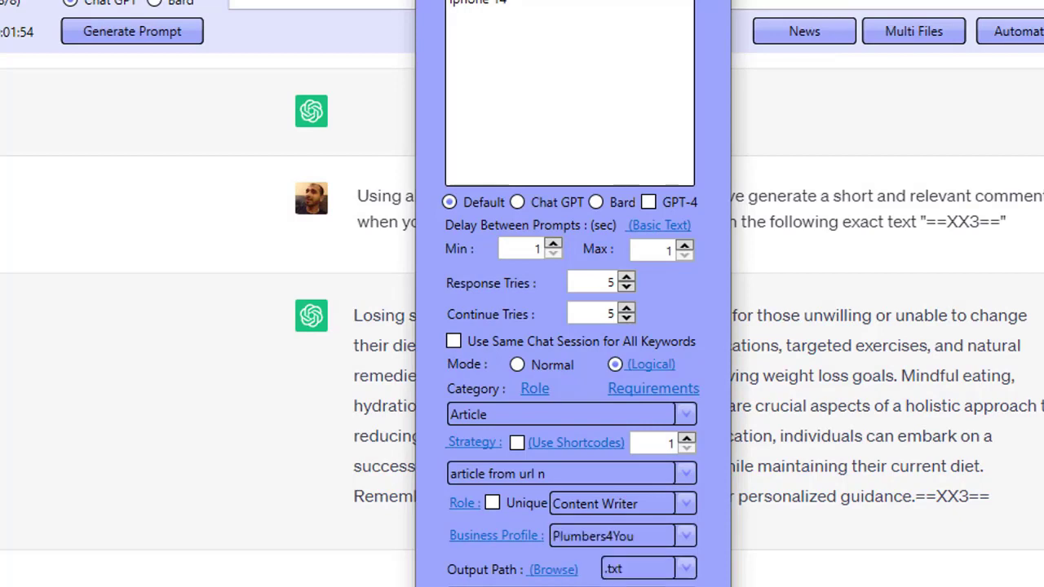
mouse_move(588, 531)
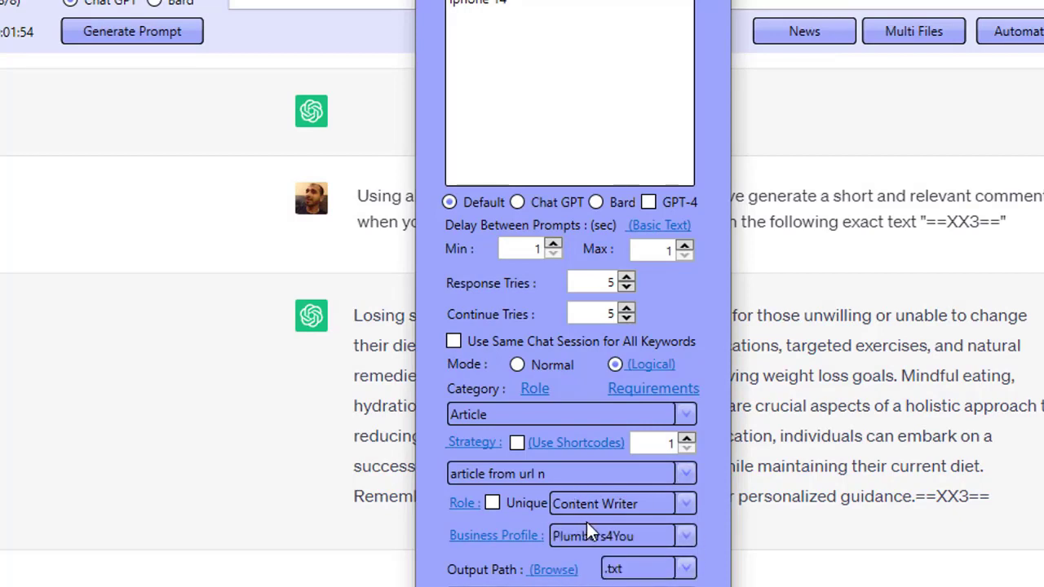